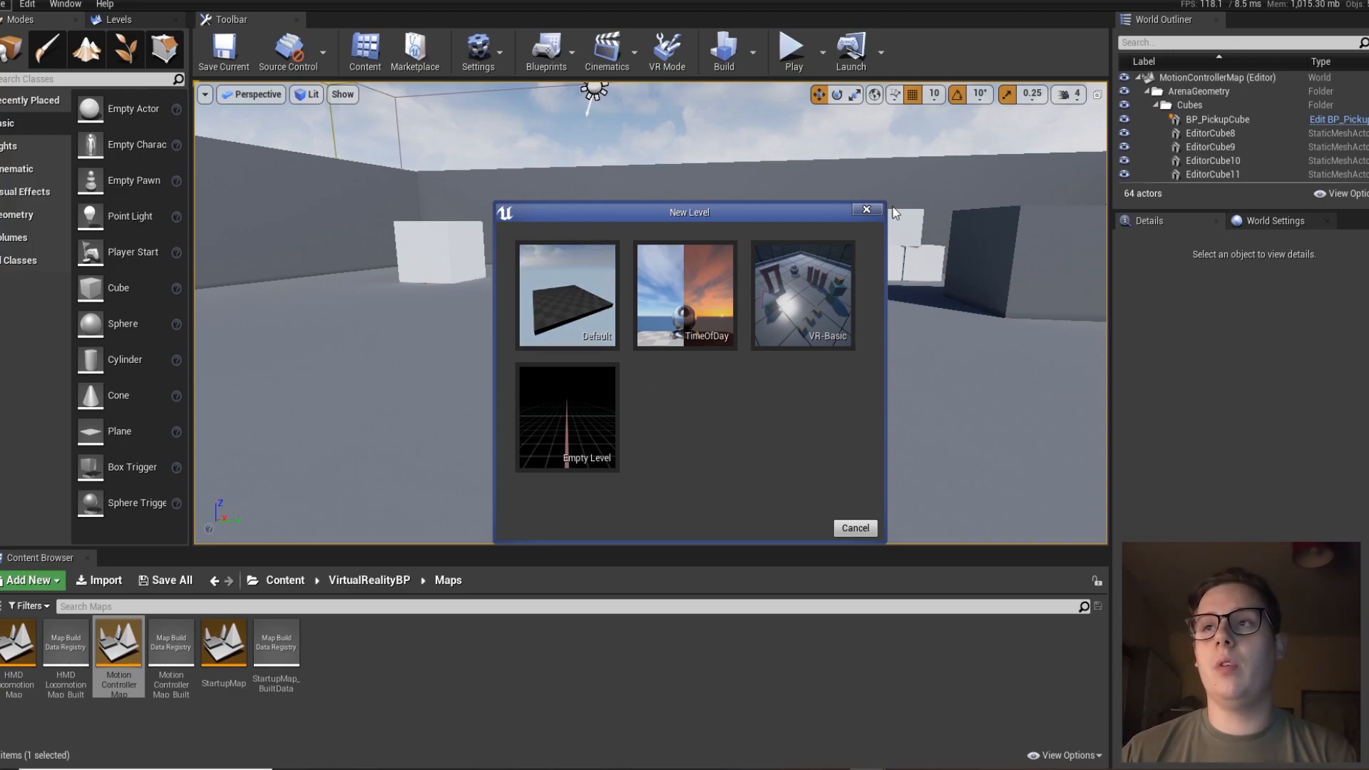
{"action": "mouse_move", "coordinate": [628, 454]}
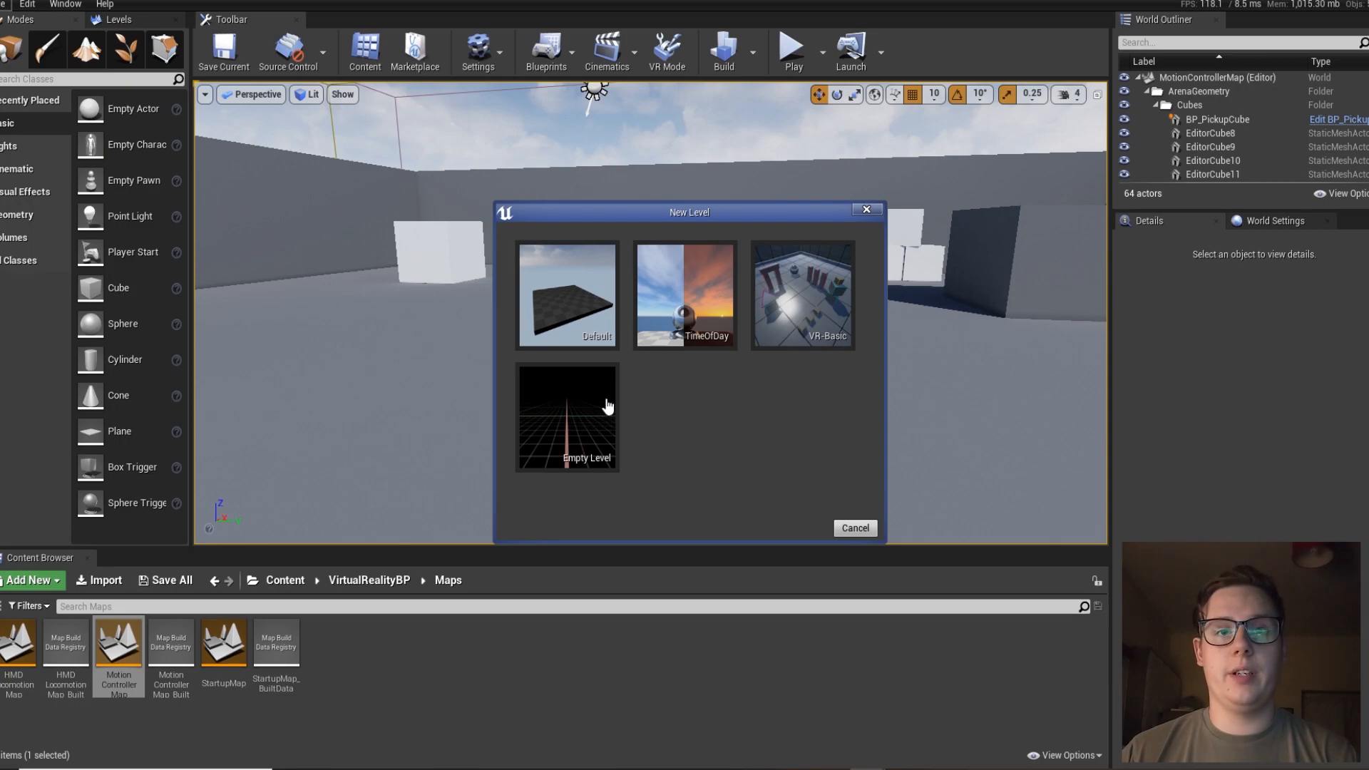
- Create a new Empty Level from the New Level dialog
{"action": "double_click", "coordinate": [567, 417]}
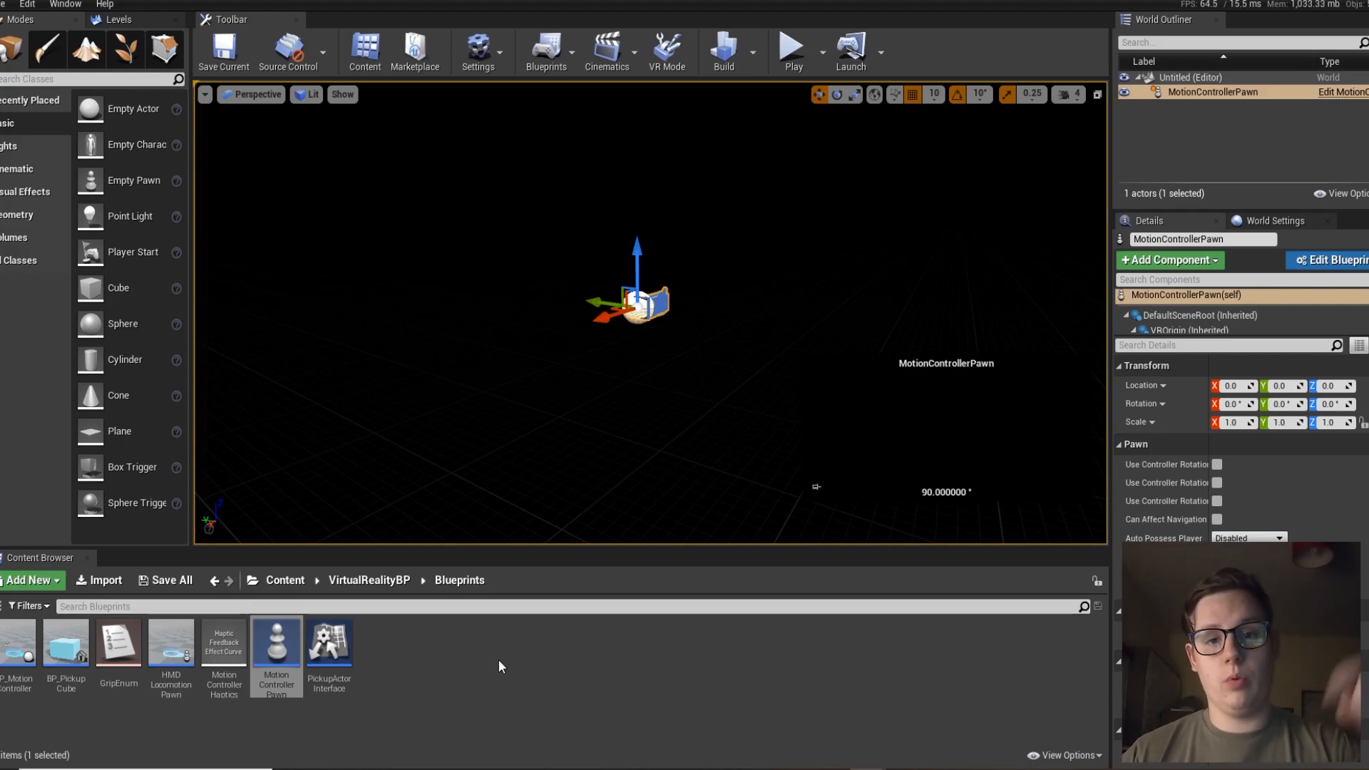
{"action": "mouse_move", "coordinate": [665, 388]}
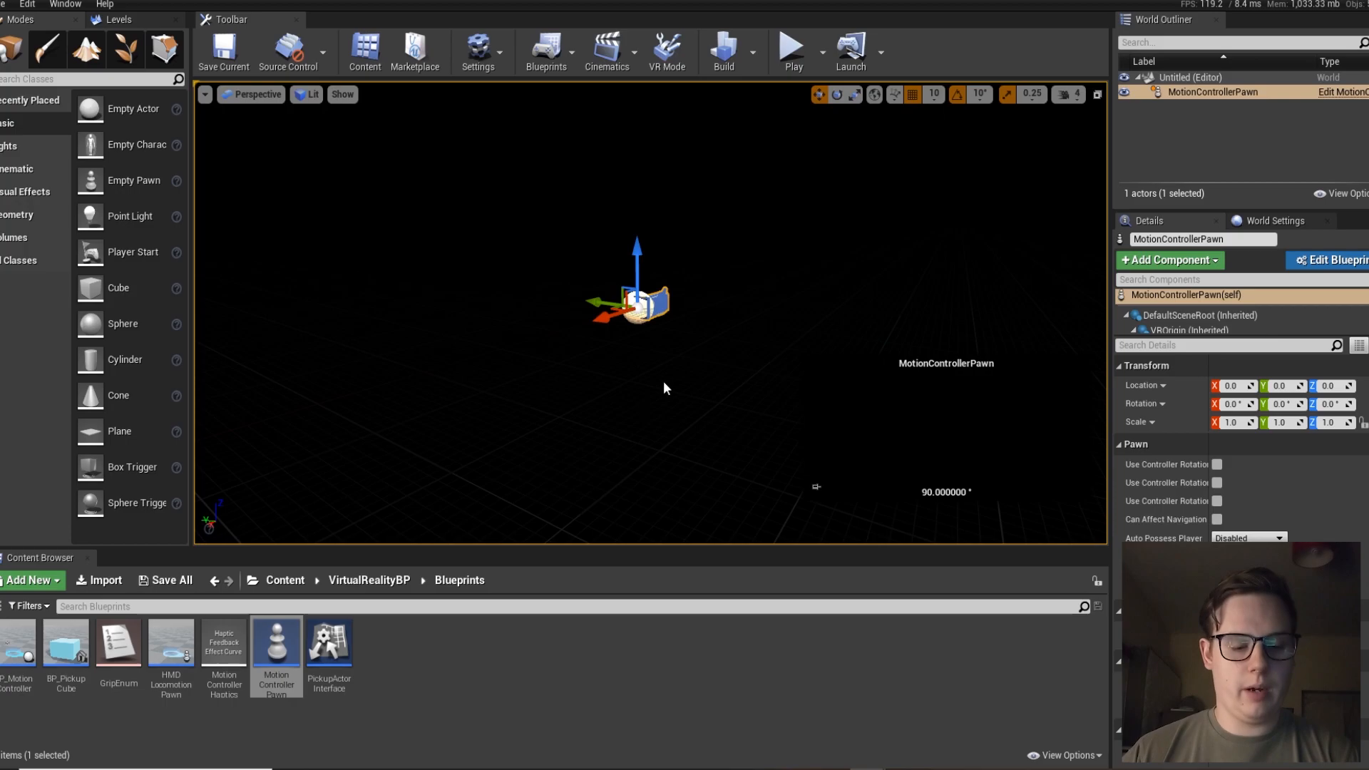
- Delete the stray NewFolder in Content and show the Movies folder in Explorer
{"action": "left_click", "coordinate": [368, 580]}
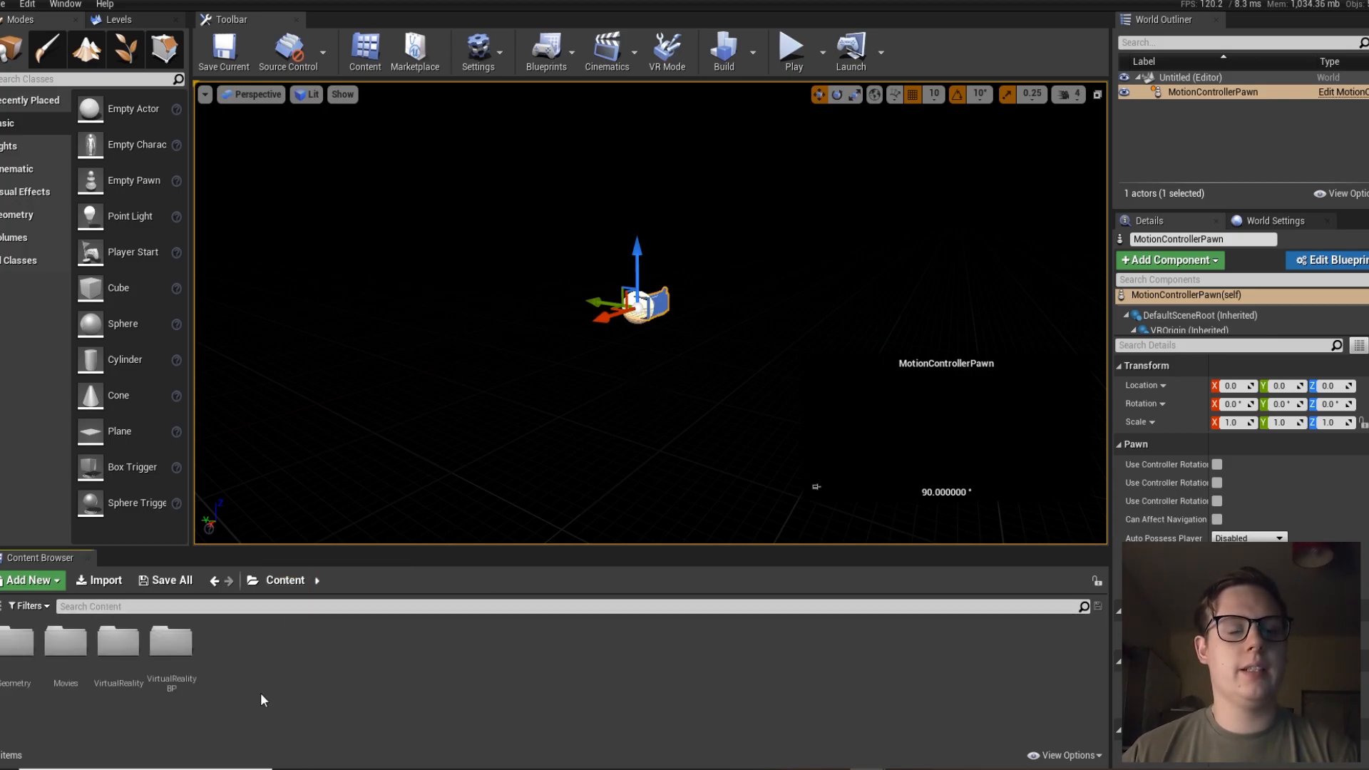
{"action": "left_click", "coordinate": [31, 579]}
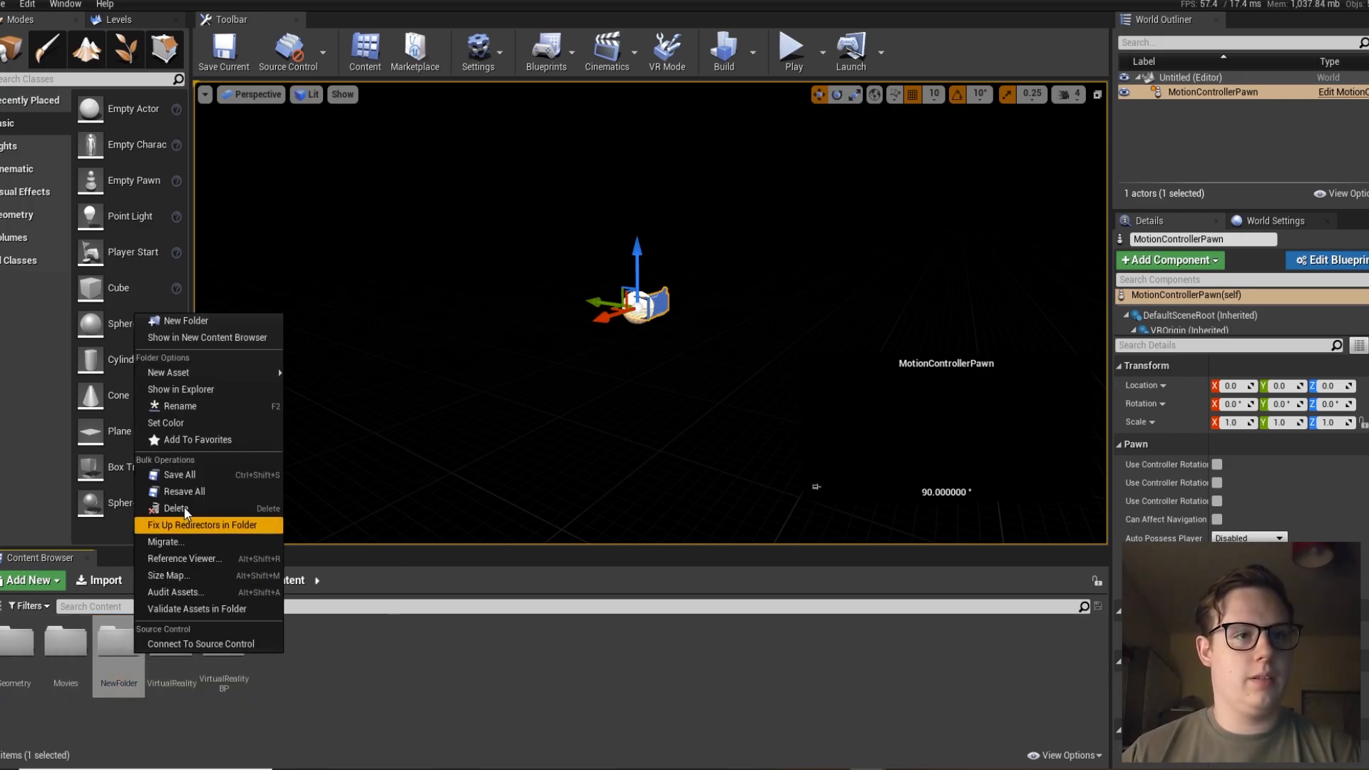
{"action": "left_click", "coordinate": [207, 524]}
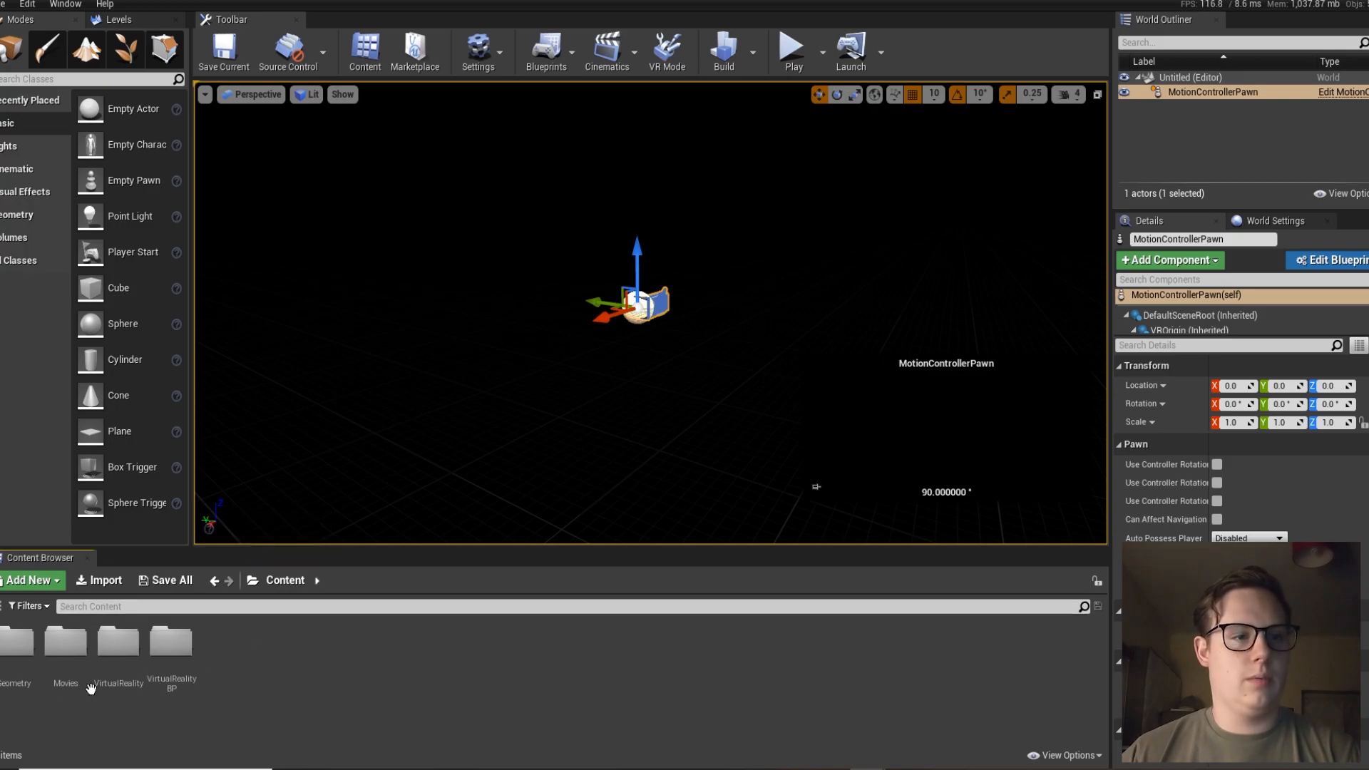
{"action": "double_click", "coordinate": [65, 641]}
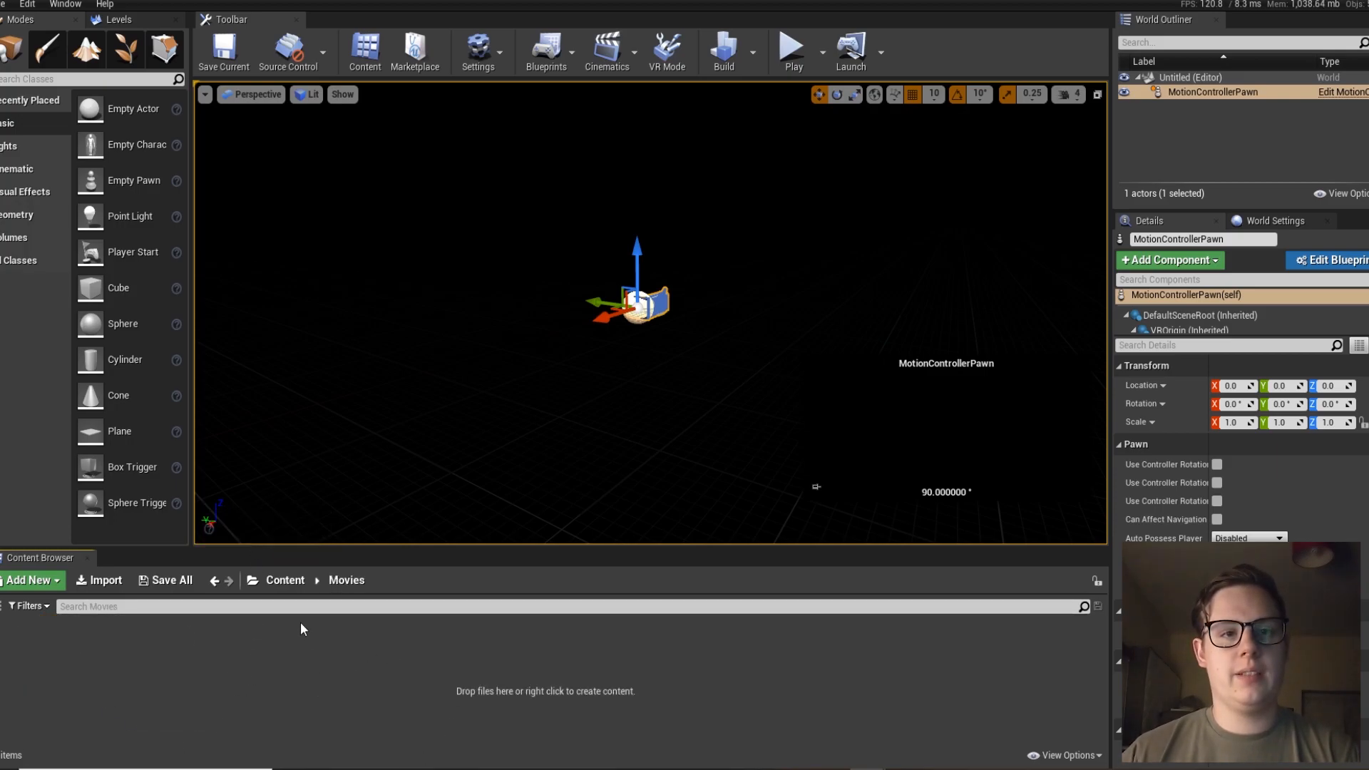
{"action": "mouse_move", "coordinate": [843, 685]}
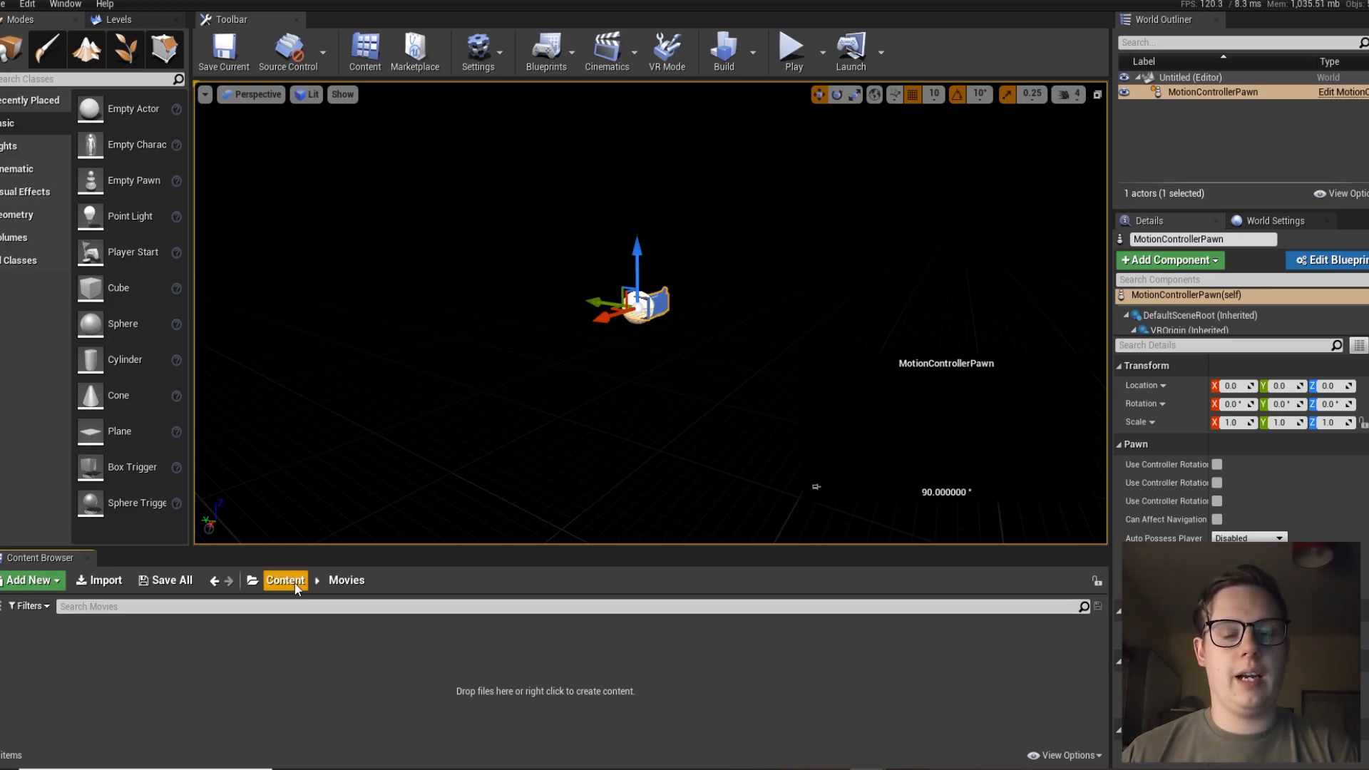
{"action": "left_click", "coordinate": [284, 581]}
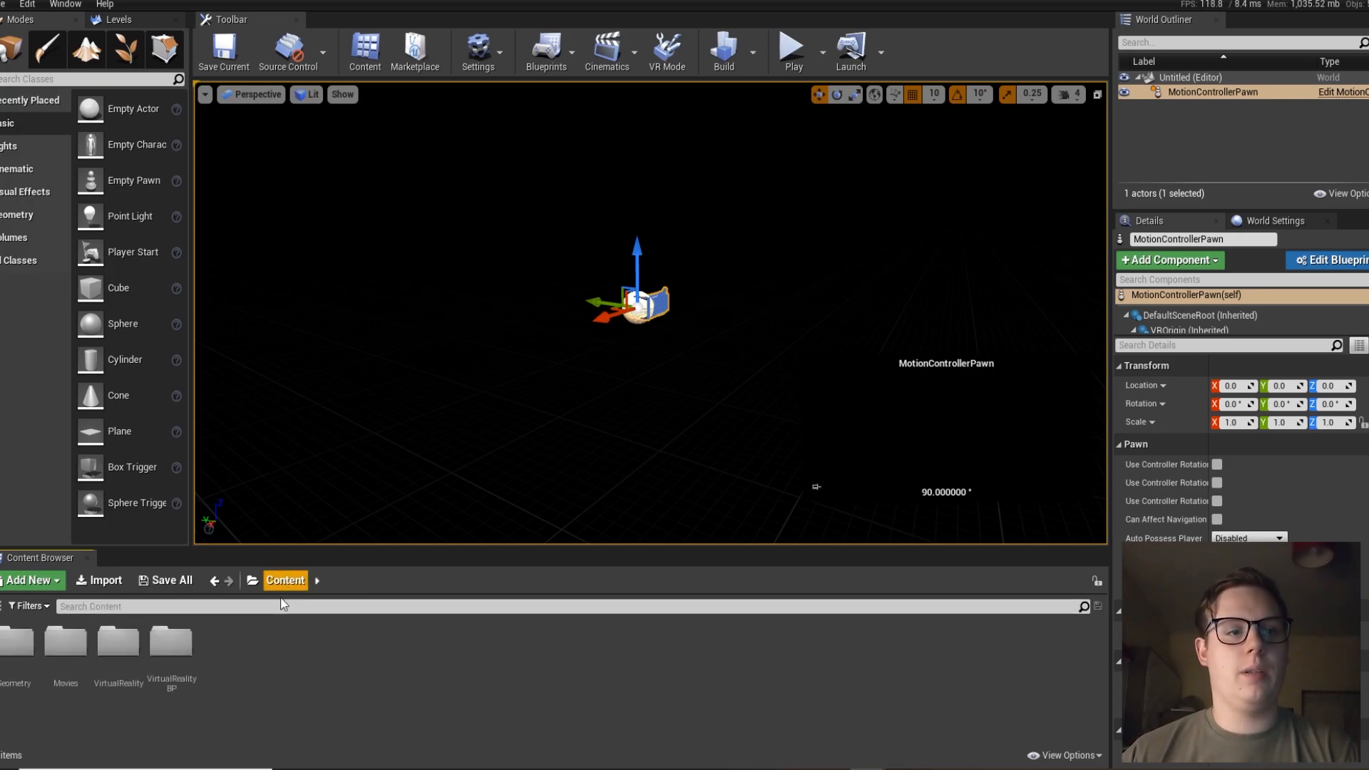
{"action": "right_click", "coordinate": [64, 653]}
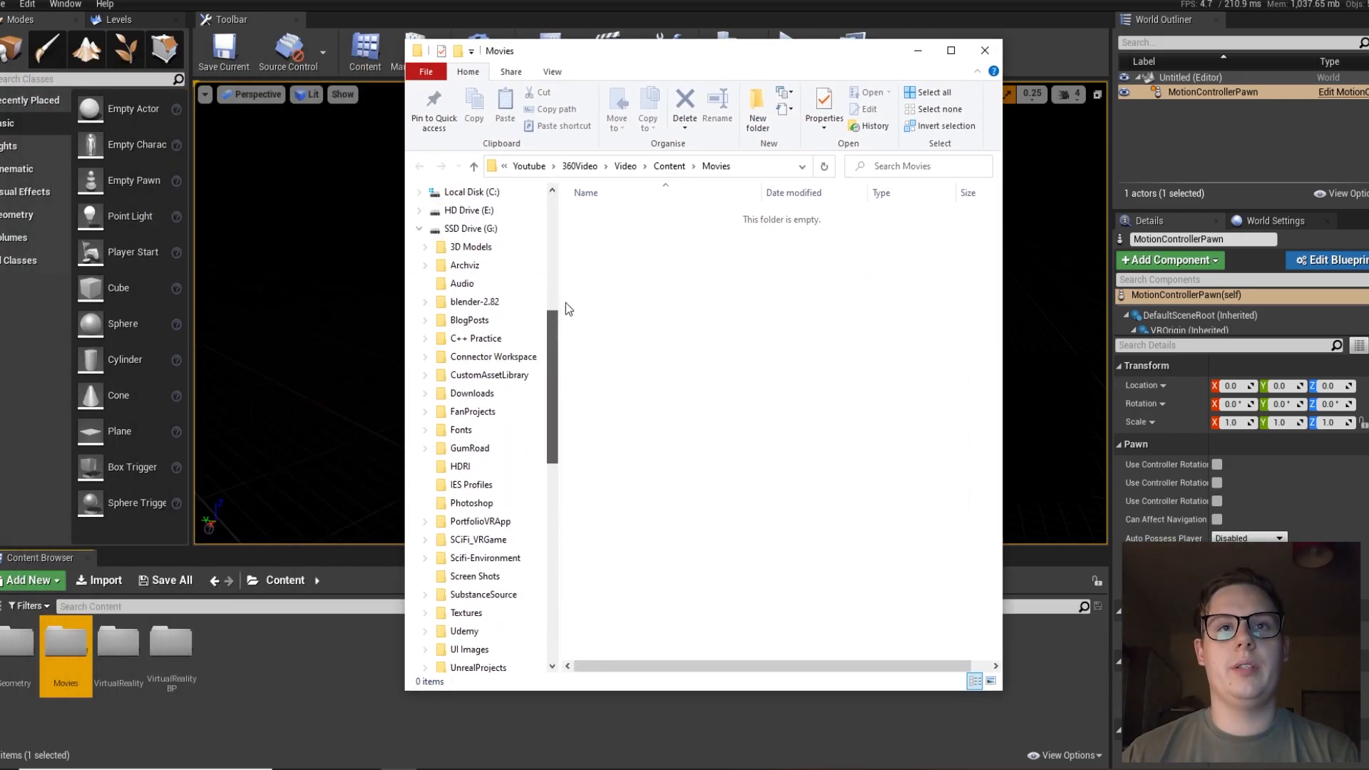
{"action": "right_click", "coordinate": [465, 240]}
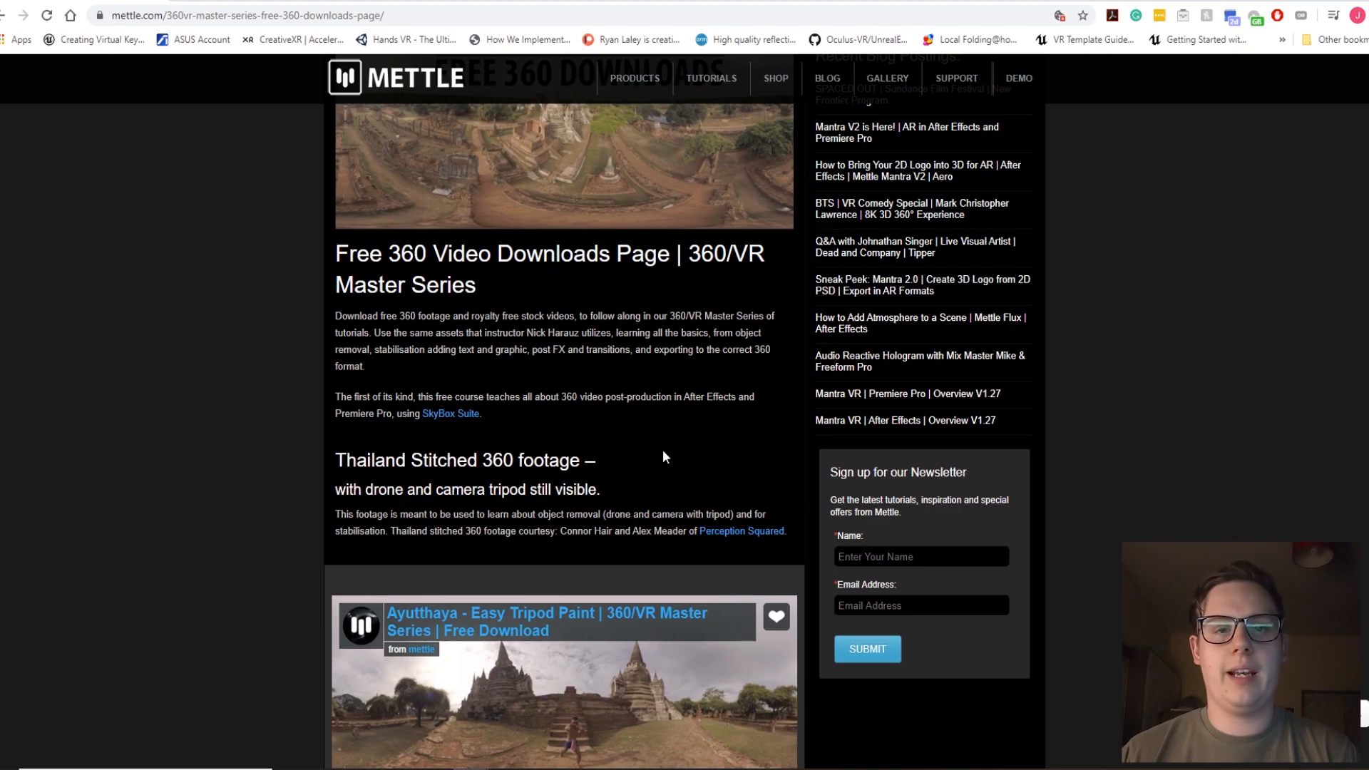
- Scroll the Mettle page down to the Ayutthaya – Easy Tripod Paint clip and its Vimeo download link
{"action": "scroll", "scroll_direction": "down", "scroll_amount": 3}
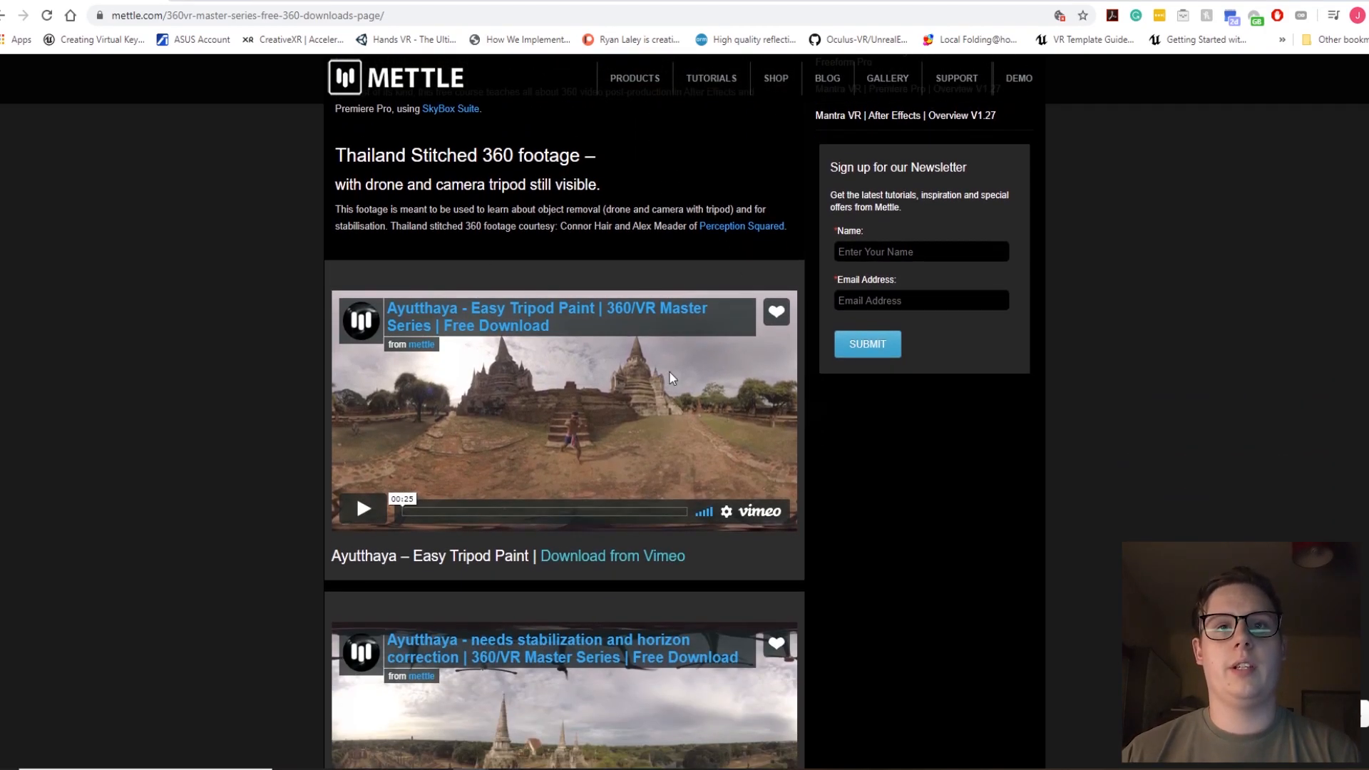
{"action": "scroll", "scroll_direction": "down", "scroll_amount": 3}
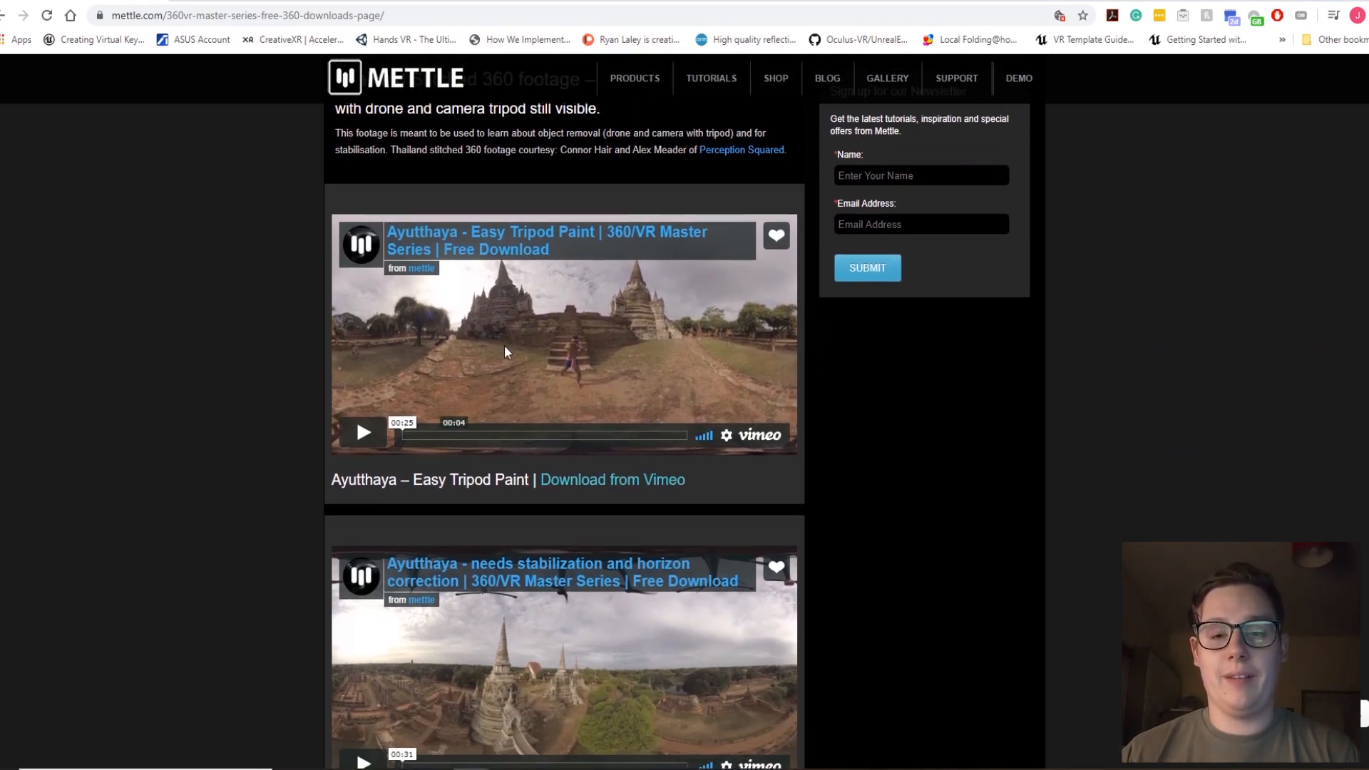
{"action": "mouse_move", "coordinate": [652, 416]}
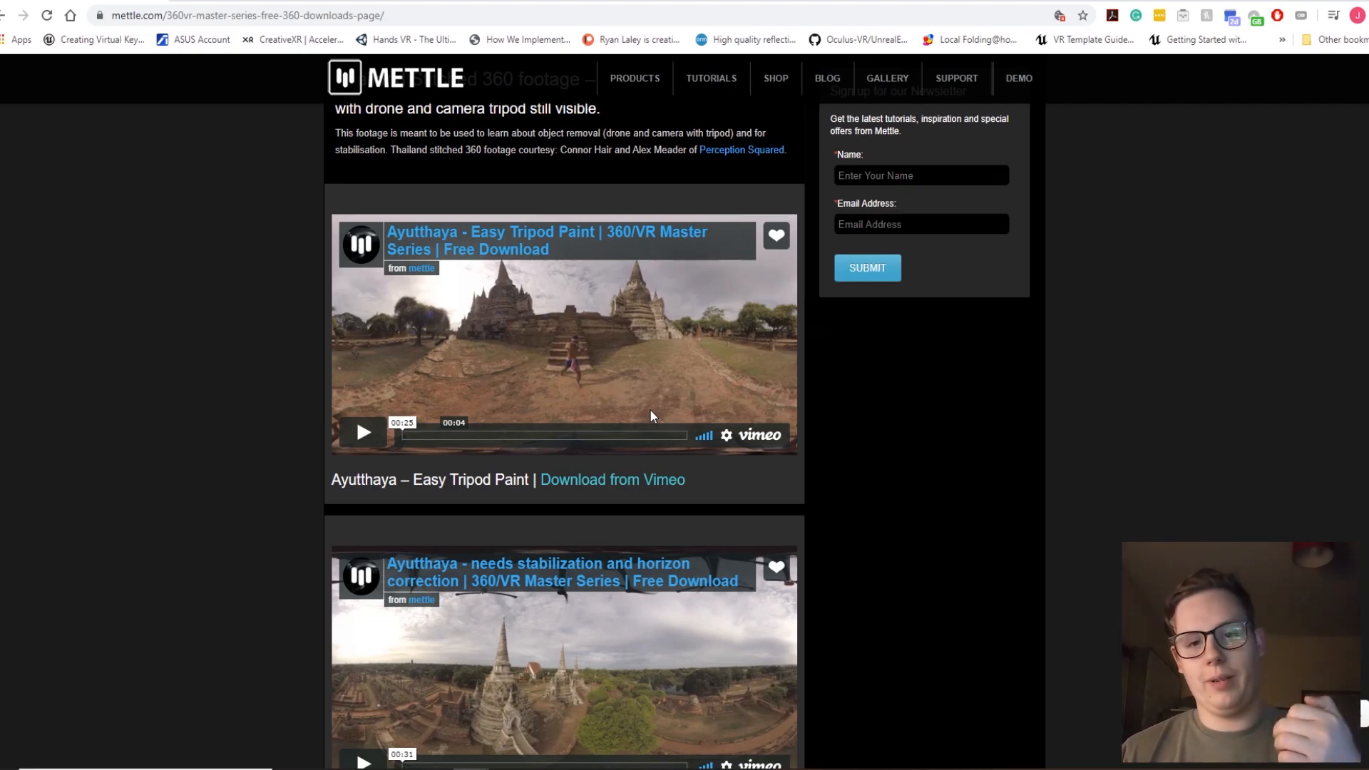
{"action": "mouse_move", "coordinate": [436, 364]}
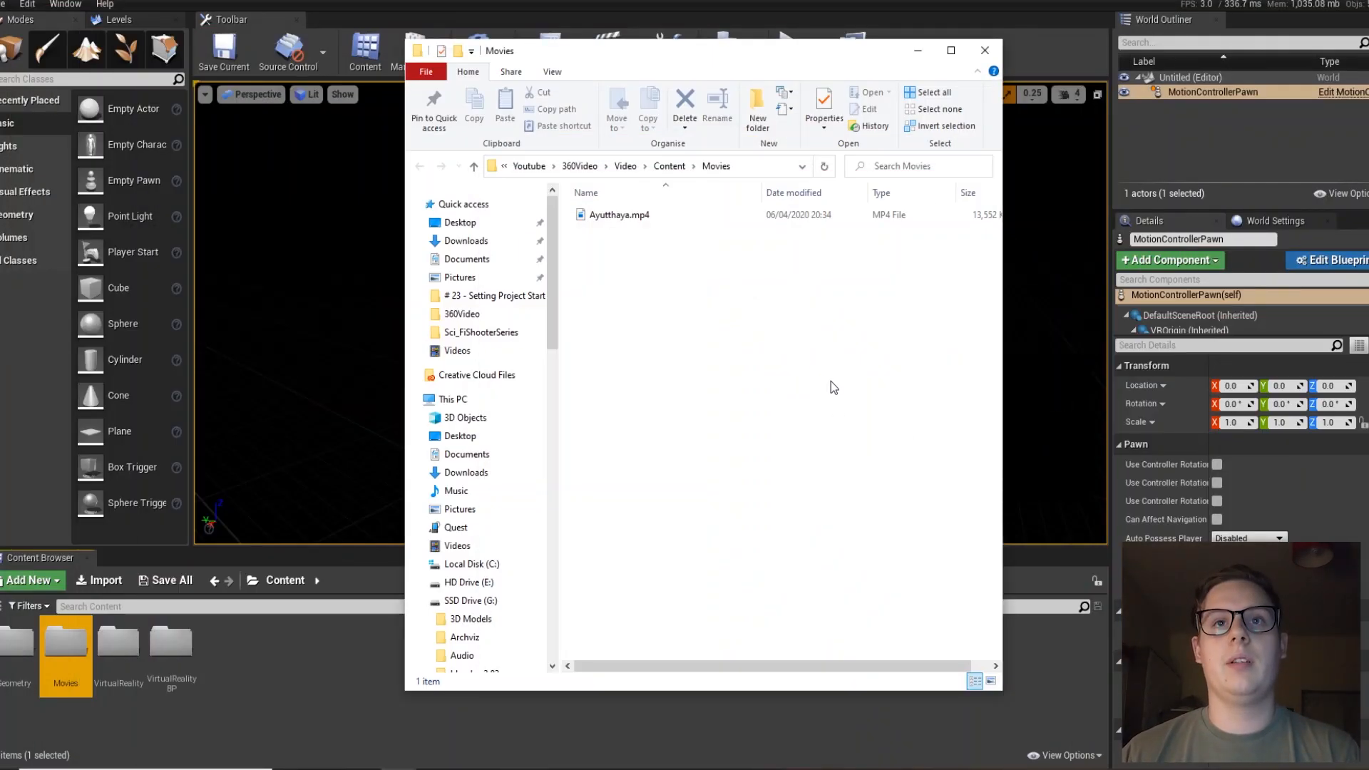
{"action": "mouse_move", "coordinate": [679, 231]}
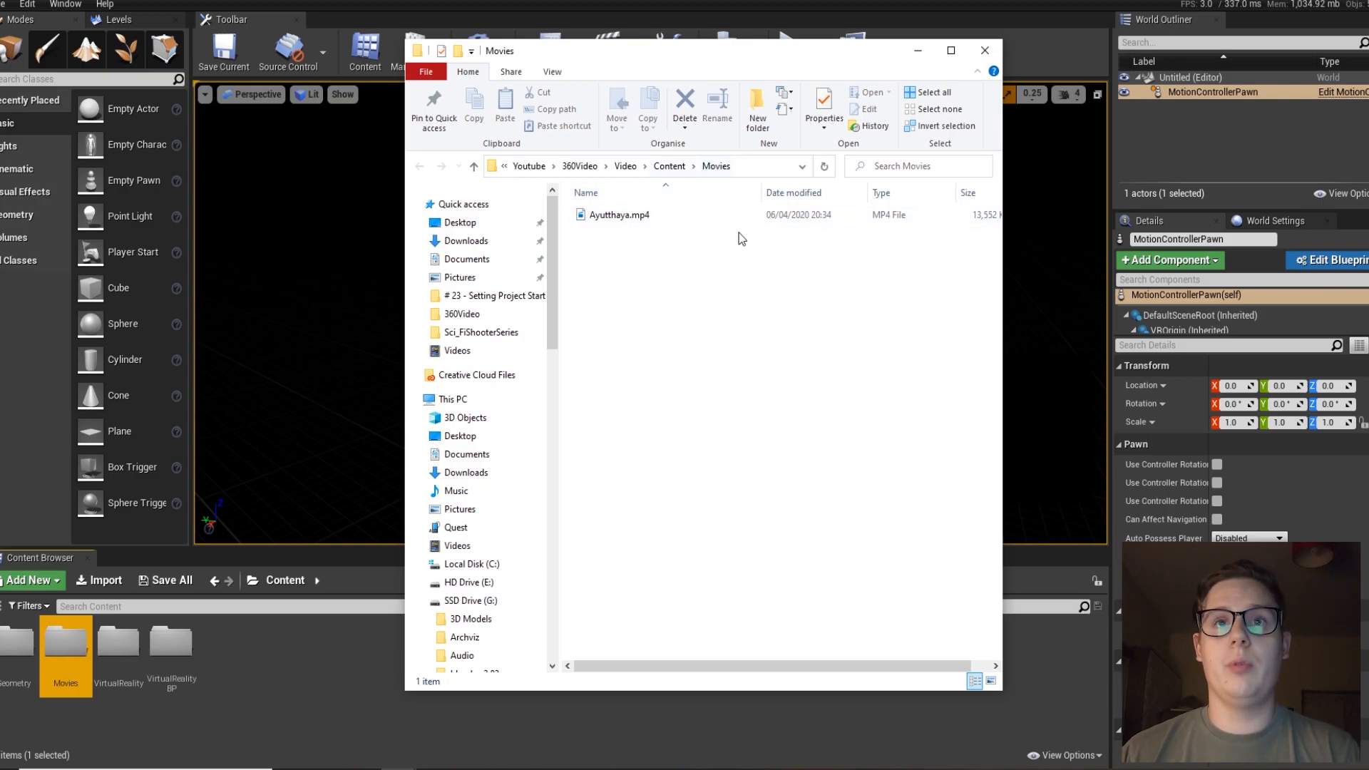
- Close File Explorer with Ayutthaya.mp4 now in the Movies folder
{"action": "left_click", "coordinate": [984, 50]}
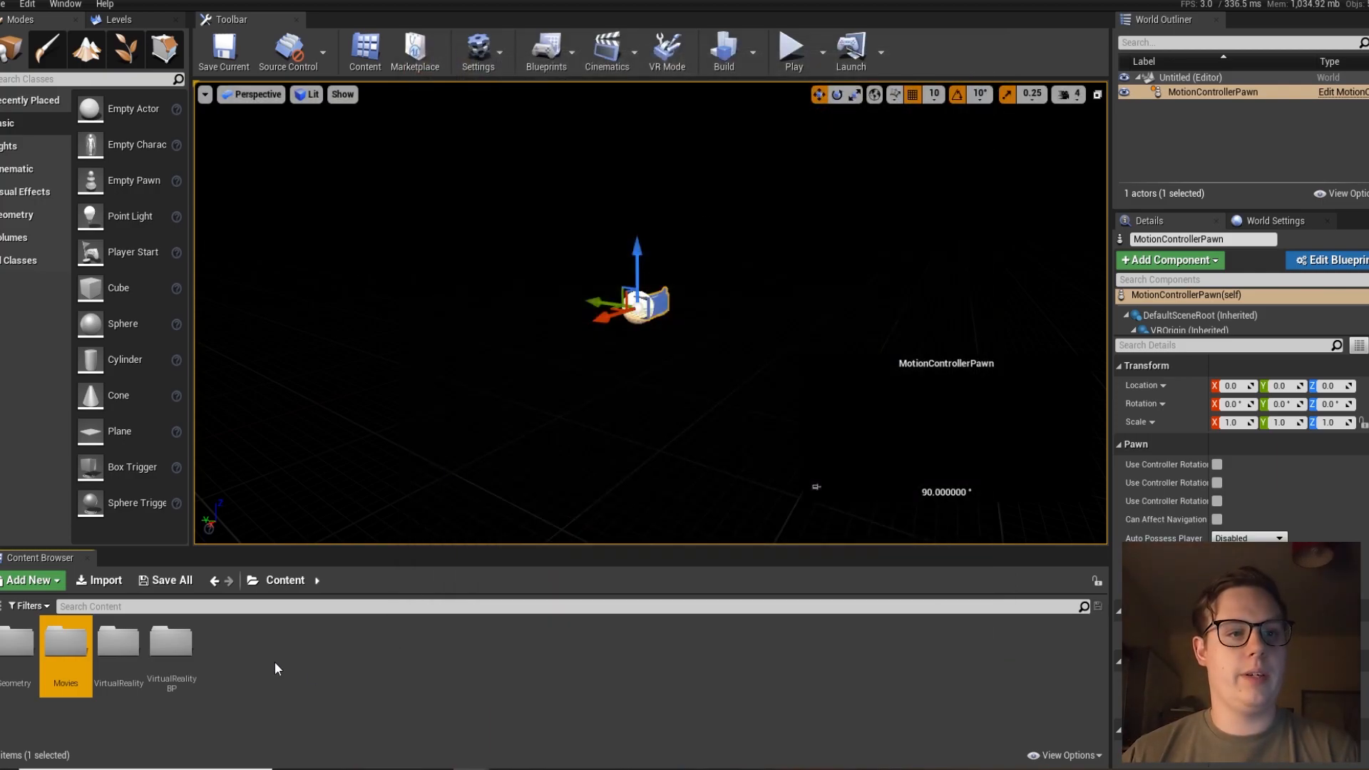
- Import Ayutthaya.mp4 into the Movies content folder
{"action": "double_click", "coordinate": [66, 644]}
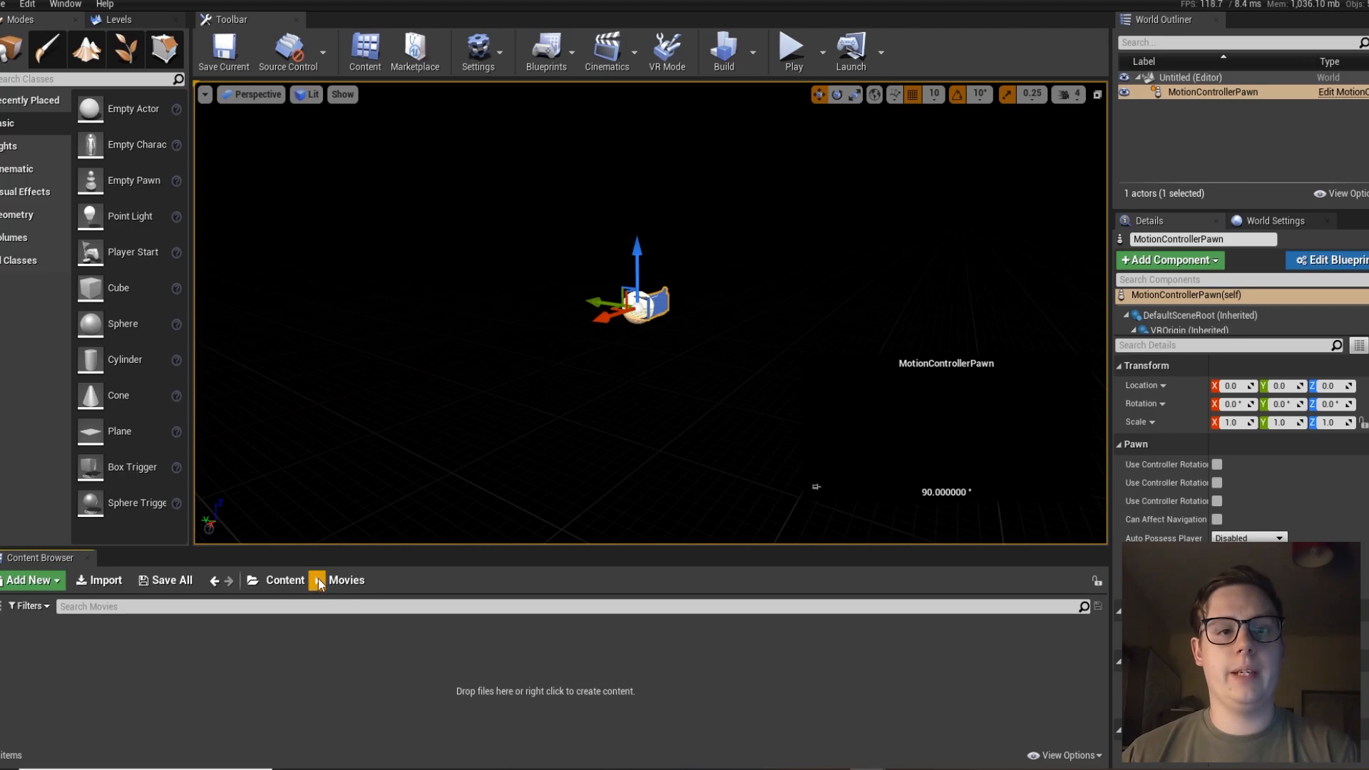
{"action": "mouse_move", "coordinate": [114, 586]}
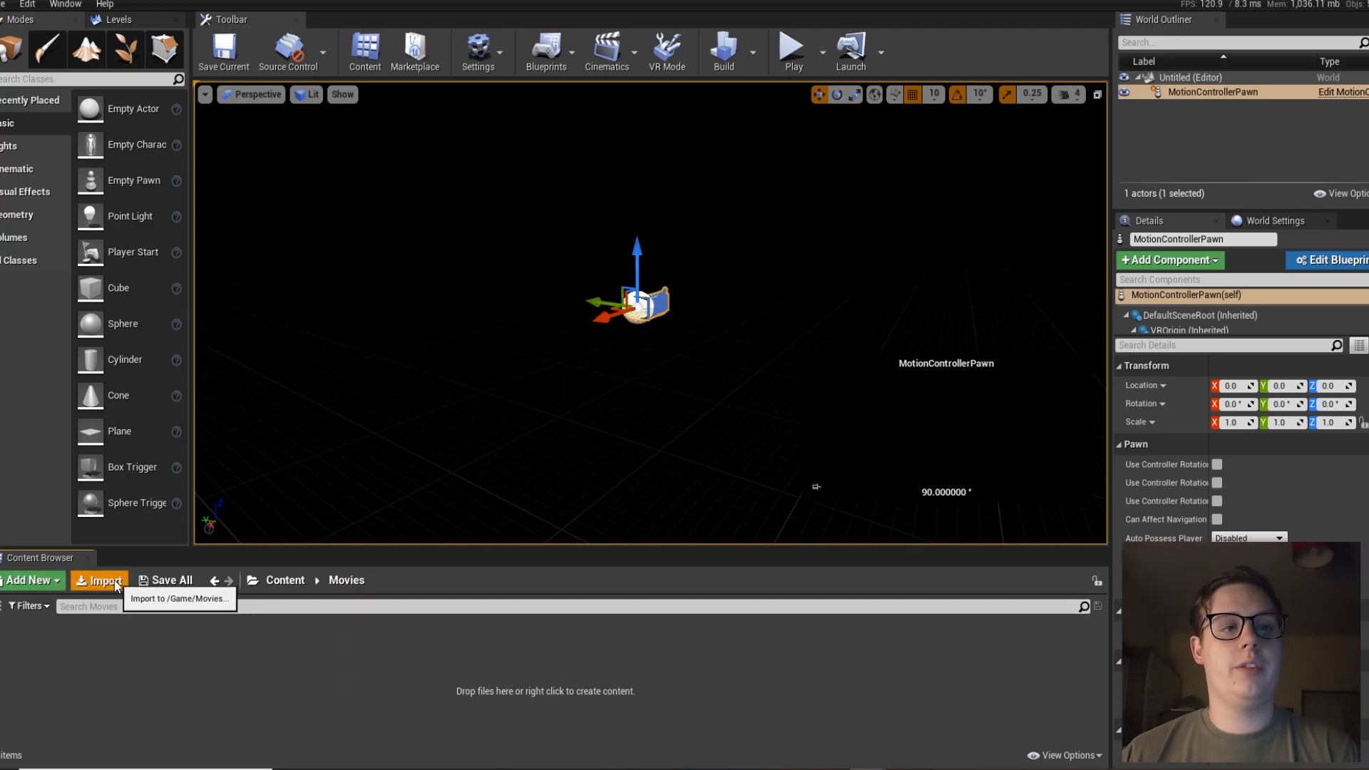
{"action": "left_click", "coordinate": [101, 580]}
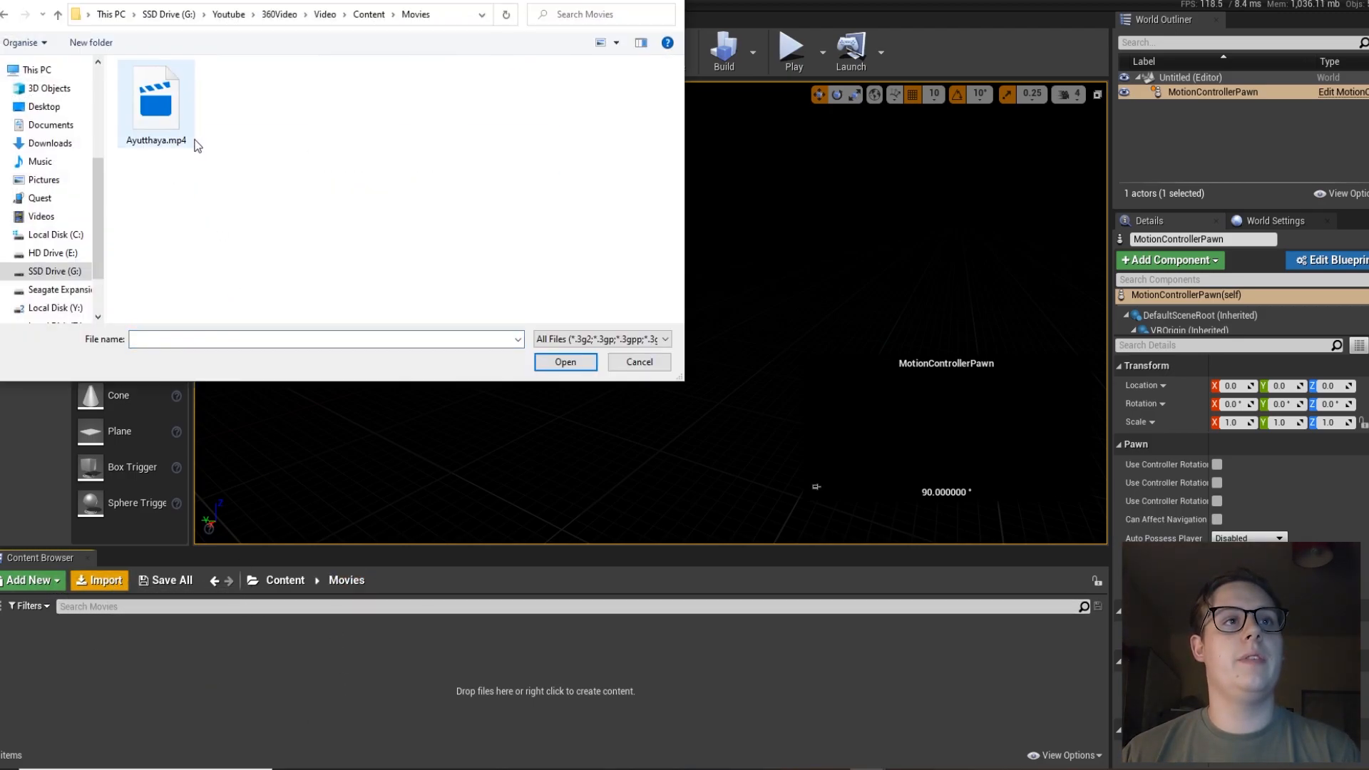
{"action": "left_click", "coordinate": [565, 362]}
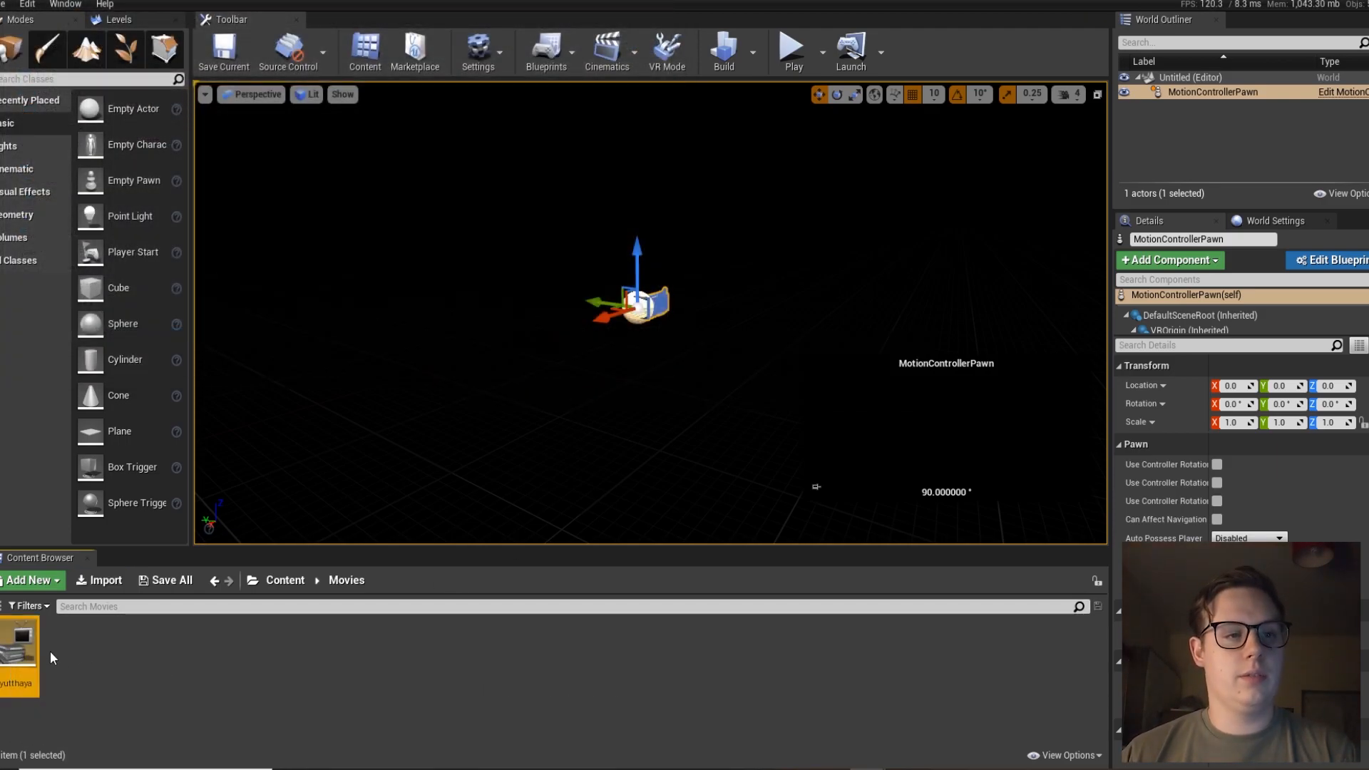
- Point the Ayutthaya File Media Source at ./Movies/Ayutthaya.mp4 with Precache File on, then close its editor
{"action": "double_click", "coordinate": [15, 654]}
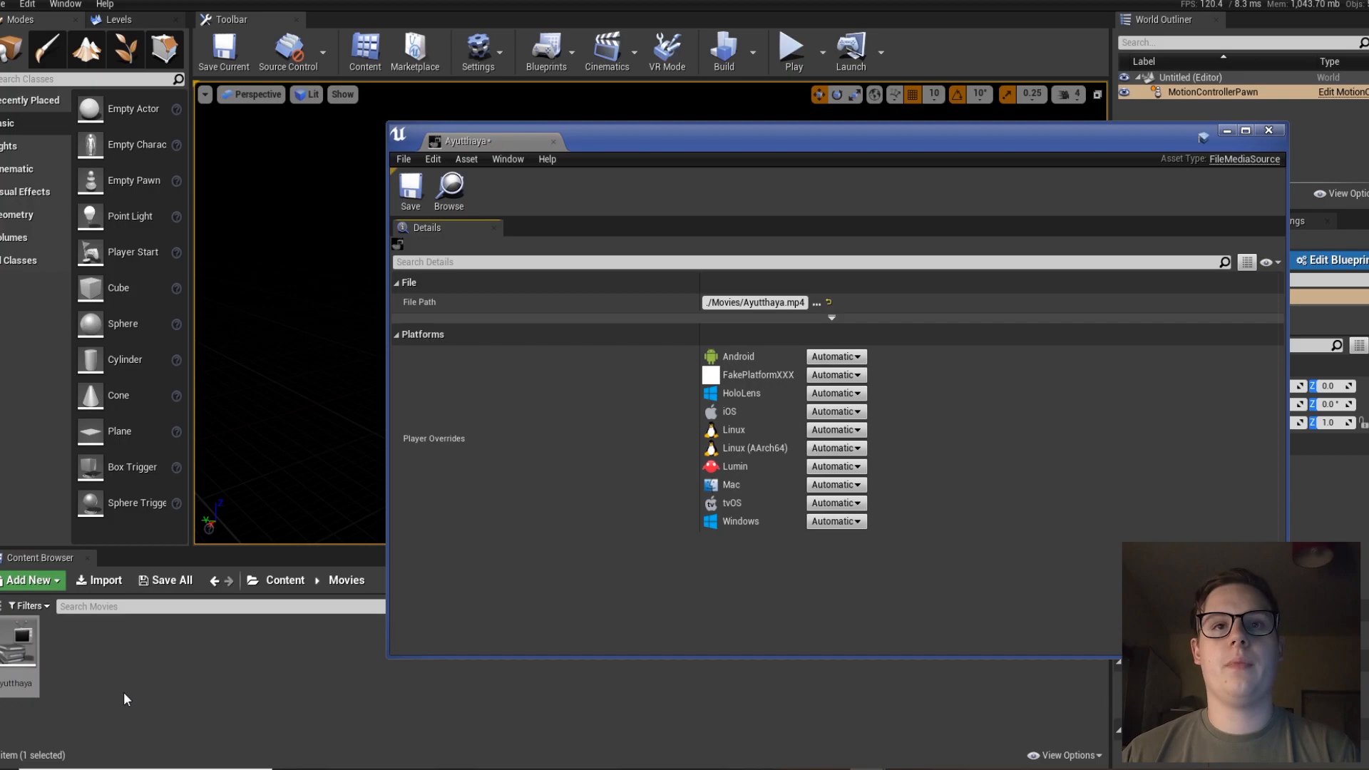
{"action": "mouse_move", "coordinate": [763, 326]}
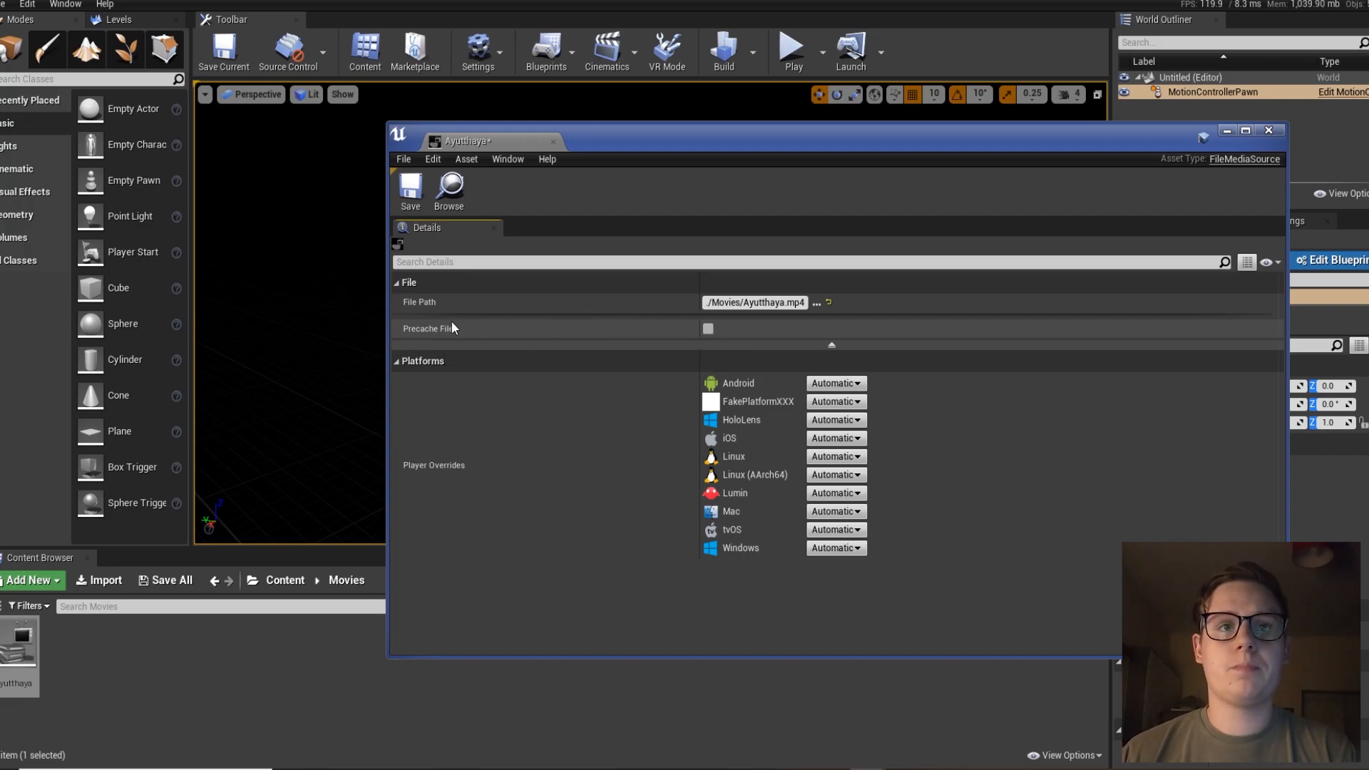
{"action": "mouse_move", "coordinate": [441, 335]}
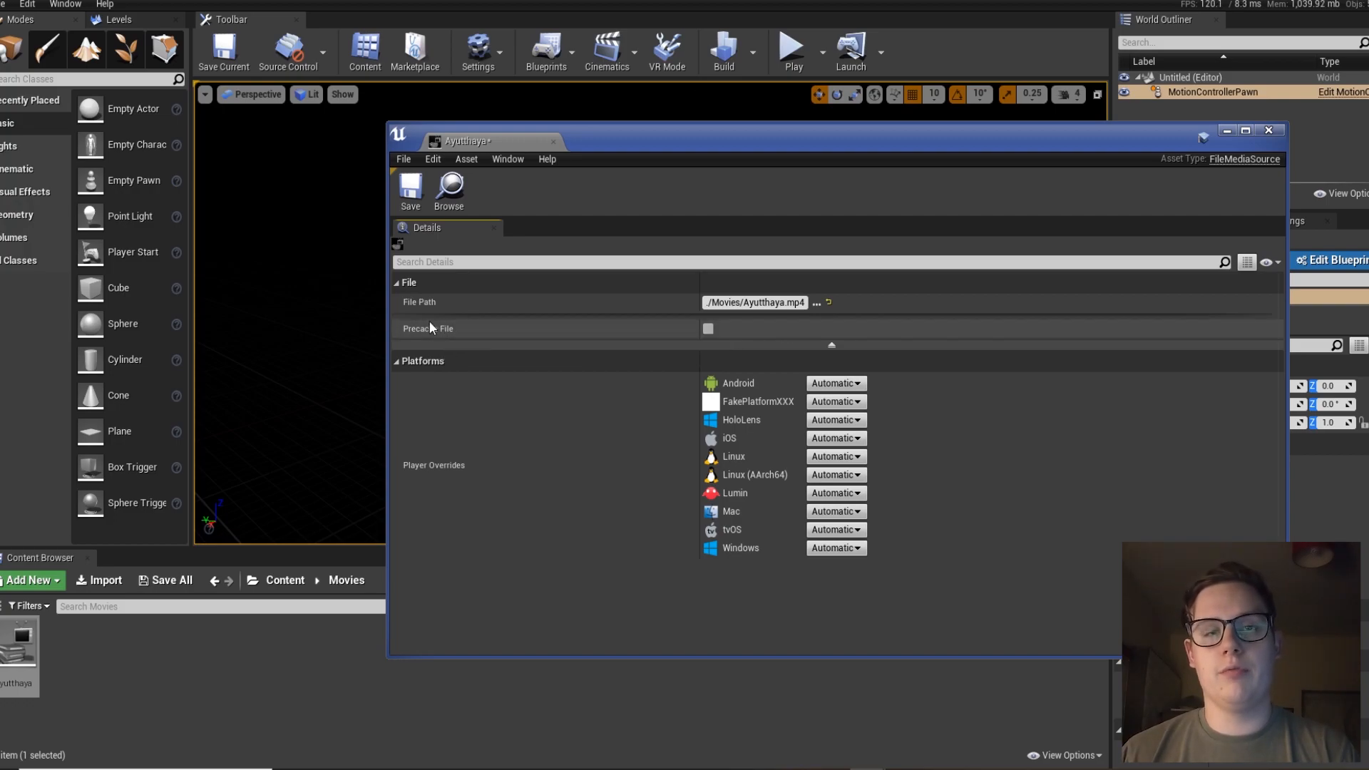
{"action": "left_click", "coordinate": [707, 328]}
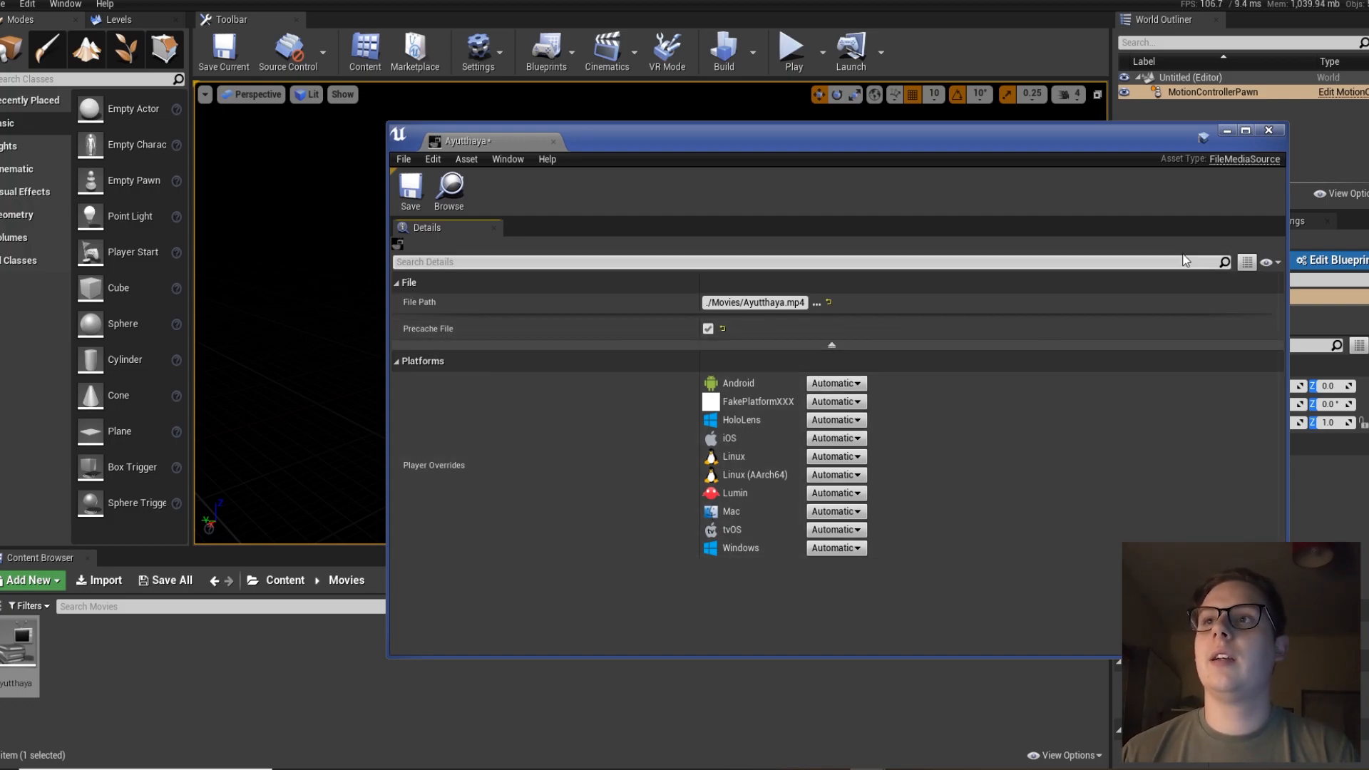
{"action": "left_click", "coordinate": [1269, 130]}
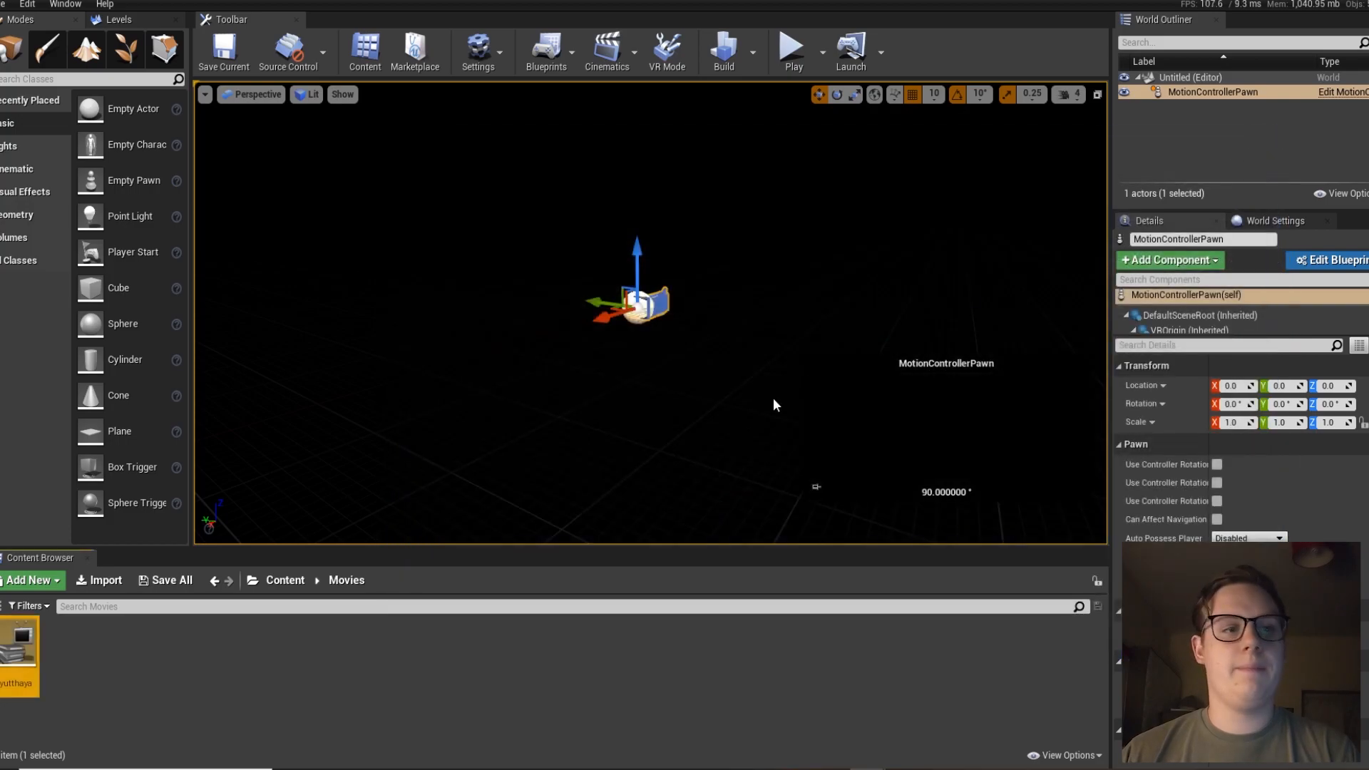
- Create a Media Player with a video output MediaTexture asset in the Movies folder
{"action": "left_click", "coordinate": [32, 581]}
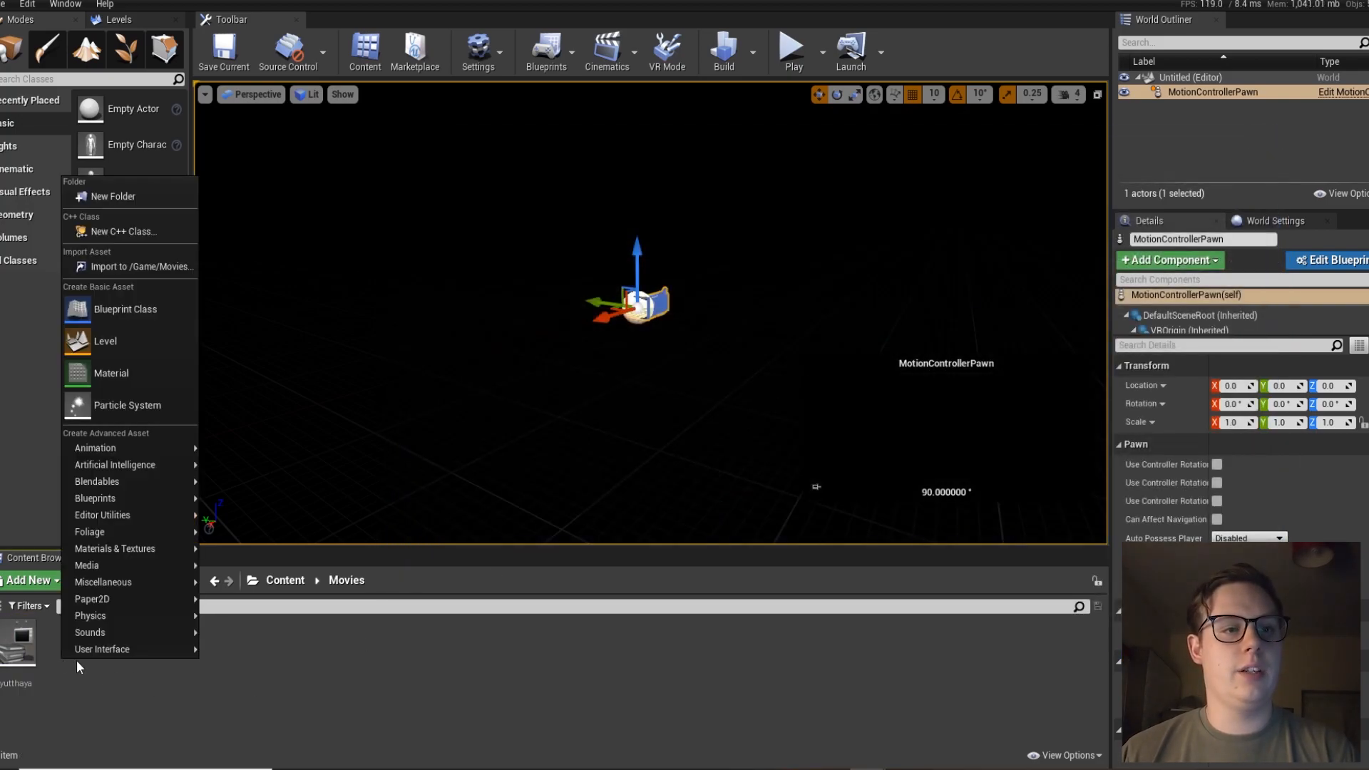
{"action": "mouse_move", "coordinate": [87, 565]}
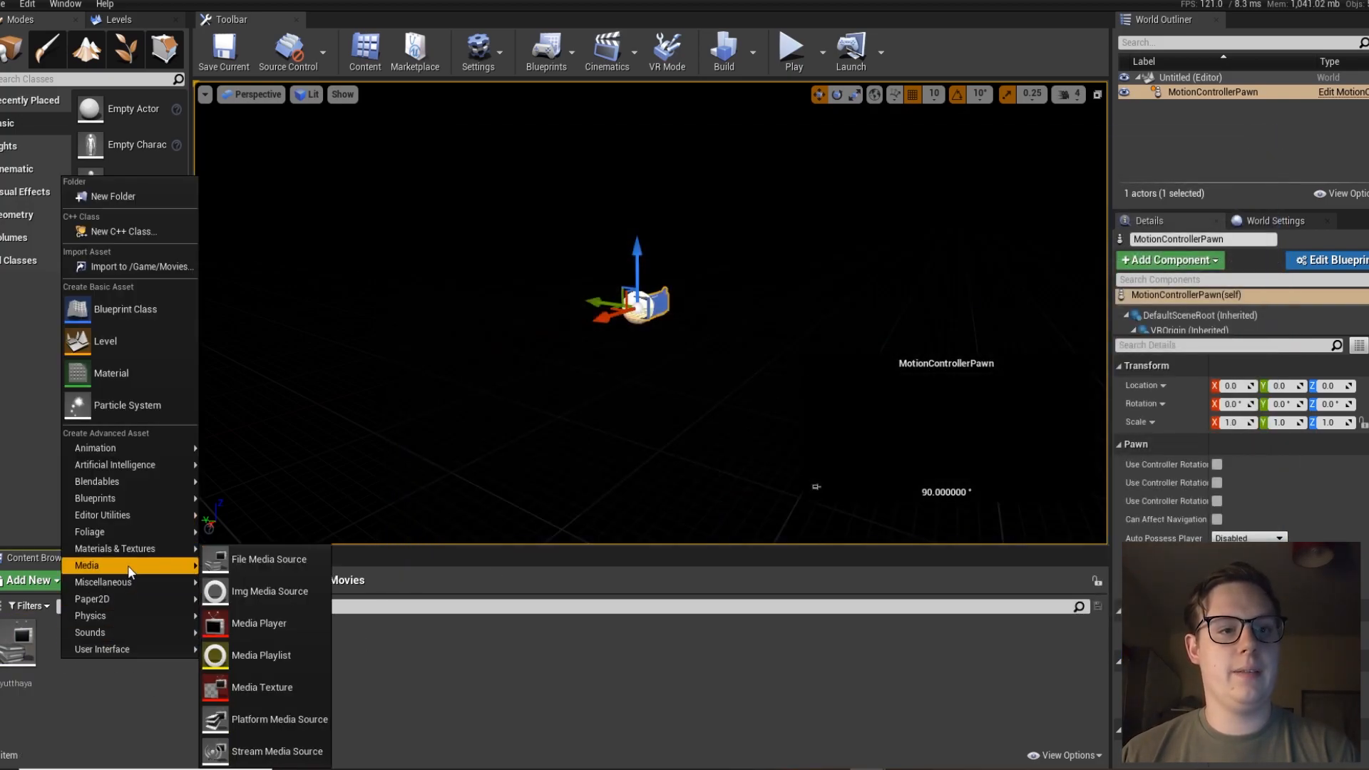
{"action": "mouse_move", "coordinate": [277, 631]}
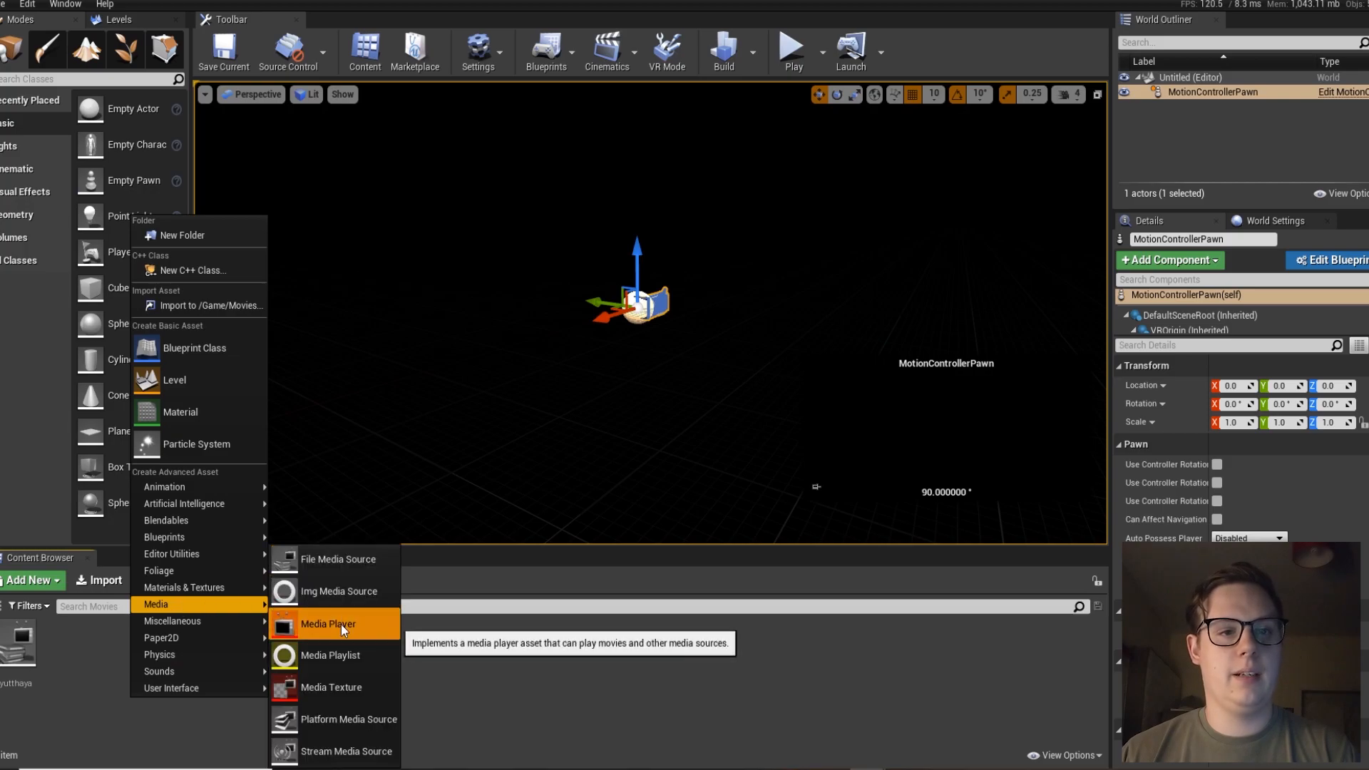
{"action": "left_click", "coordinate": [328, 625]}
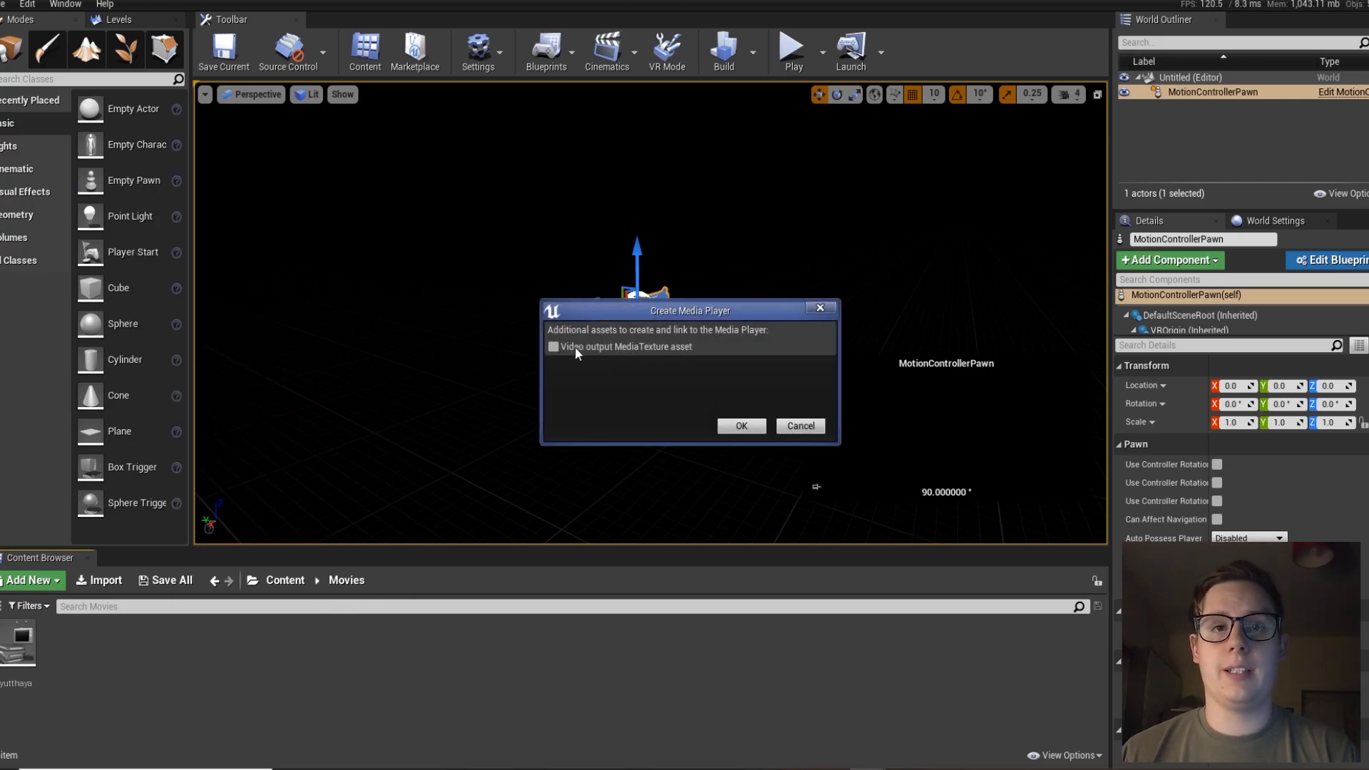
{"action": "left_click", "coordinate": [742, 425]}
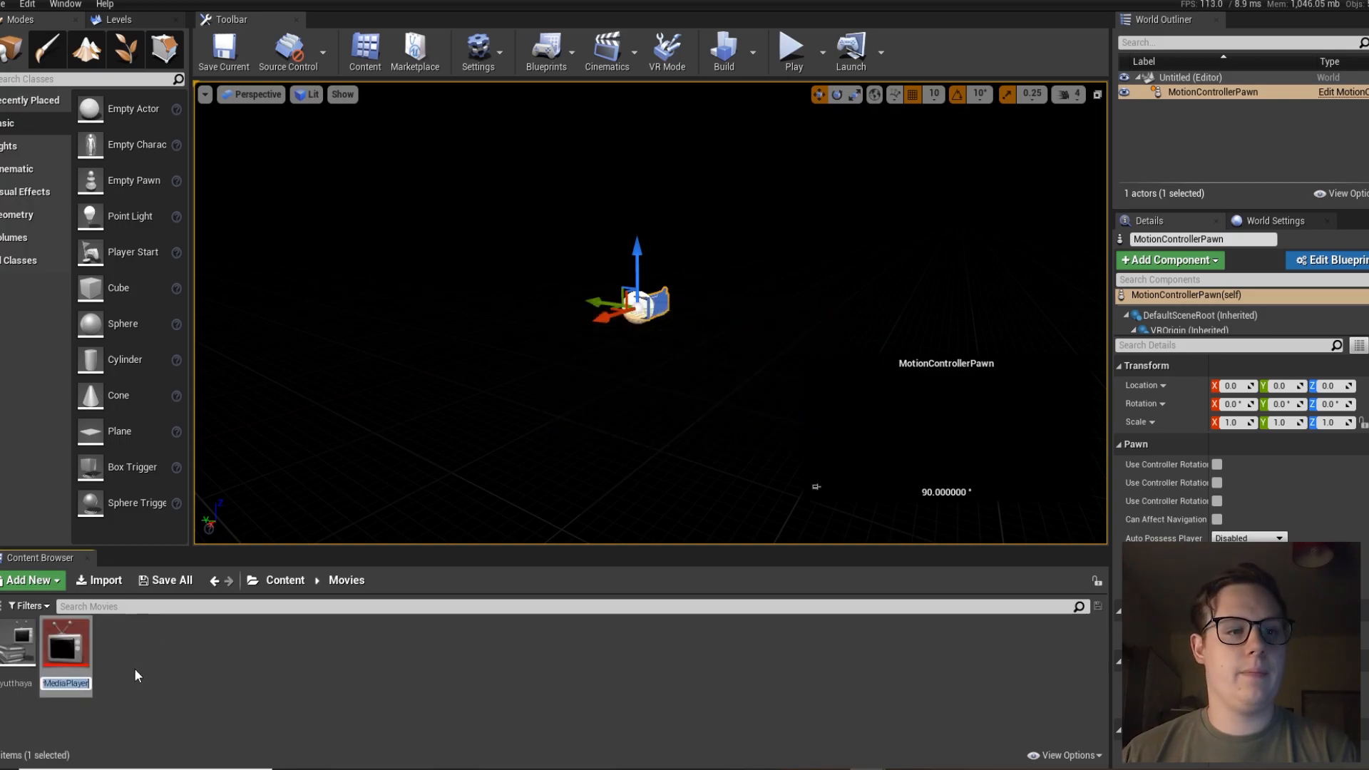
{"action": "mouse_move", "coordinate": [149, 682]}
{"action": "type", "text": "M_Ayutthaya"}
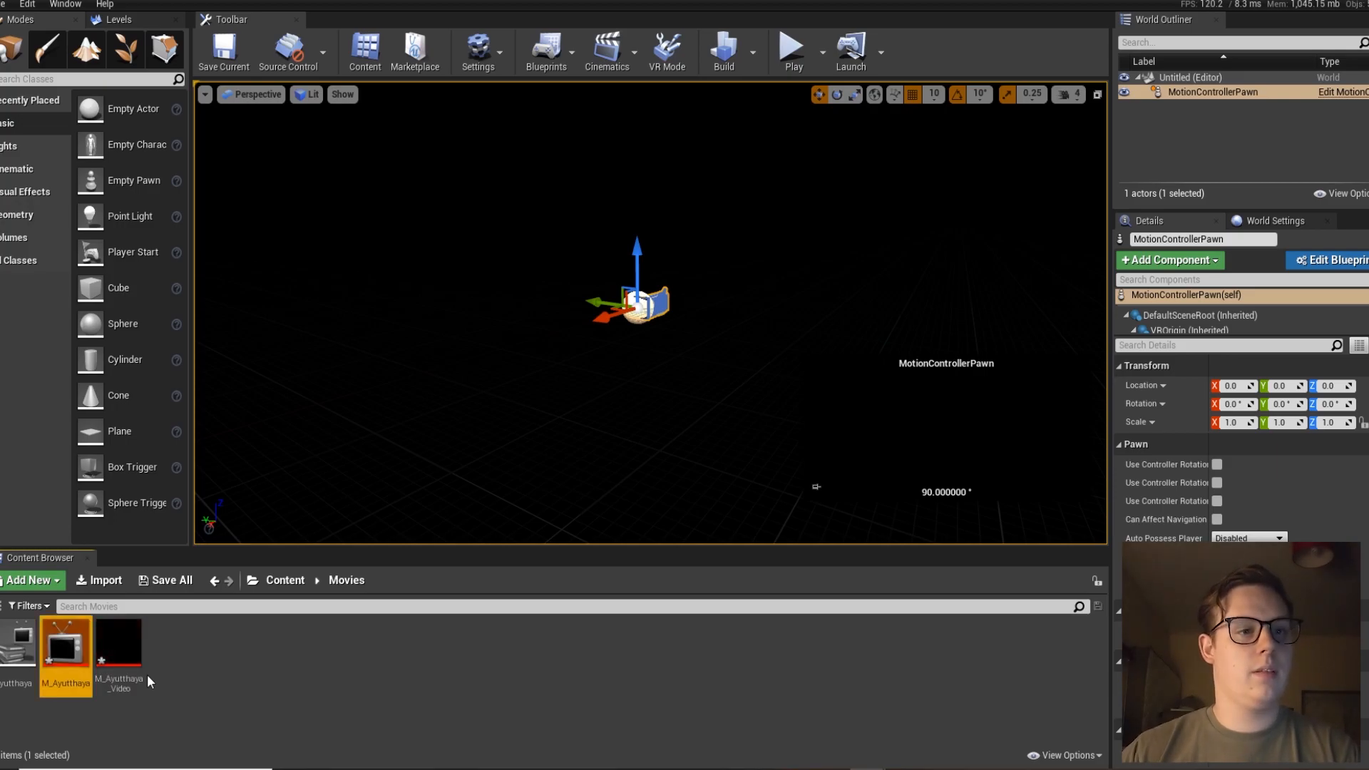
{"action": "mouse_move", "coordinate": [120, 654]}
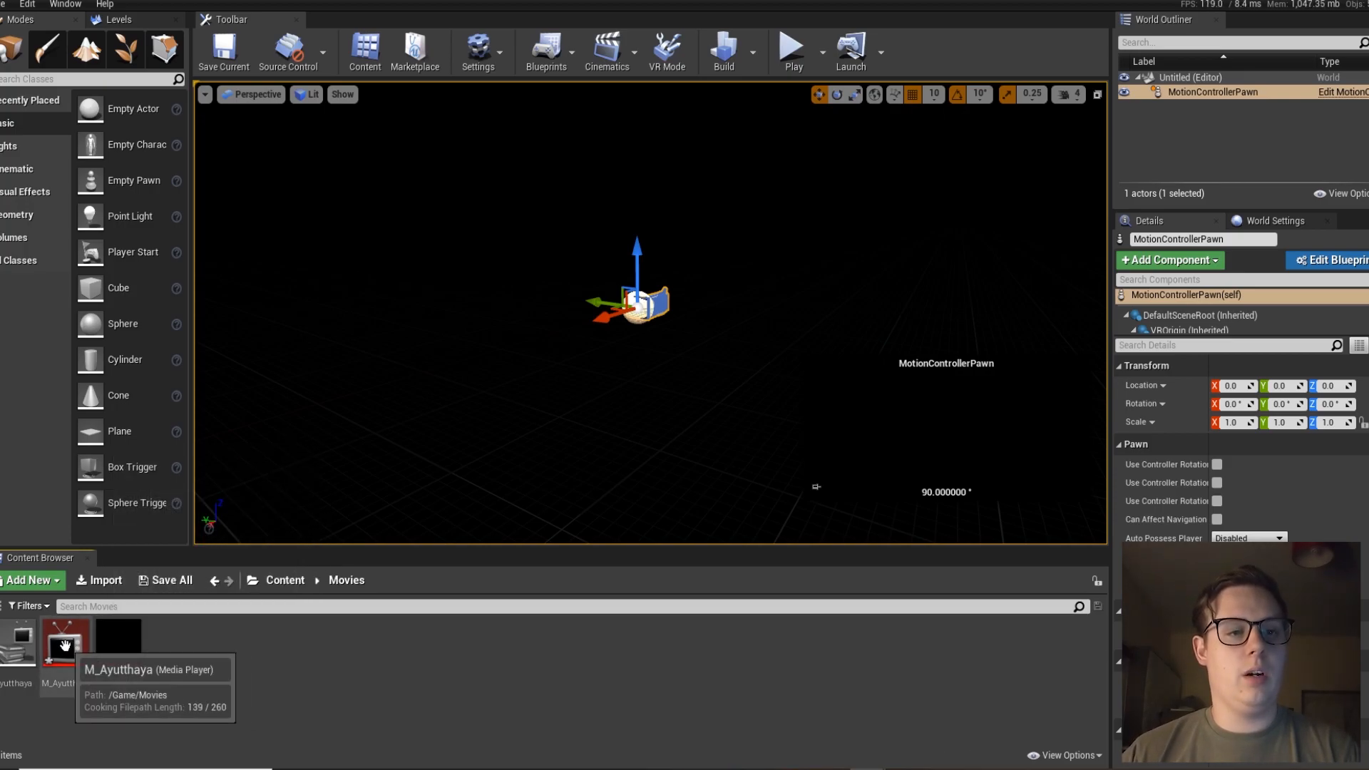
- Load the Ayutthaya media source into the M_Ayutthaya player so its video texture shows the footage
{"action": "double_click", "coordinate": [66, 645]}
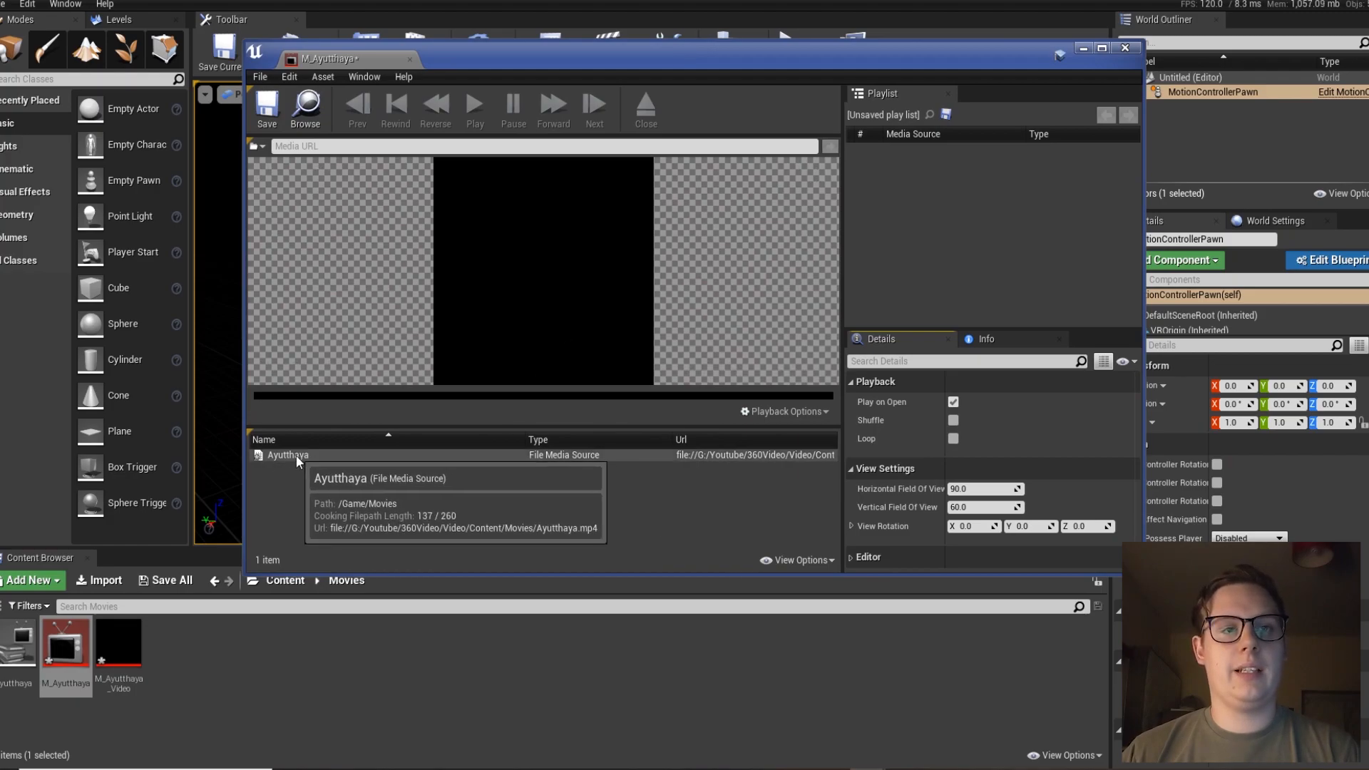
{"action": "left_click", "coordinate": [288, 454]}
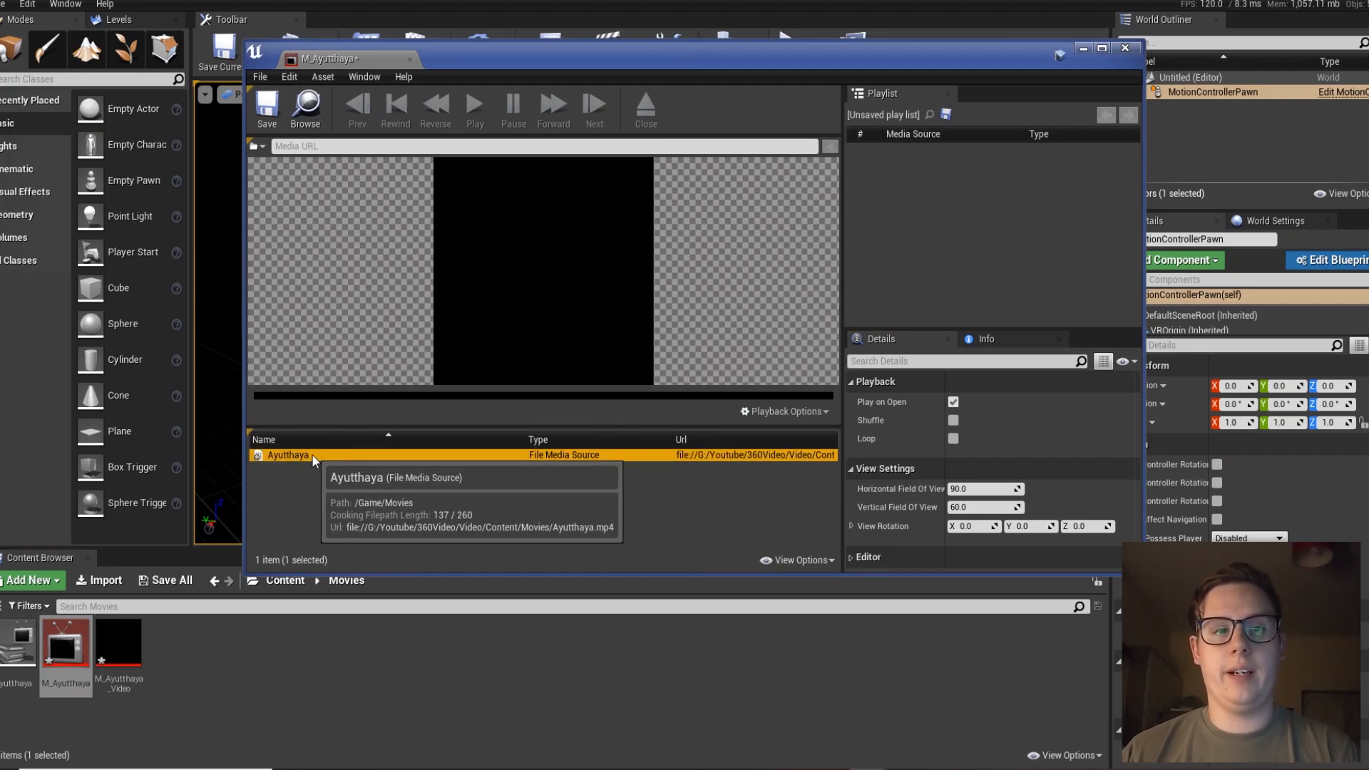
{"action": "left_click", "coordinate": [474, 107]}
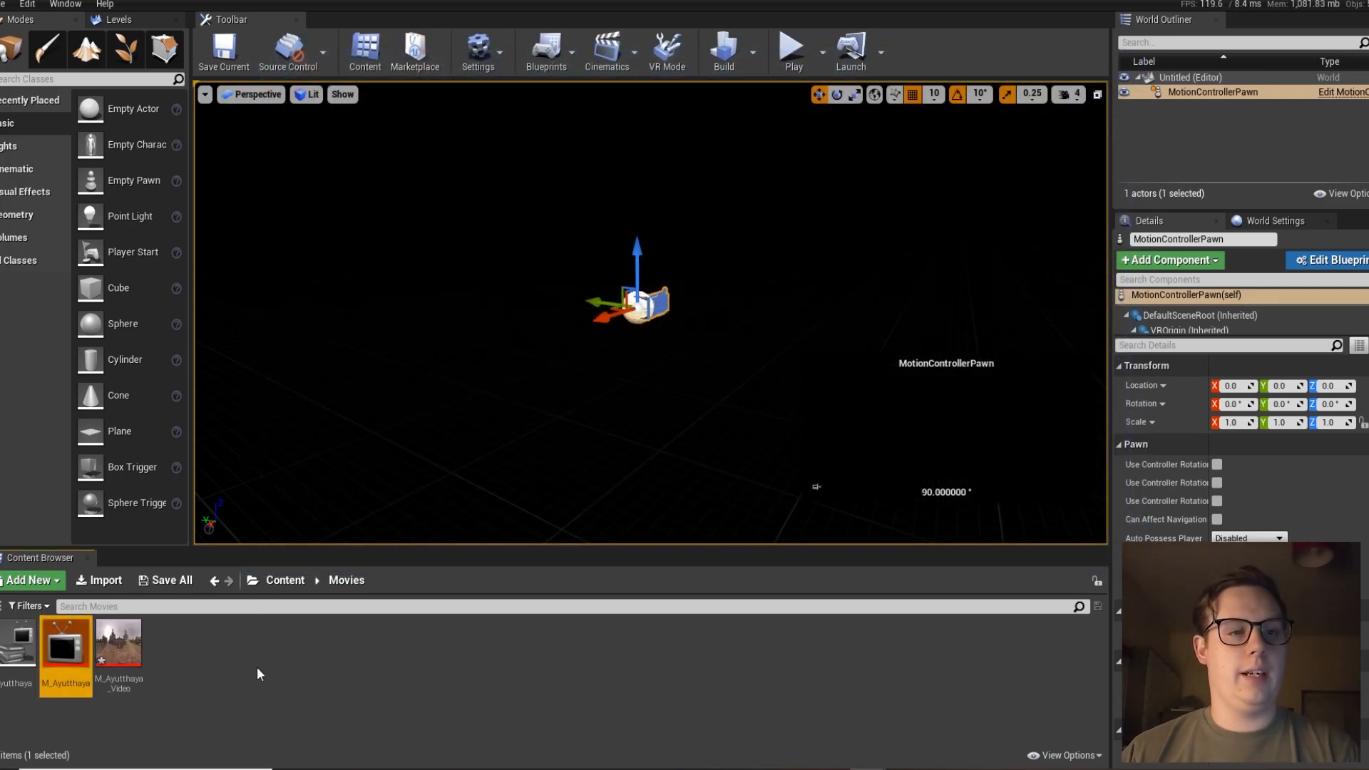
{"action": "mouse_move", "coordinate": [120, 648]}
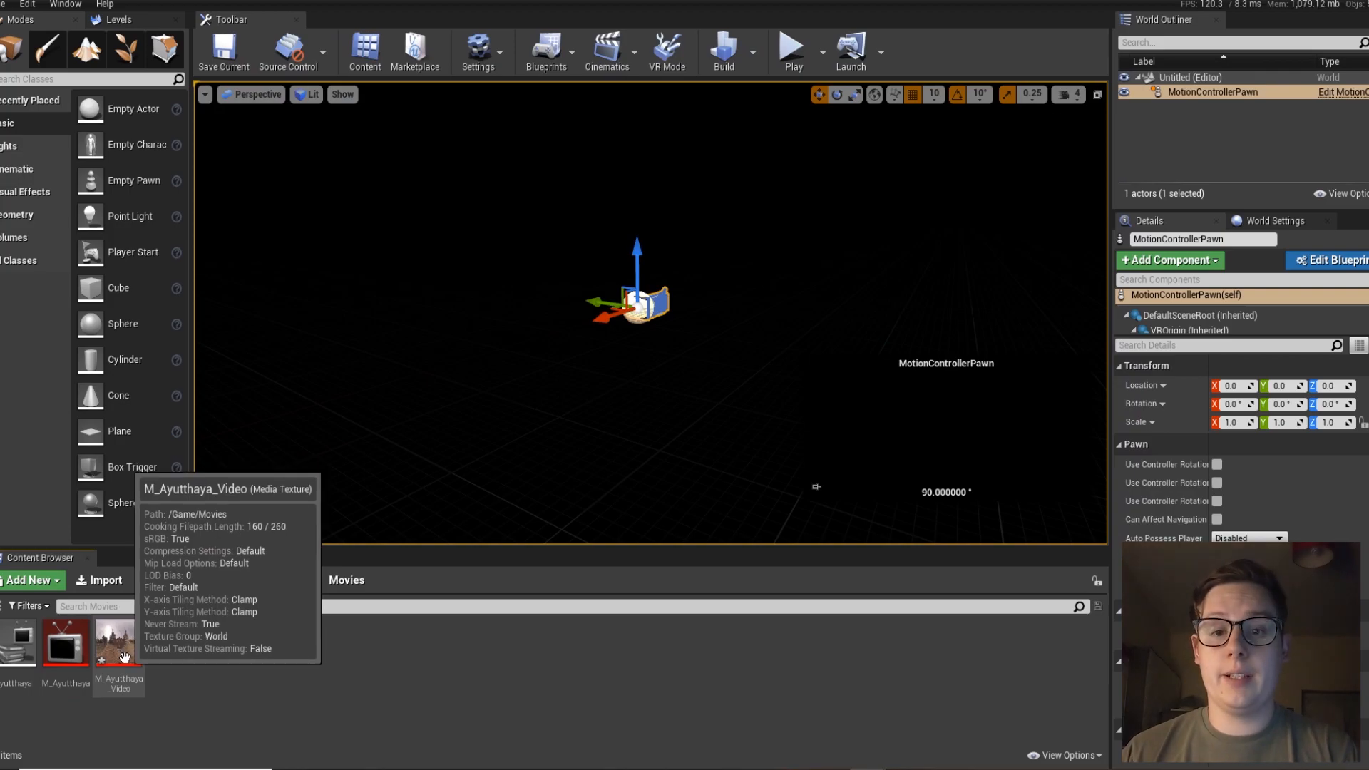
{"action": "mouse_move", "coordinate": [177, 663]}
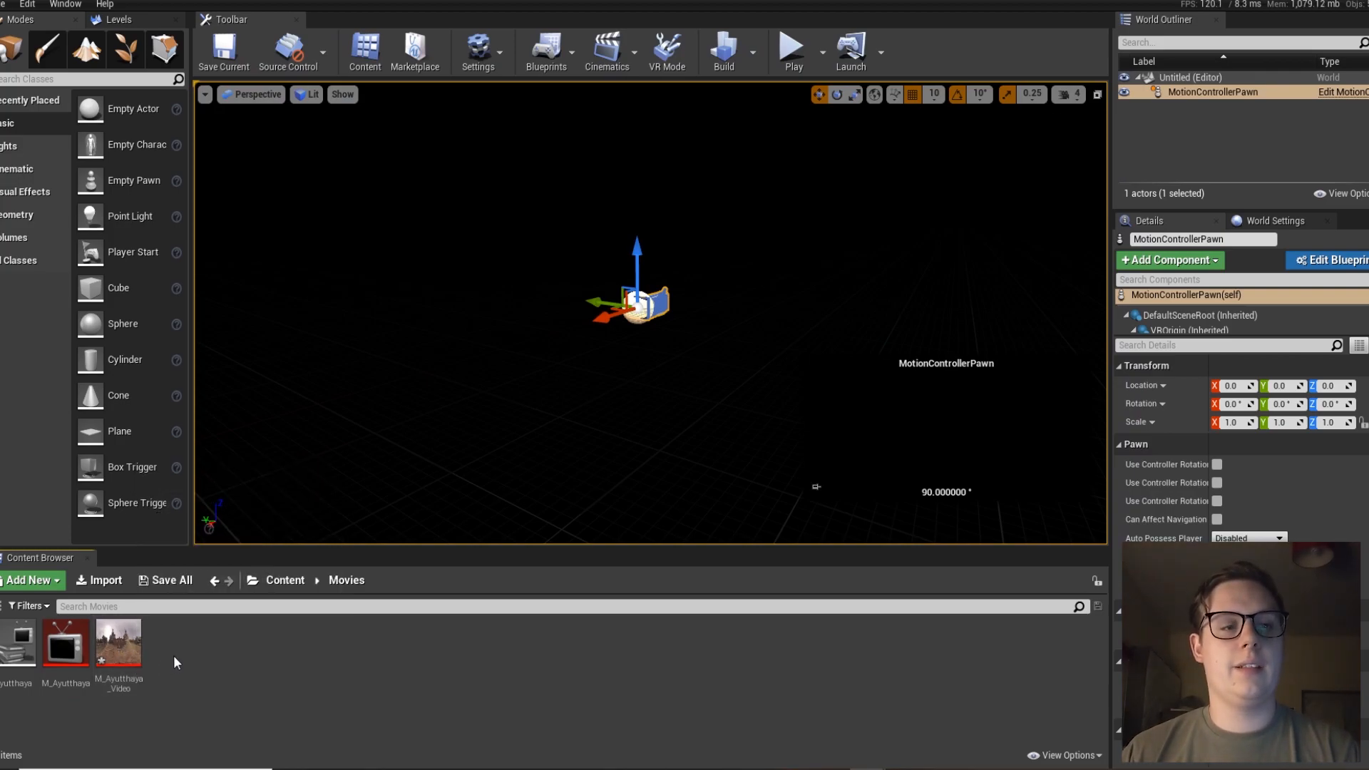
- Create material M_VidAyutthaya, wire the texture RGB to Base and Emissive Color, apply and save it
{"action": "left_click", "coordinate": [30, 581]}
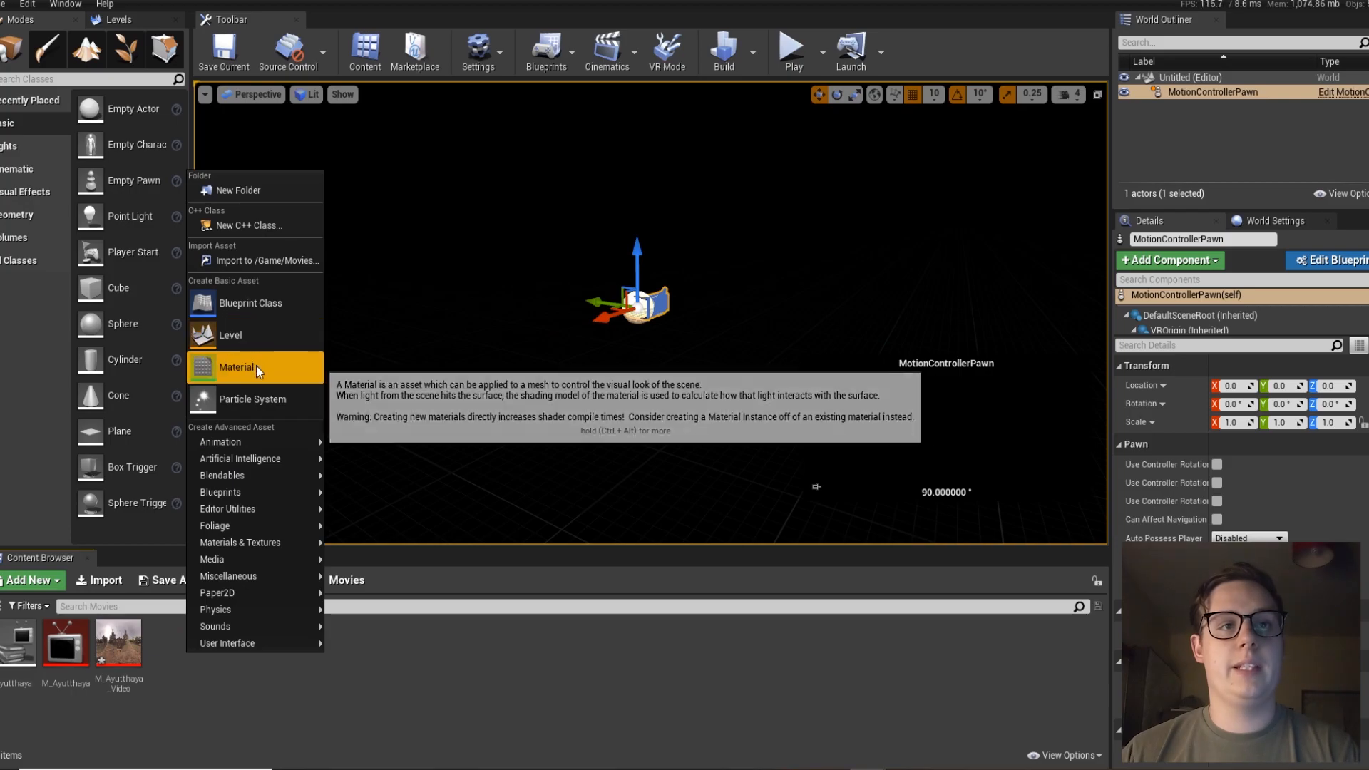
{"action": "left_click", "coordinate": [254, 368]}
{"action": "type", "text": "M_VidAyutthaya"}
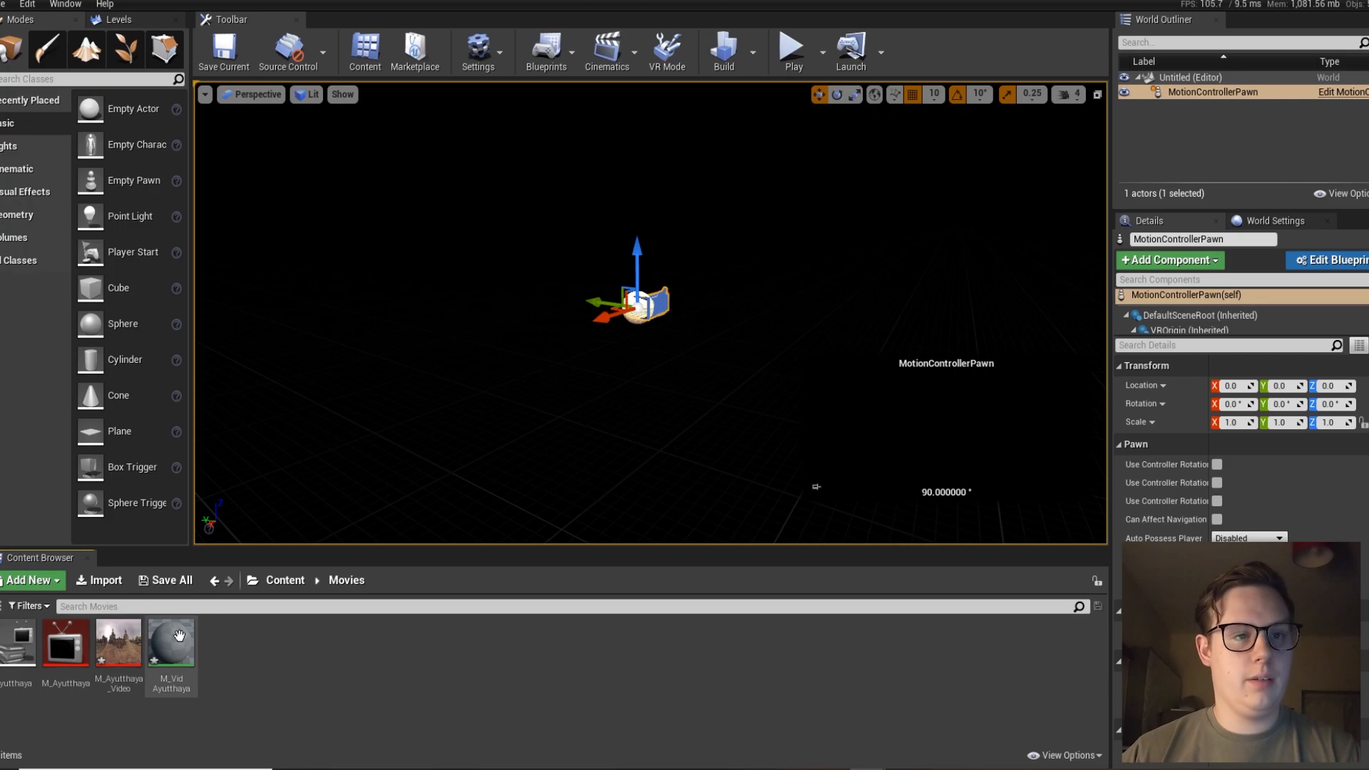
{"action": "double_click", "coordinate": [171, 641]}
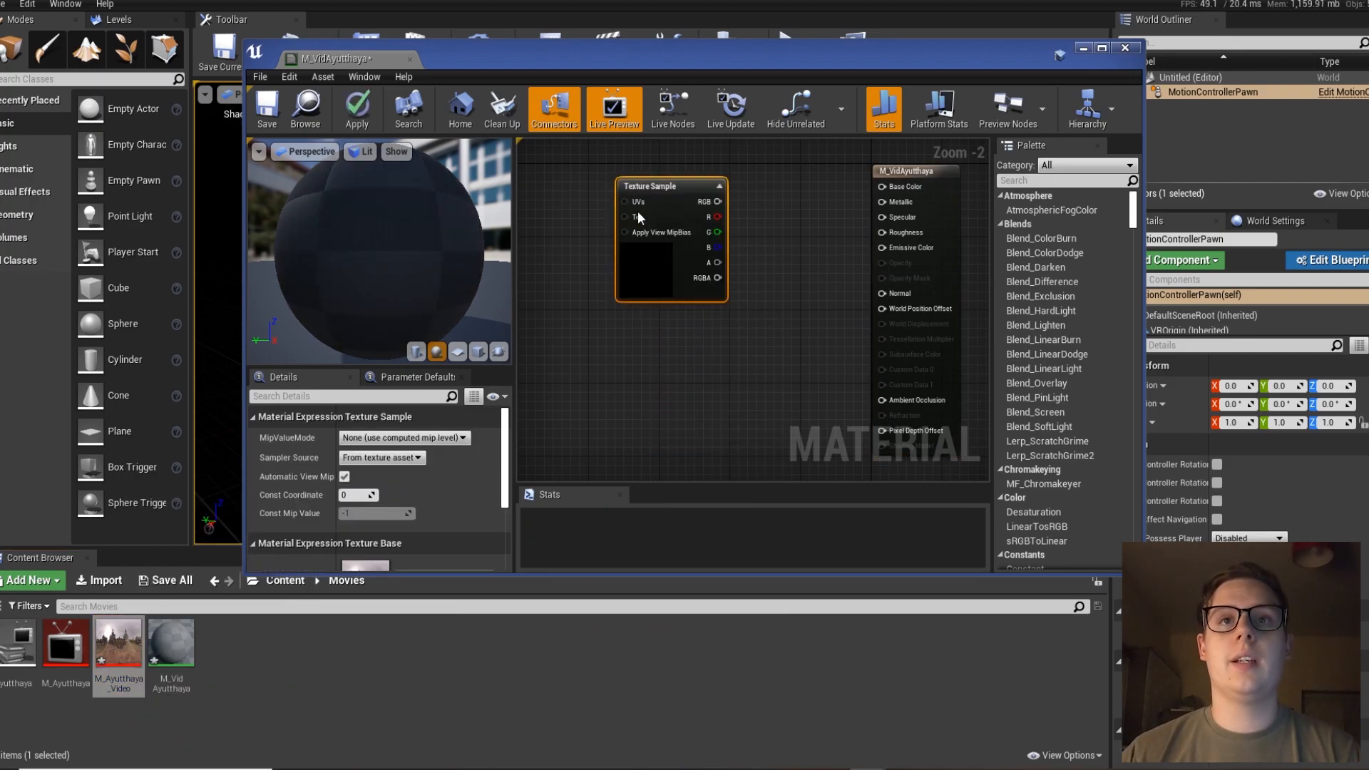
{"action": "left_click_drag", "start_coordinate": [717, 201], "coordinate": [881, 247]}
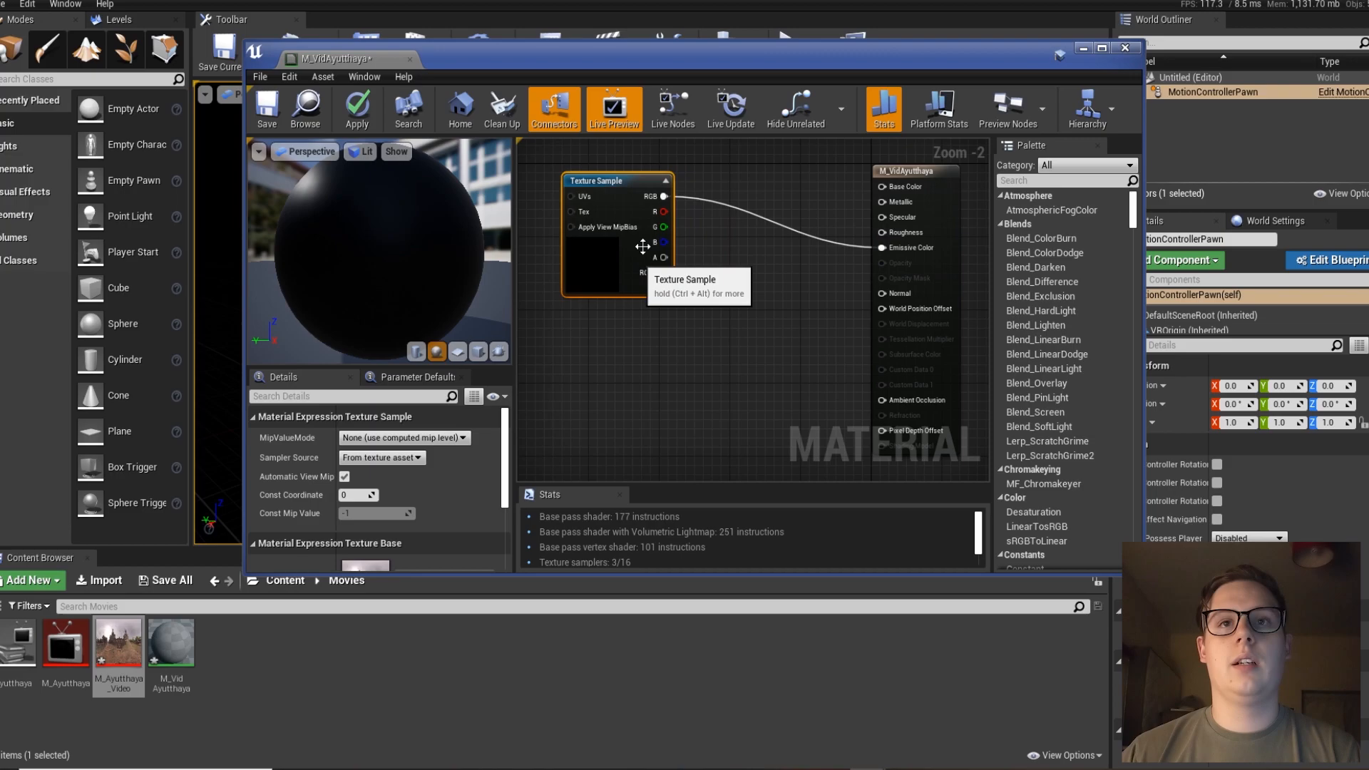
{"action": "left_click", "coordinate": [357, 108]}
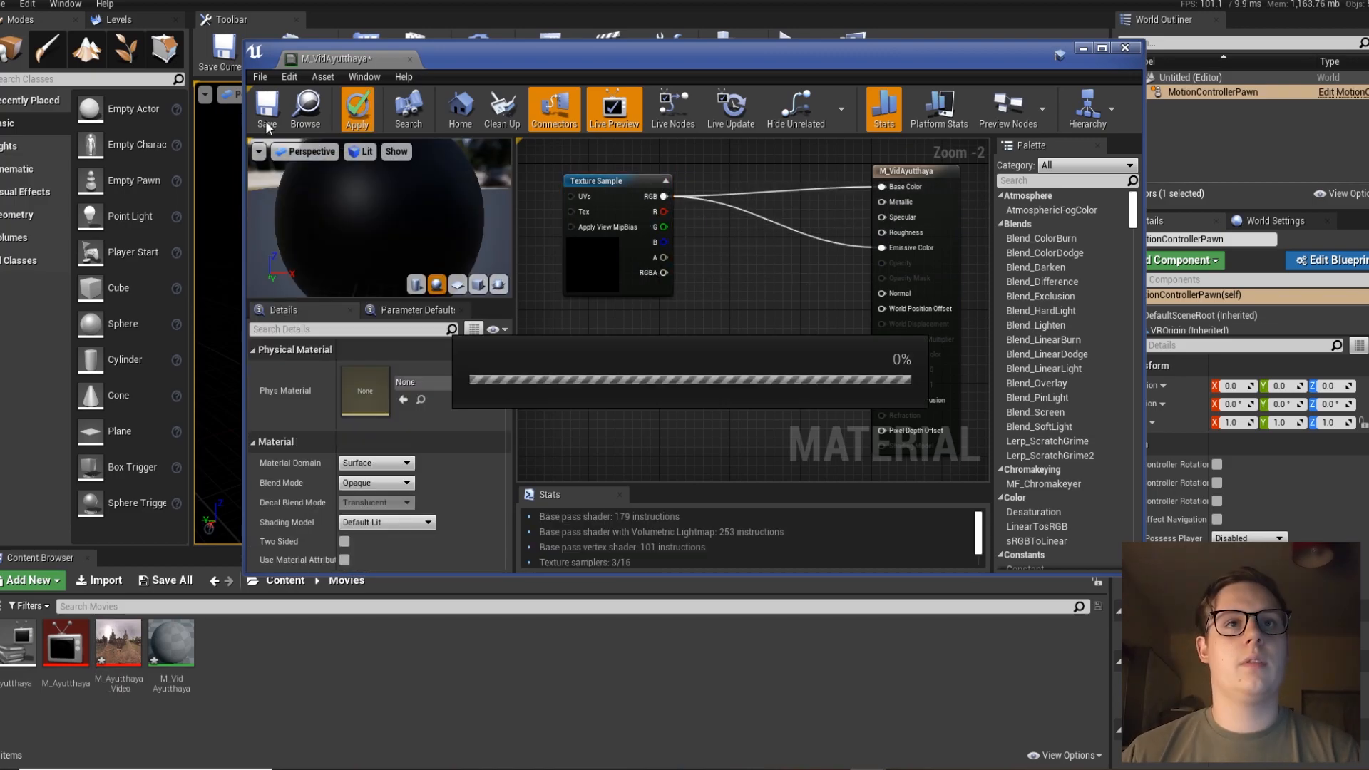
{"action": "left_click", "coordinate": [357, 108]}
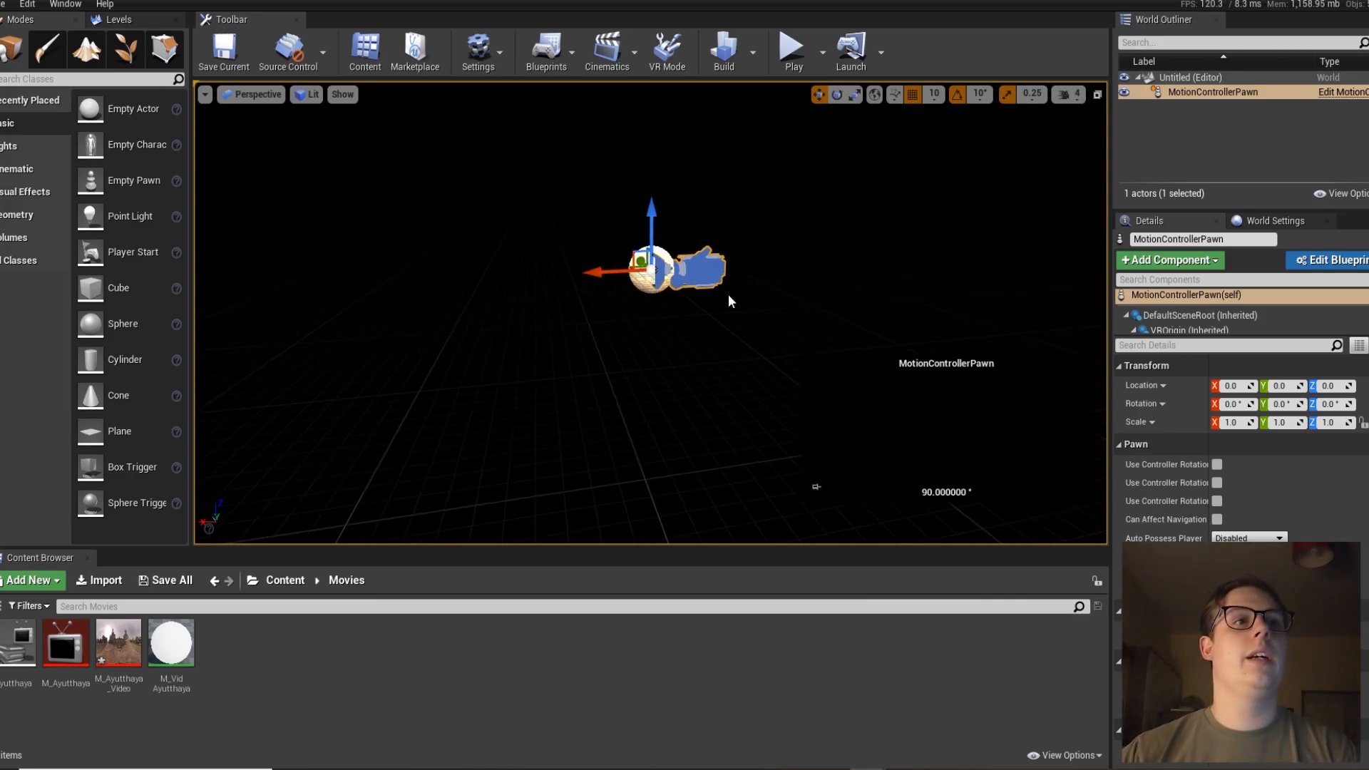
{"action": "mouse_move", "coordinate": [100, 323]}
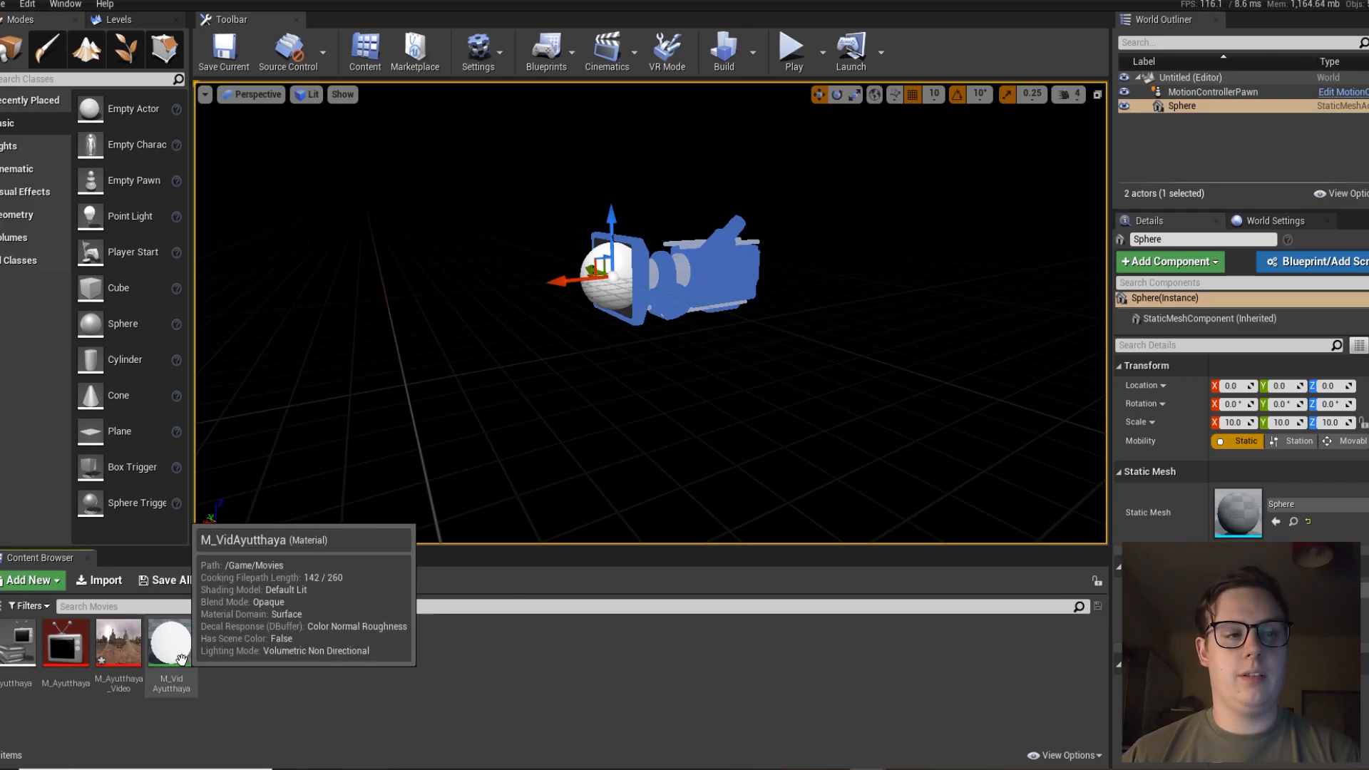
{"action": "mouse_move", "coordinate": [311, 707]}
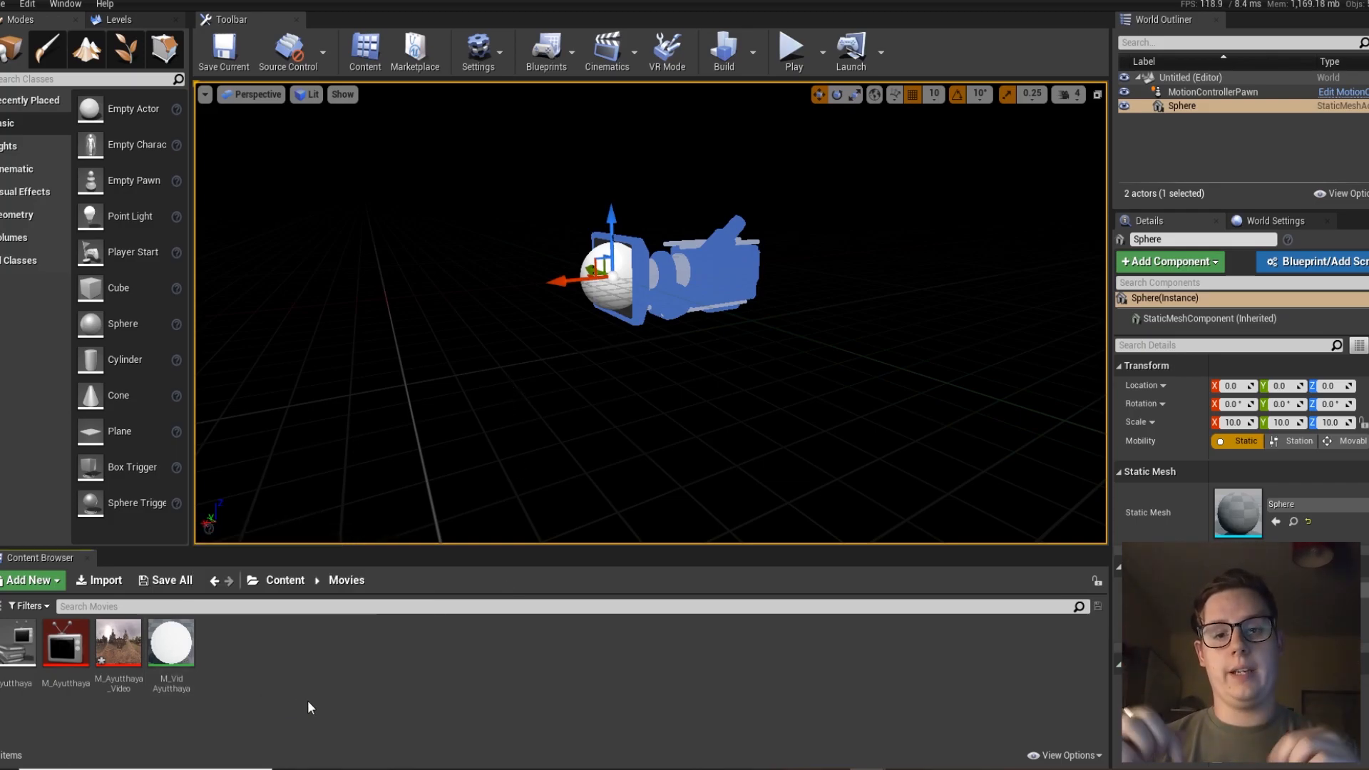
{"action": "mouse_move", "coordinate": [243, 673]}
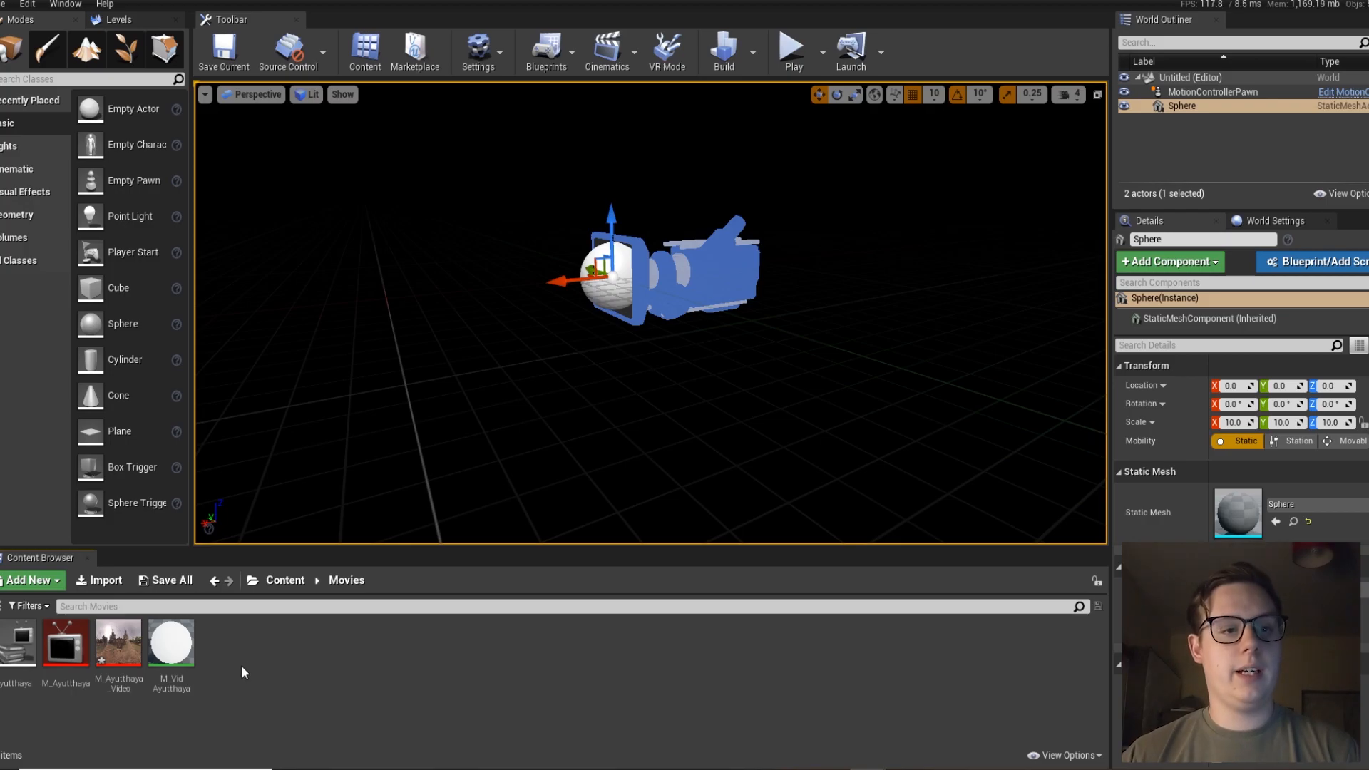
{"action": "double_click", "coordinate": [171, 643]}
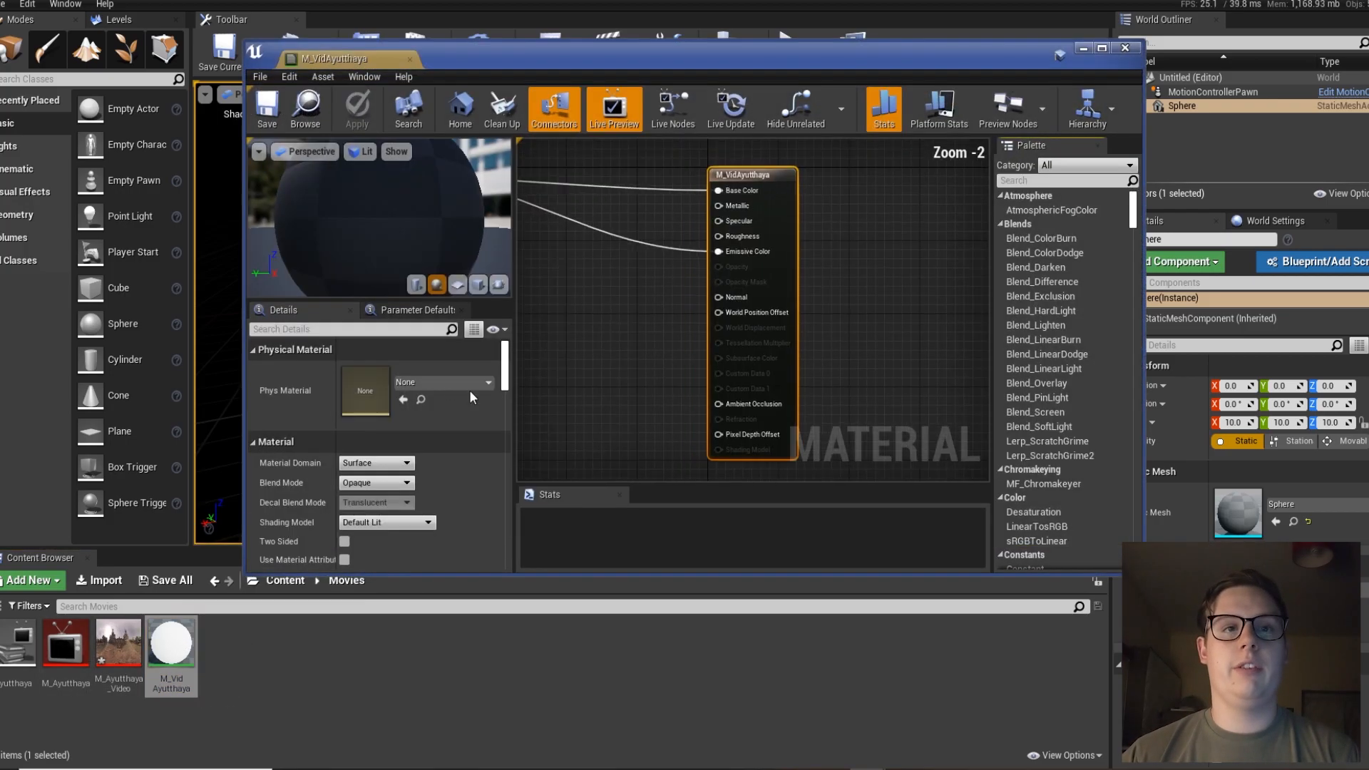
{"action": "left_click", "coordinate": [343, 542]}
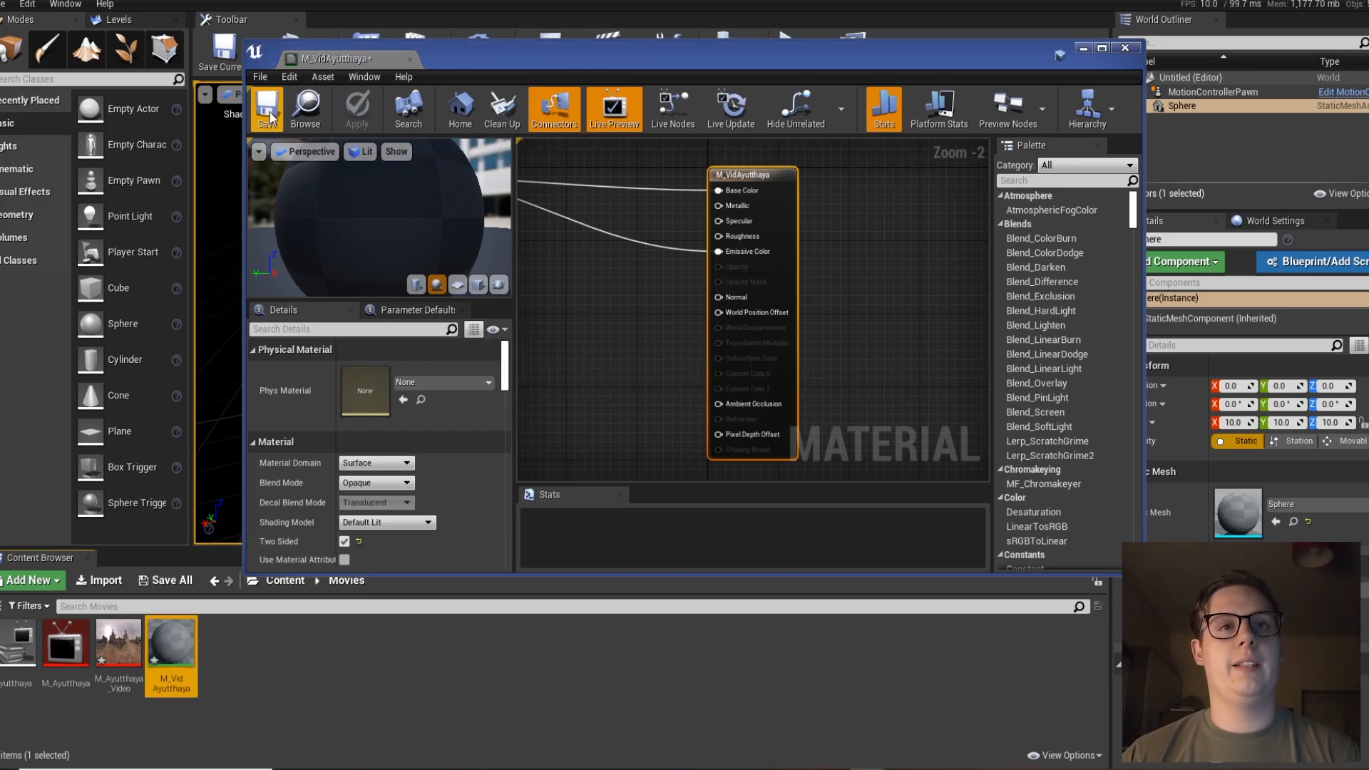
{"action": "left_click", "coordinate": [1126, 48]}
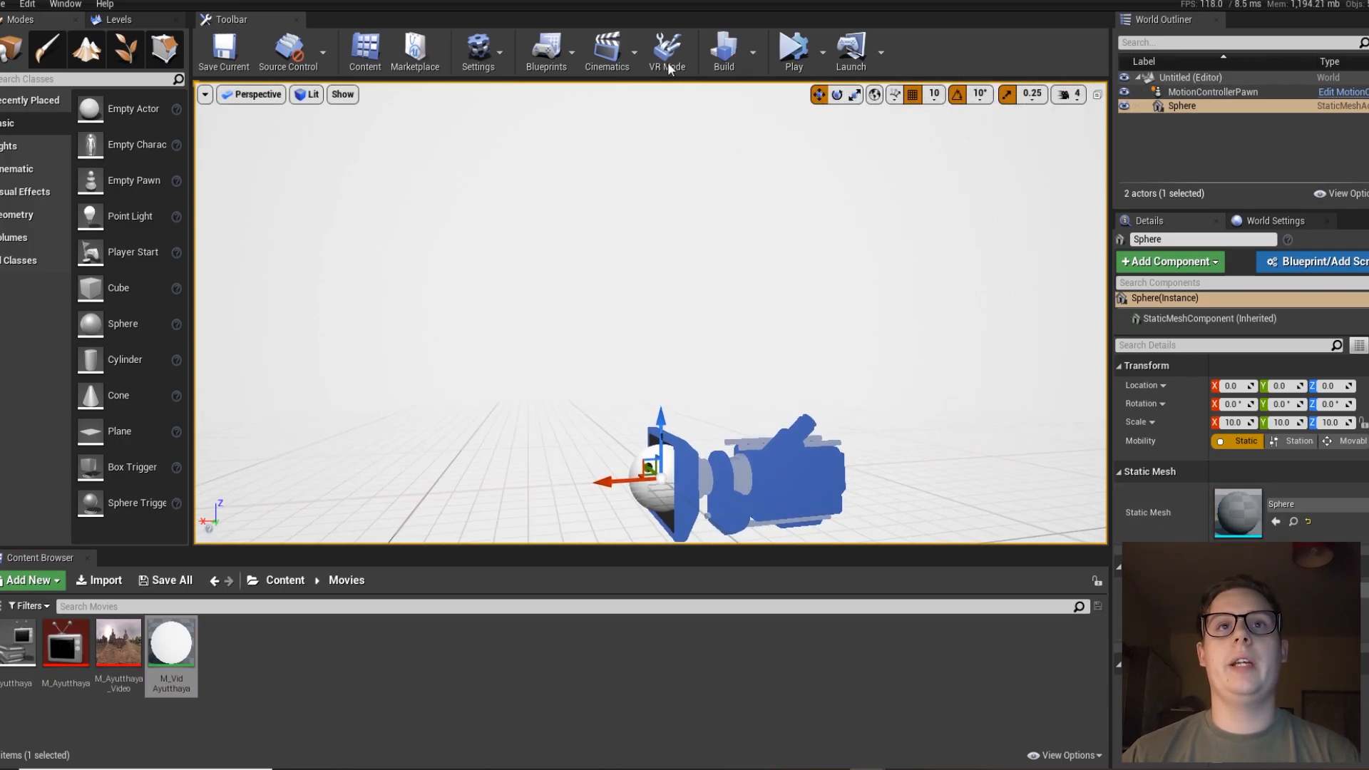
- Open the Level Blueprint, delete Event Tick and search 'open s' for a node off Event BeginPlay
{"action": "left_click", "coordinate": [545, 48]}
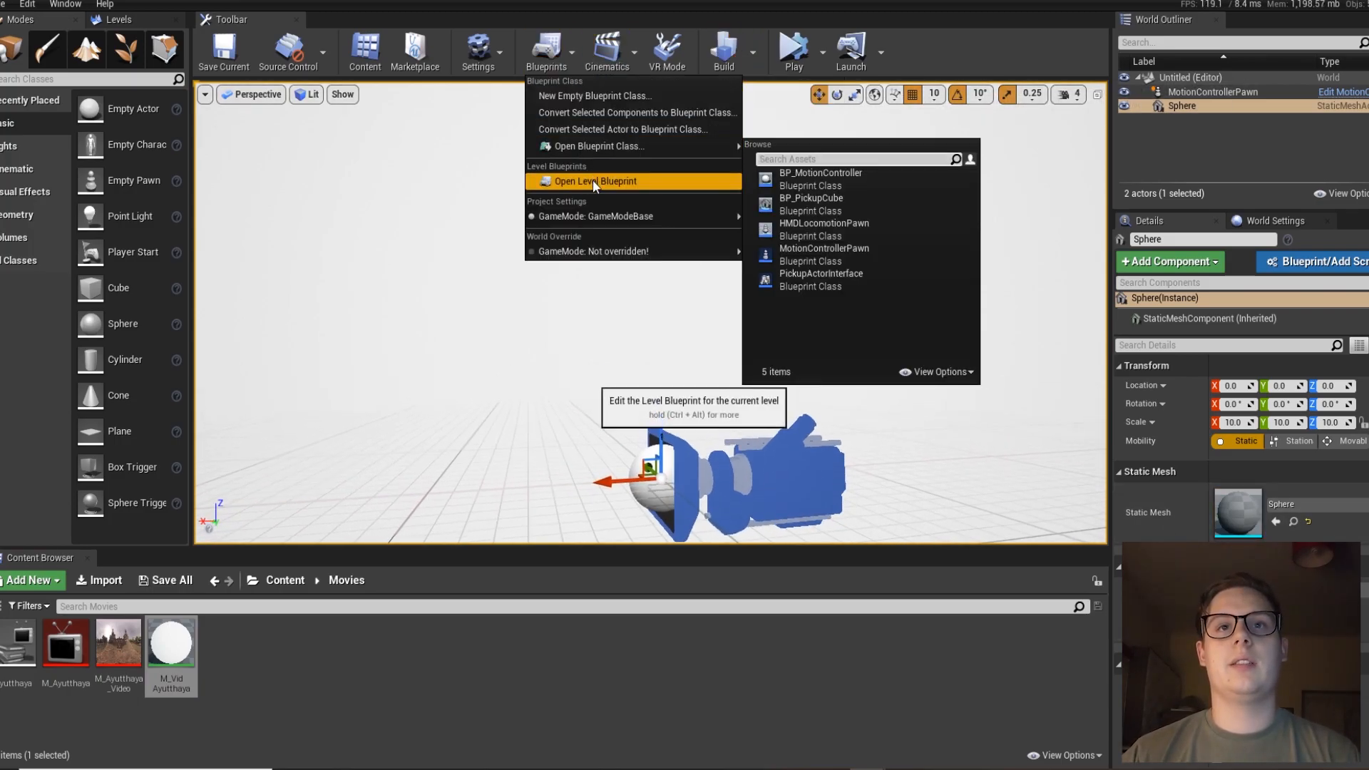
{"action": "left_click", "coordinate": [598, 181]}
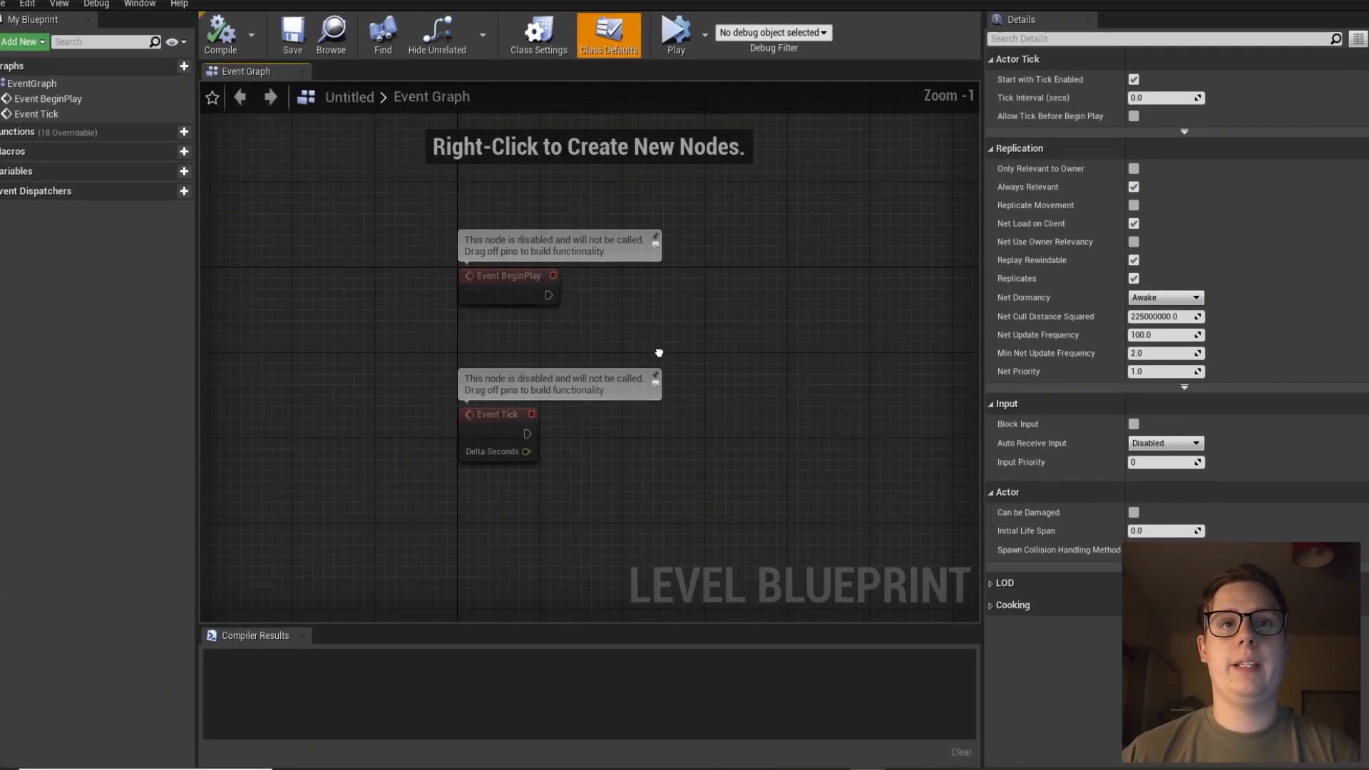
{"action": "left_click", "coordinate": [494, 472]}
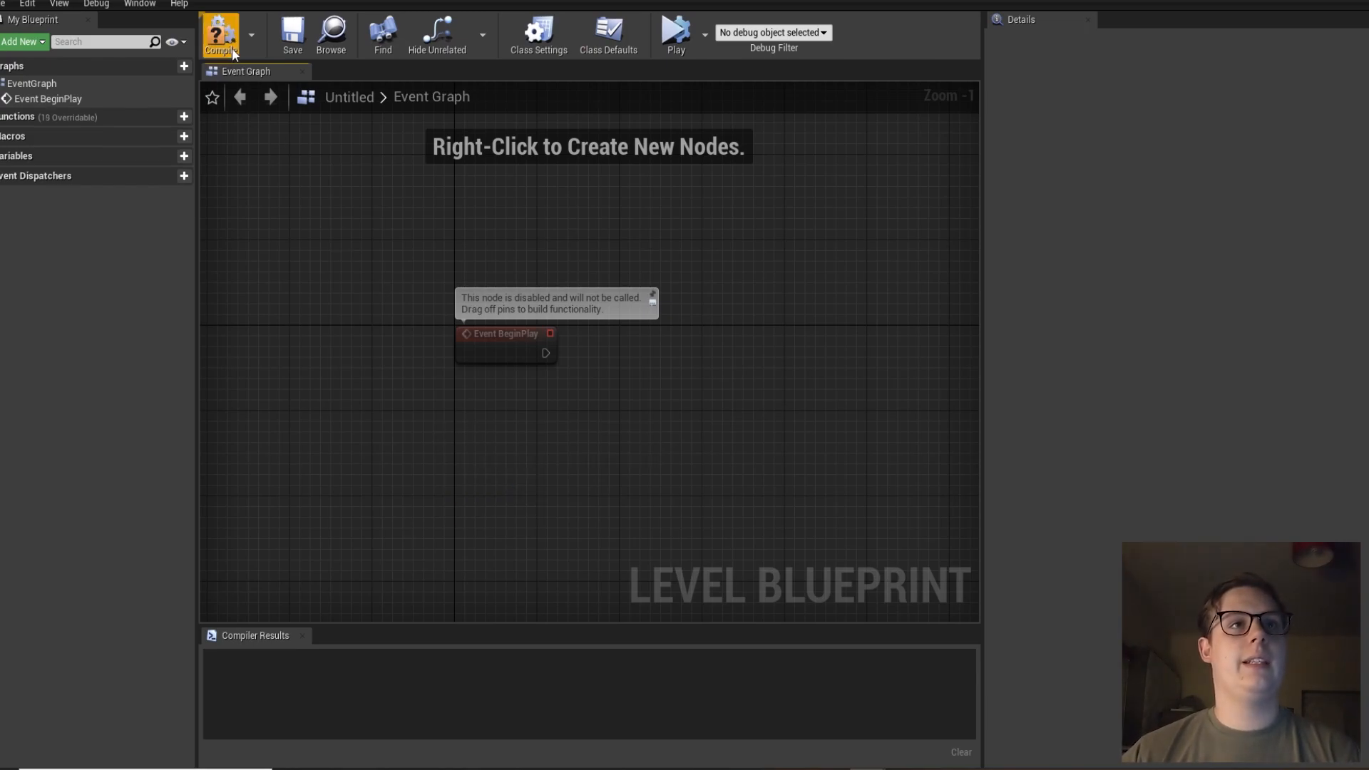
{"action": "left_click_drag", "start_coordinate": [548, 353], "coordinate": [733, 365]}
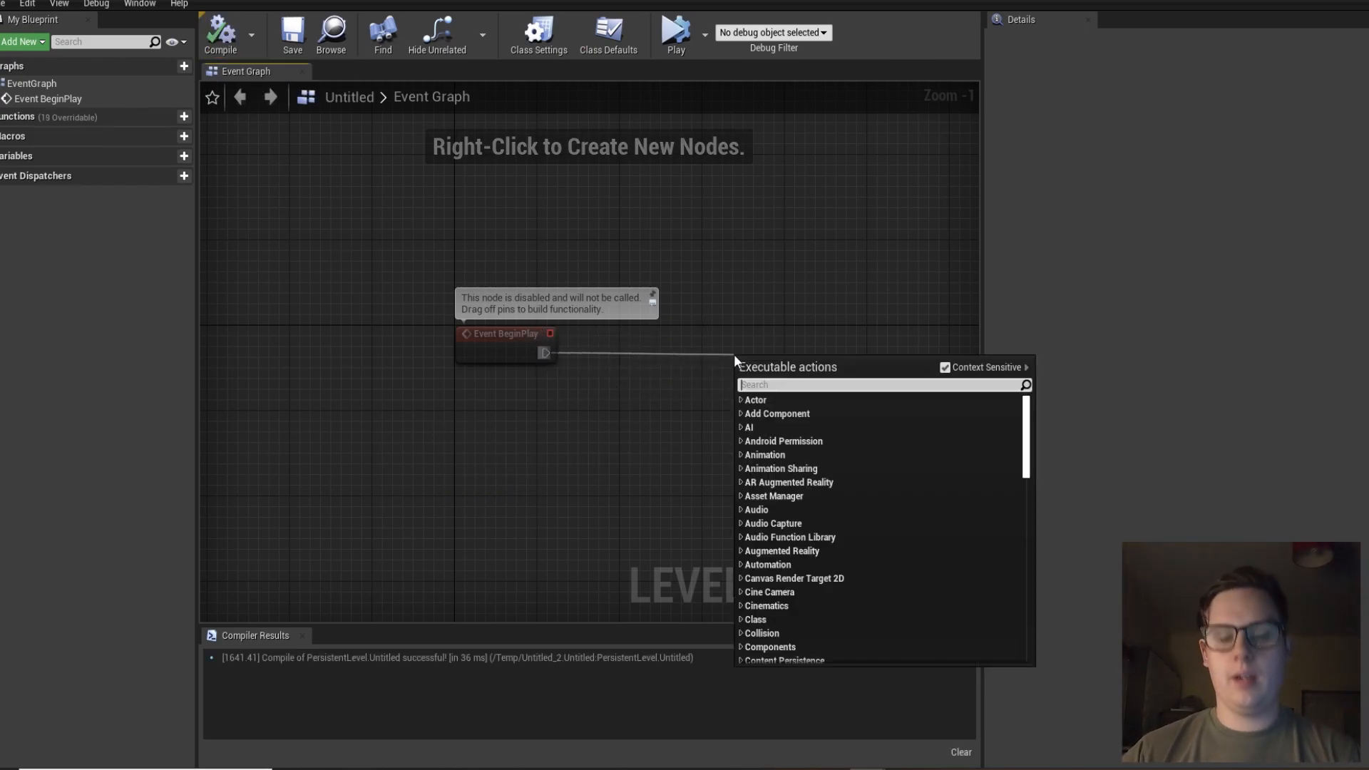
{"action": "type", "text": "open s"}
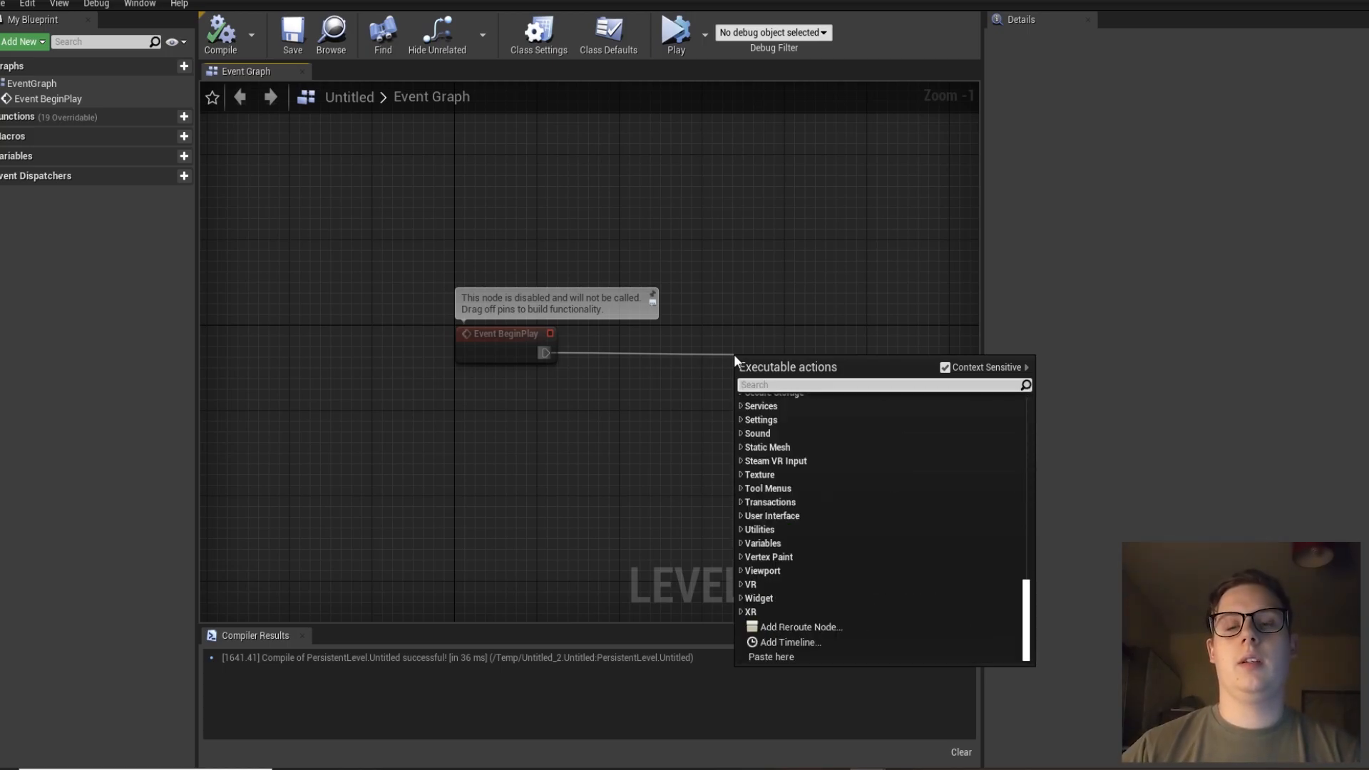
- Add a new level blueprint variable named MediaPlayer
{"action": "left_click", "coordinate": [183, 157]}
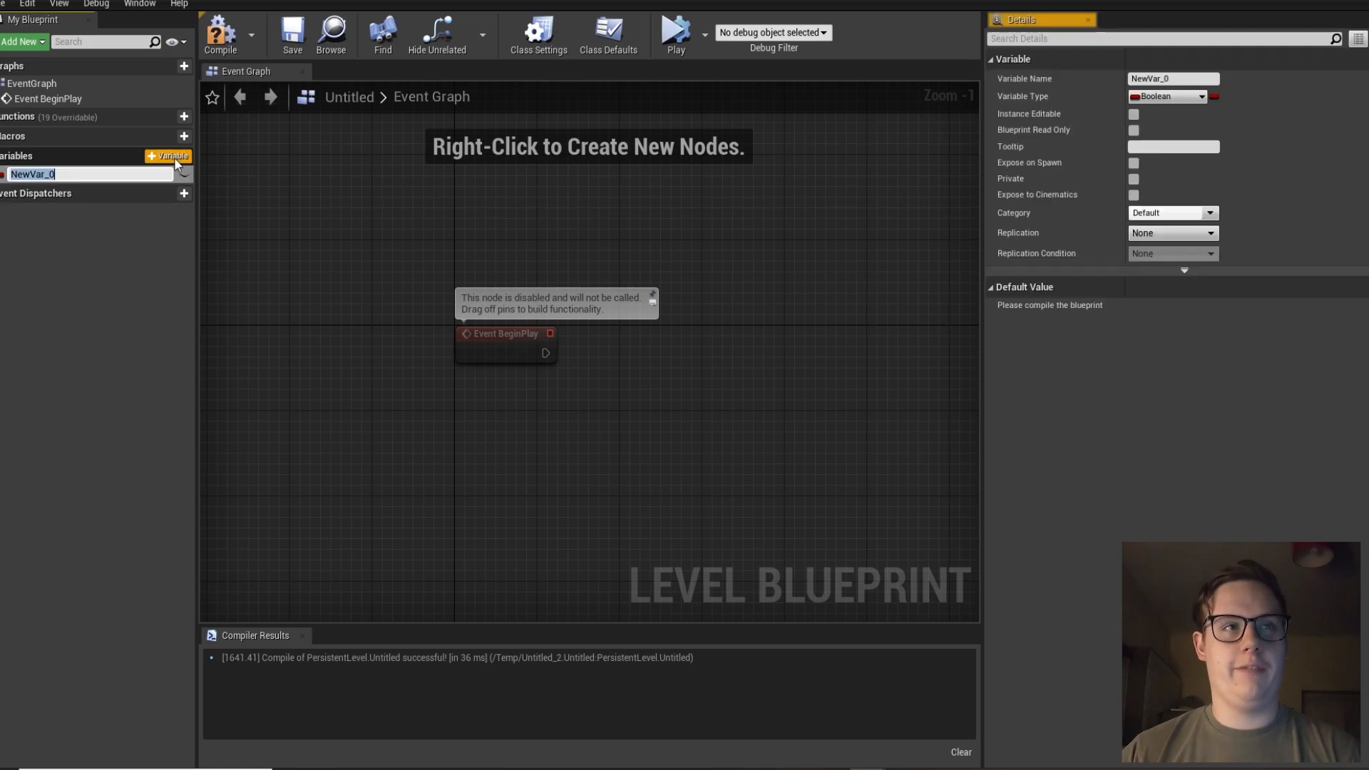
{"action": "type", "text": "M"}
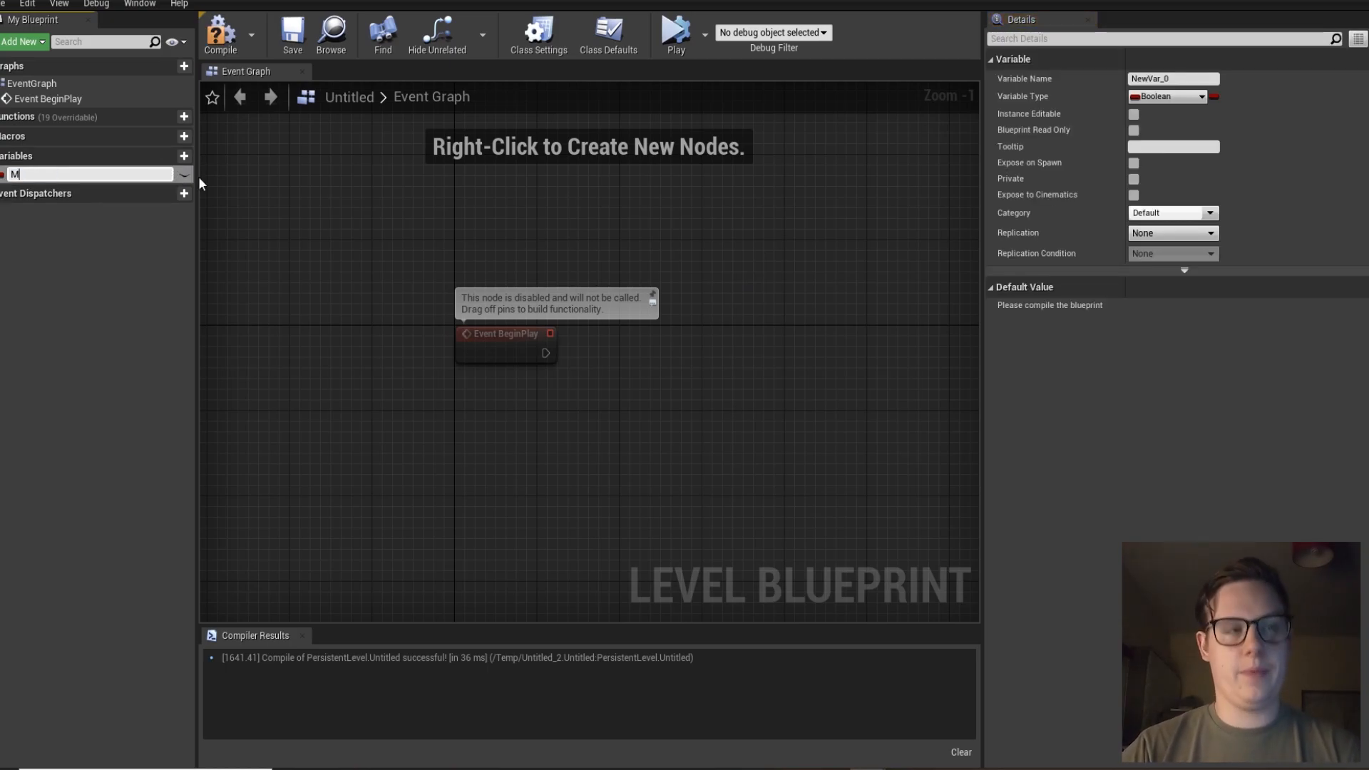
{"action": "type", "text": "ediaPlayer"}
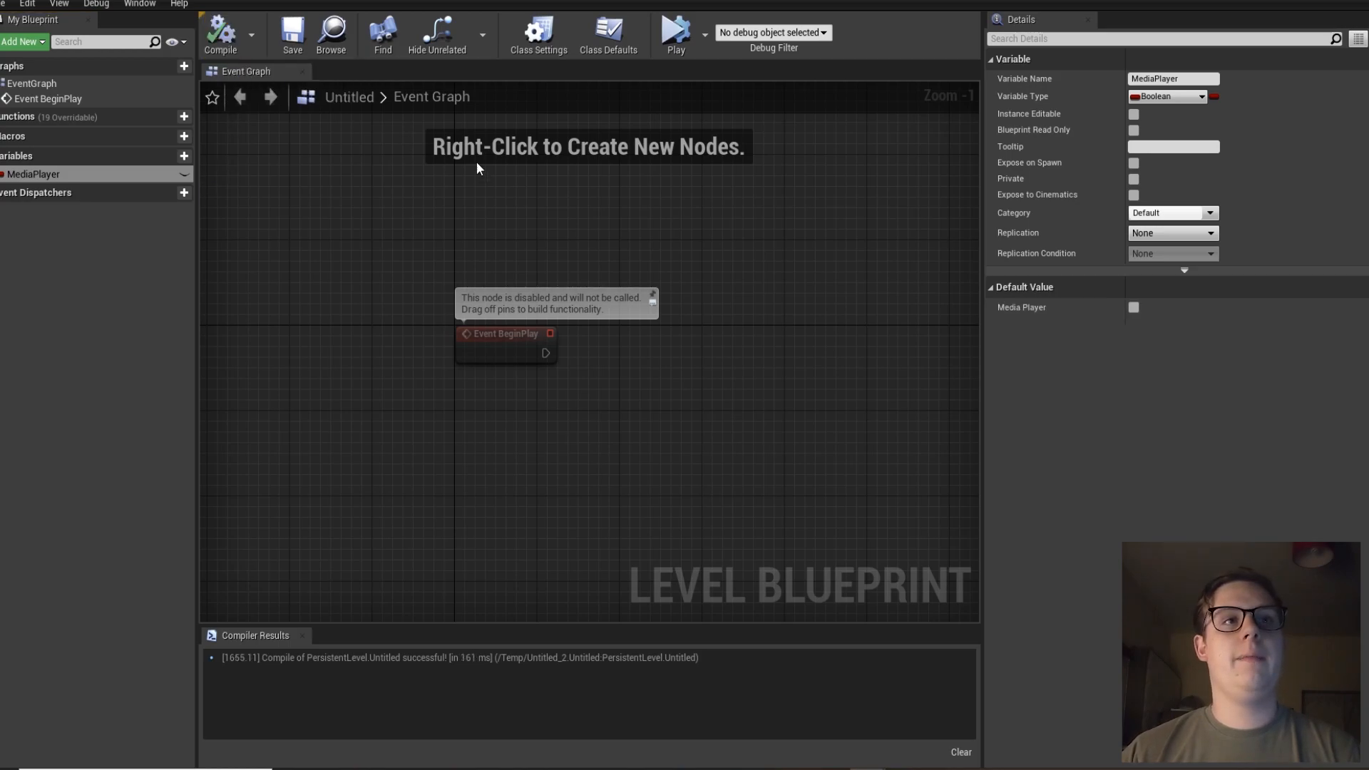
- Make MediaPlayer a Media Player object reference, compile, and default it to M_Ayutthaya
{"action": "left_click", "coordinate": [1167, 97]}
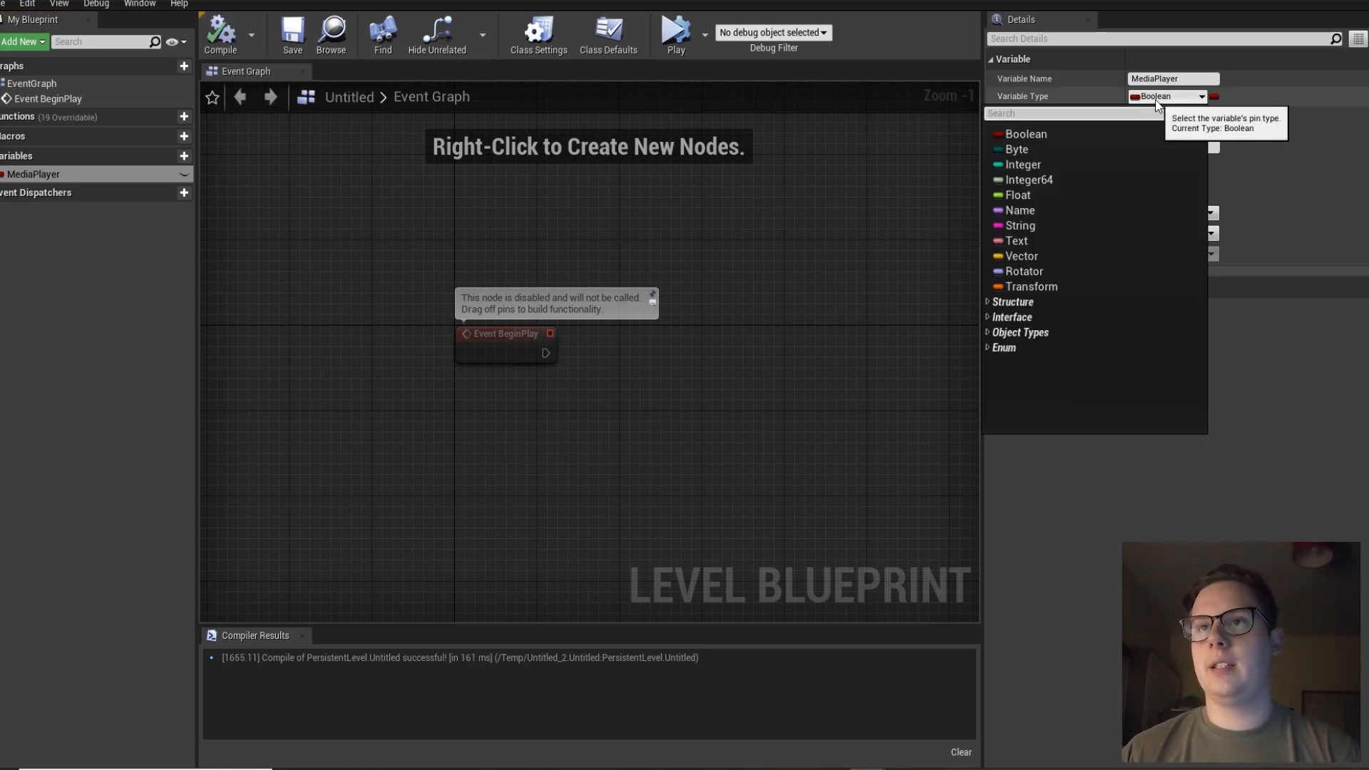
{"action": "type", "text": "media pla"}
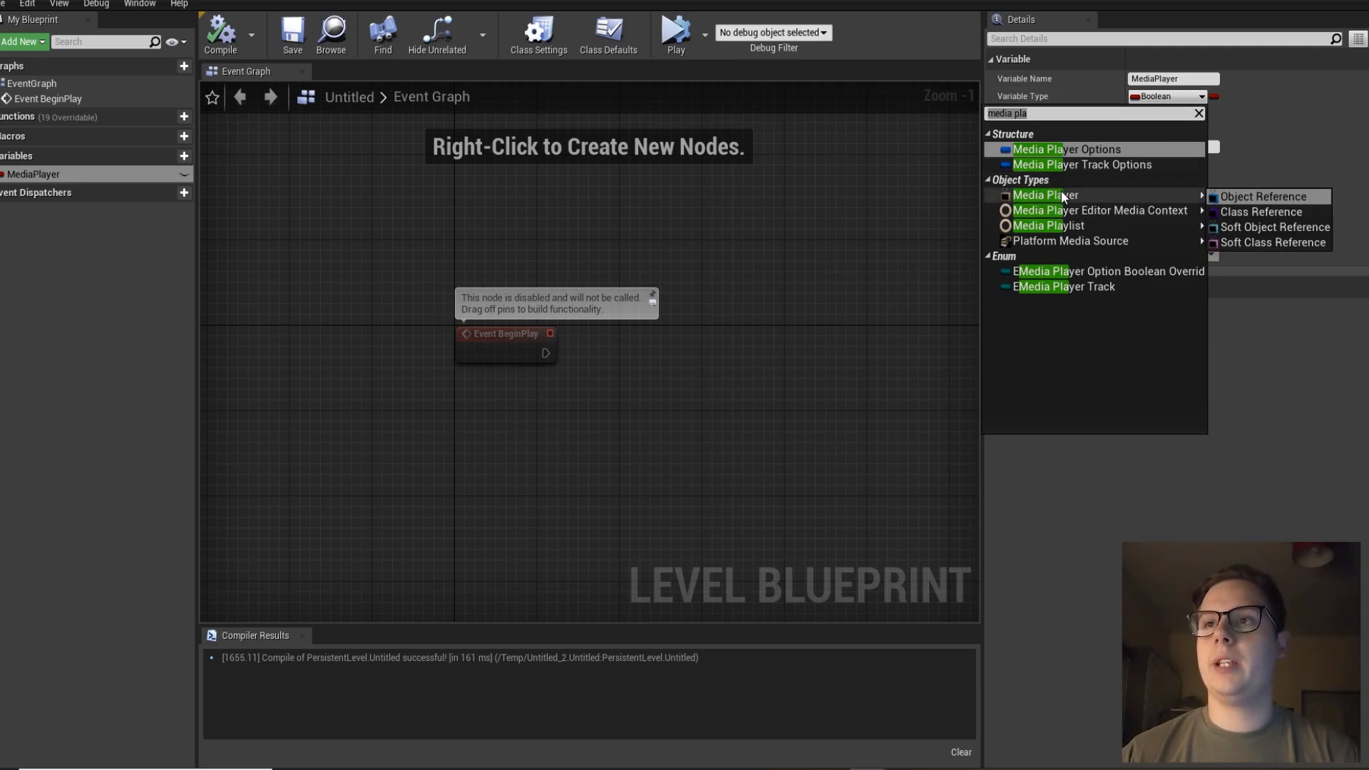
{"action": "mouse_move", "coordinate": [1269, 202]}
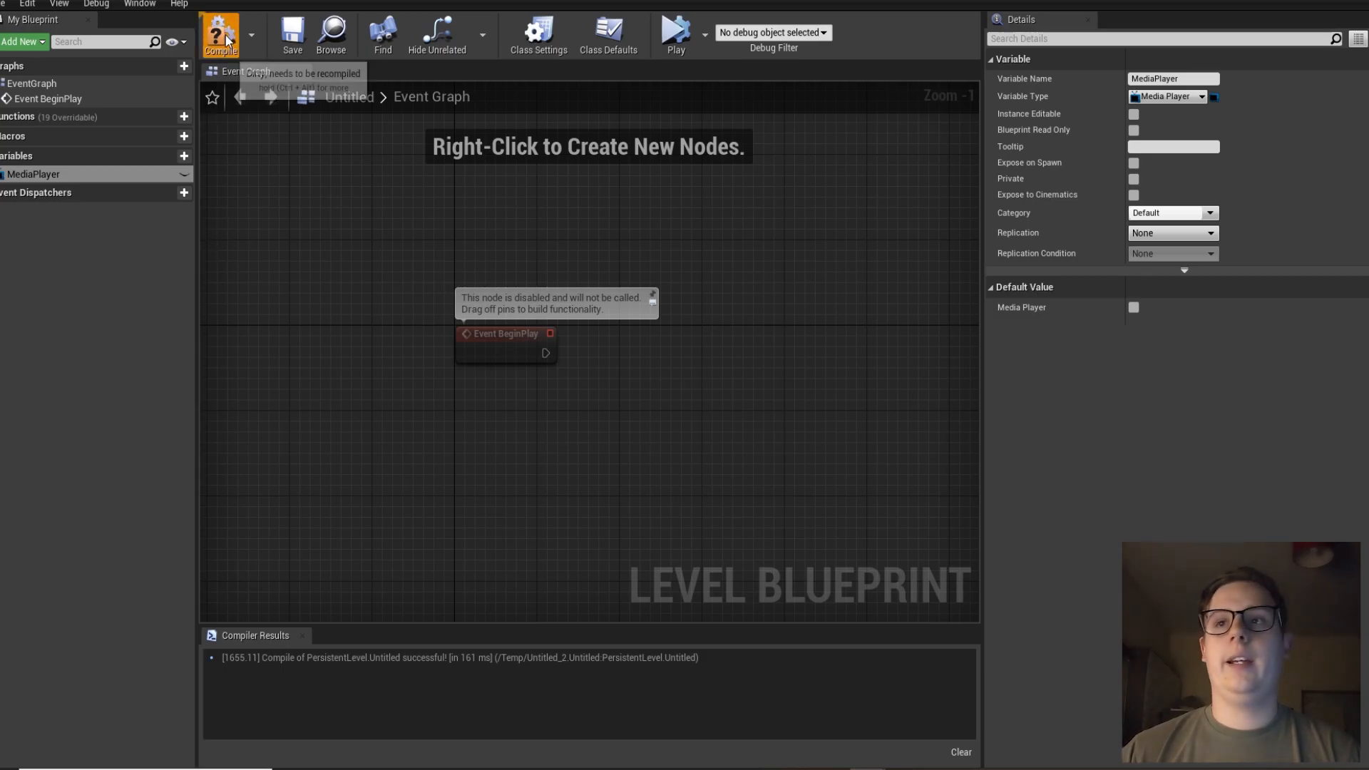
{"action": "left_click", "coordinate": [219, 35]}
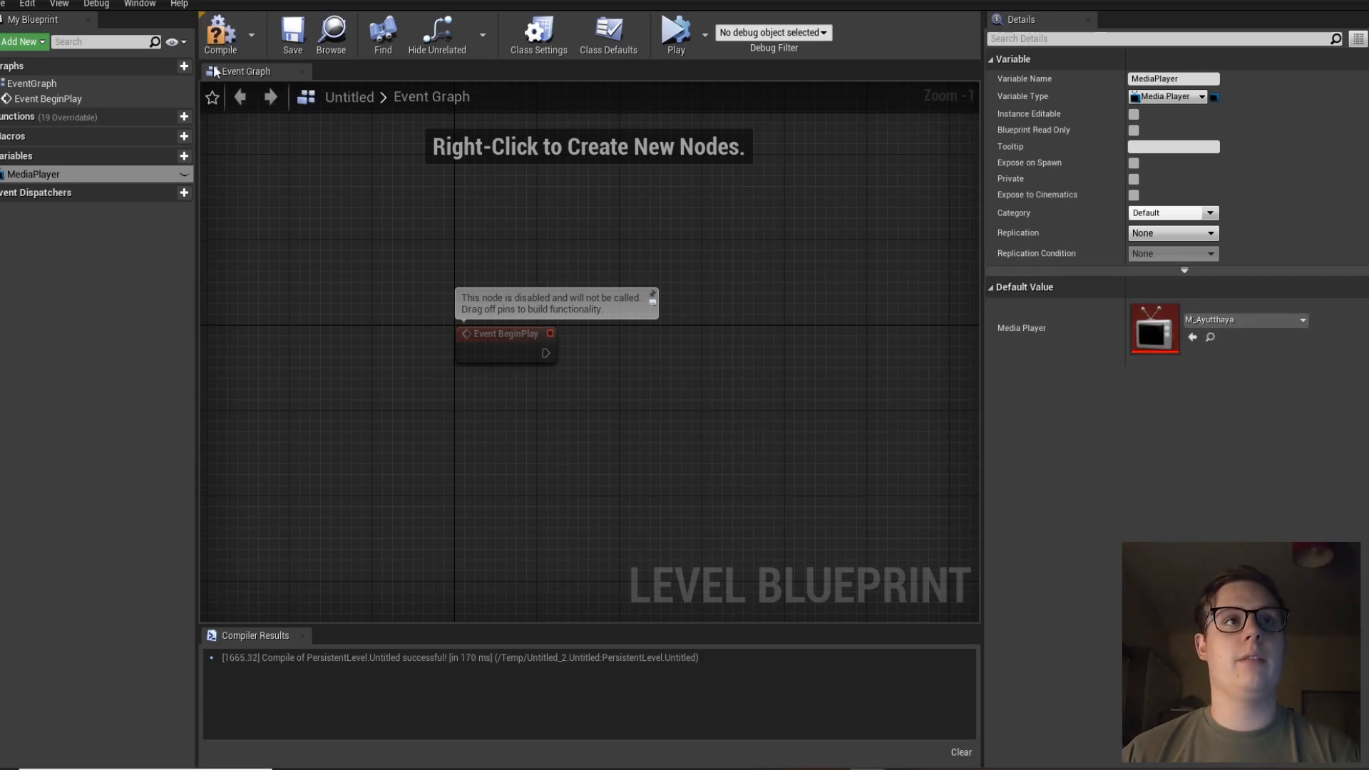
{"action": "left_click", "coordinate": [291, 32]}
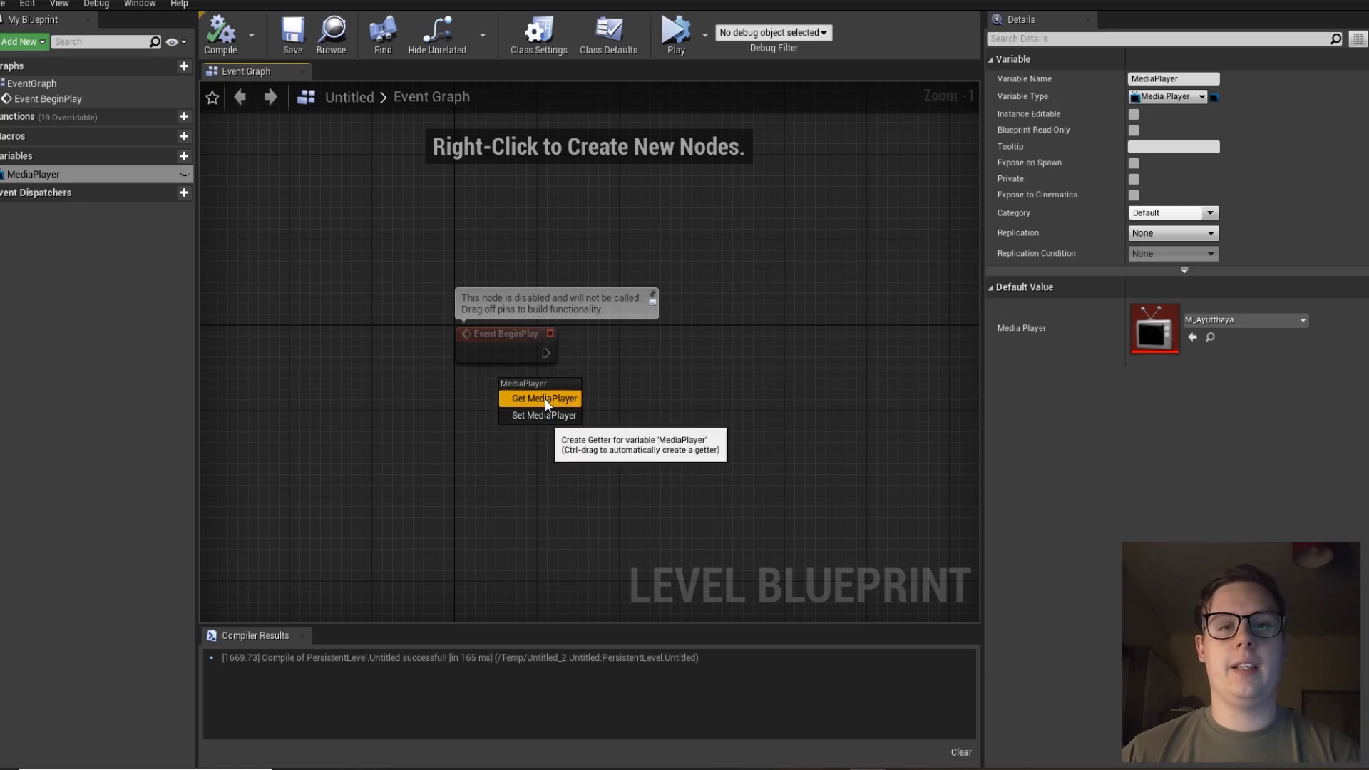
- Wire BeginPlay to a MediaPlayer getter's Open Source and Play nodes, then compile
{"action": "left_click", "coordinate": [542, 399]}
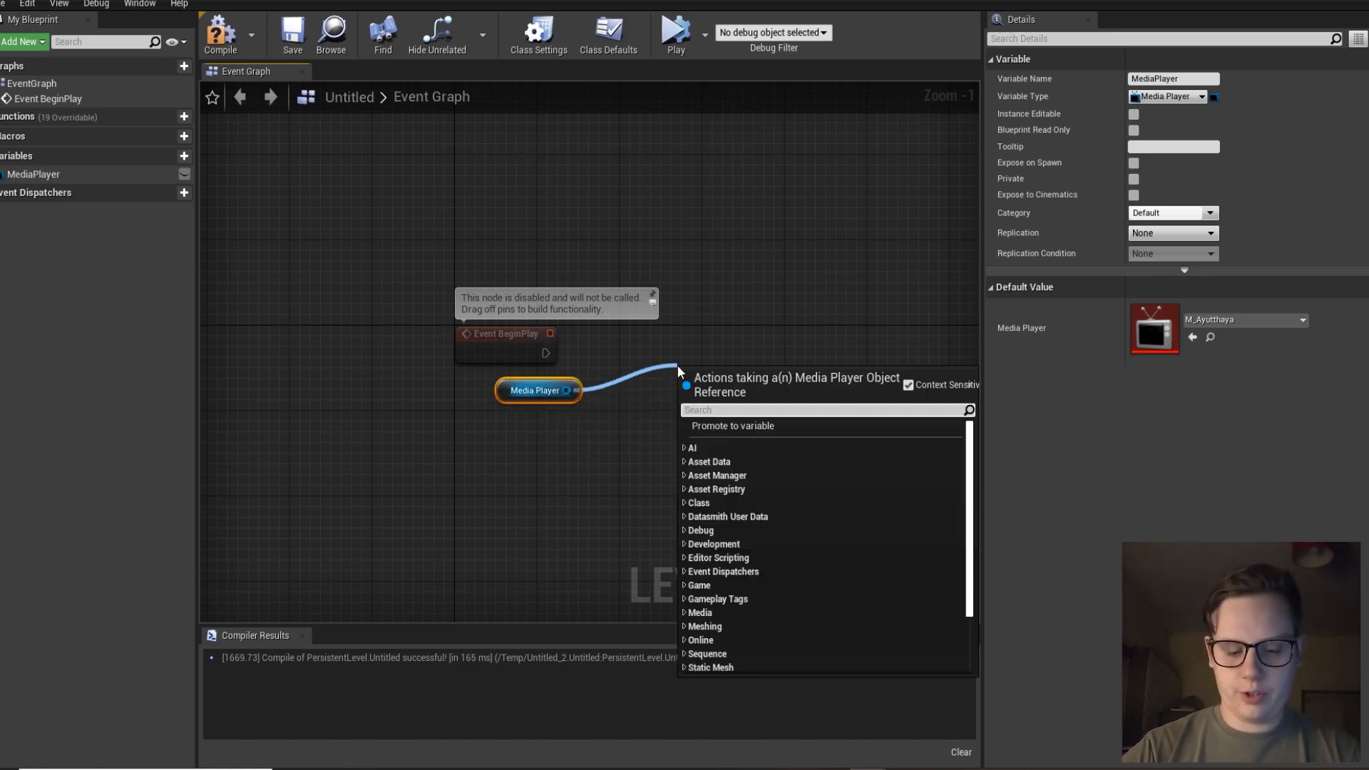
{"action": "type", "text": "open"}
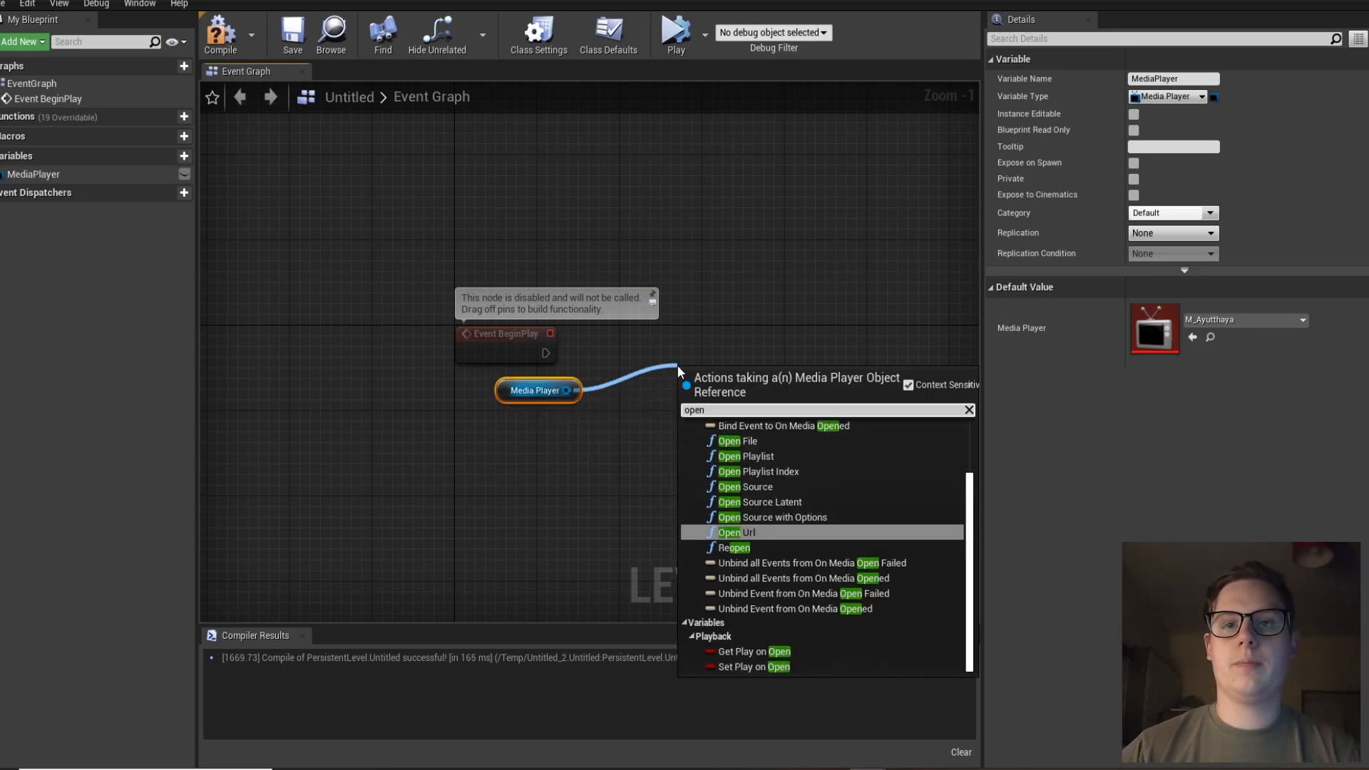
{"action": "left_click", "coordinate": [744, 487]}
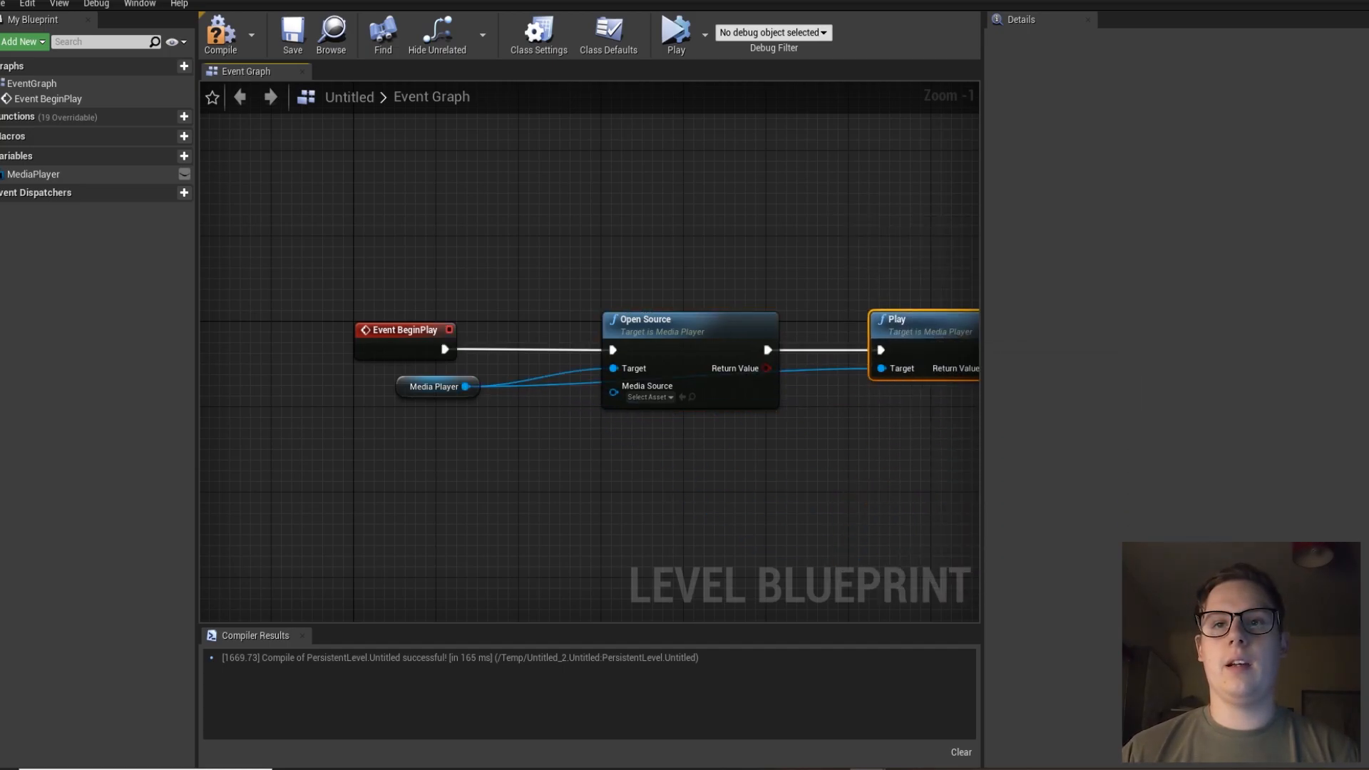
{"action": "left_click", "coordinate": [291, 31]}
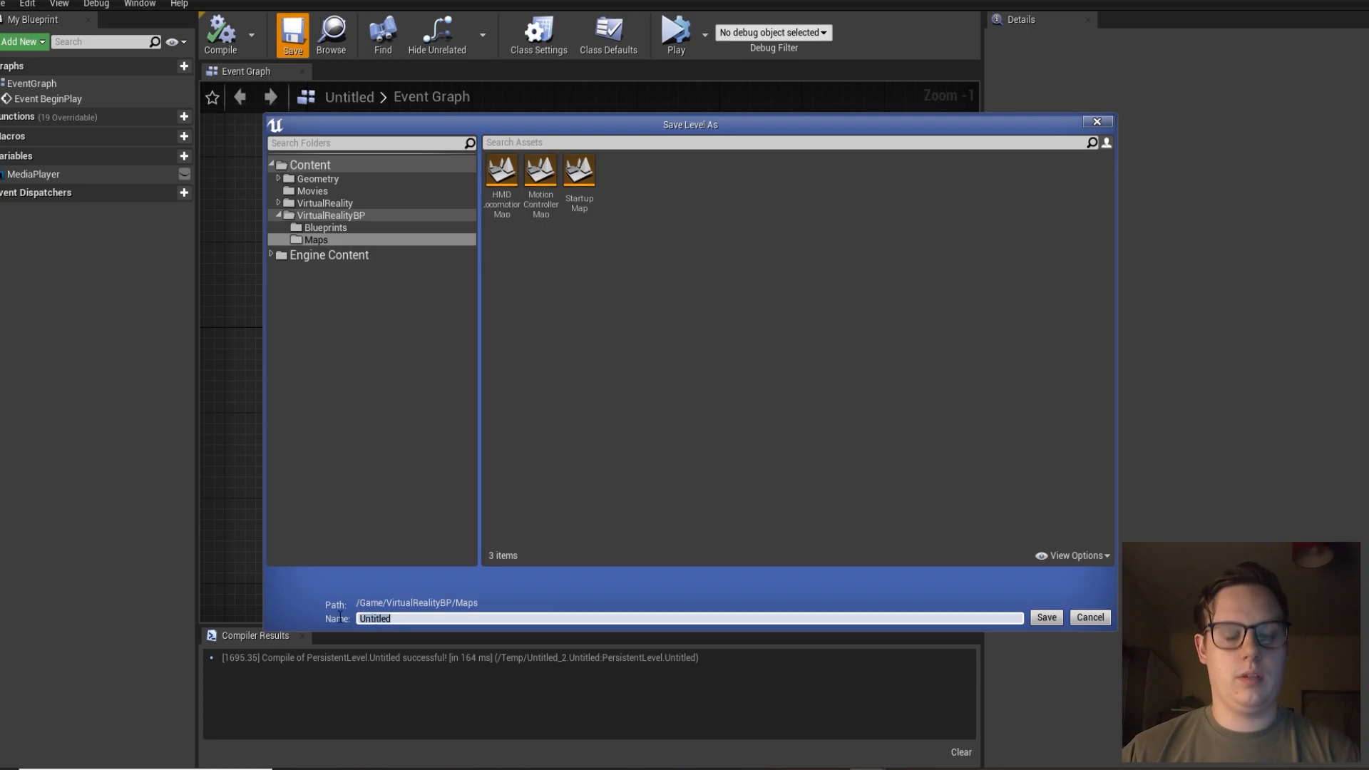
- Save the level as M_VideoLevel and close the blueprint editor
{"action": "type", "text": "VideoLEvel"}
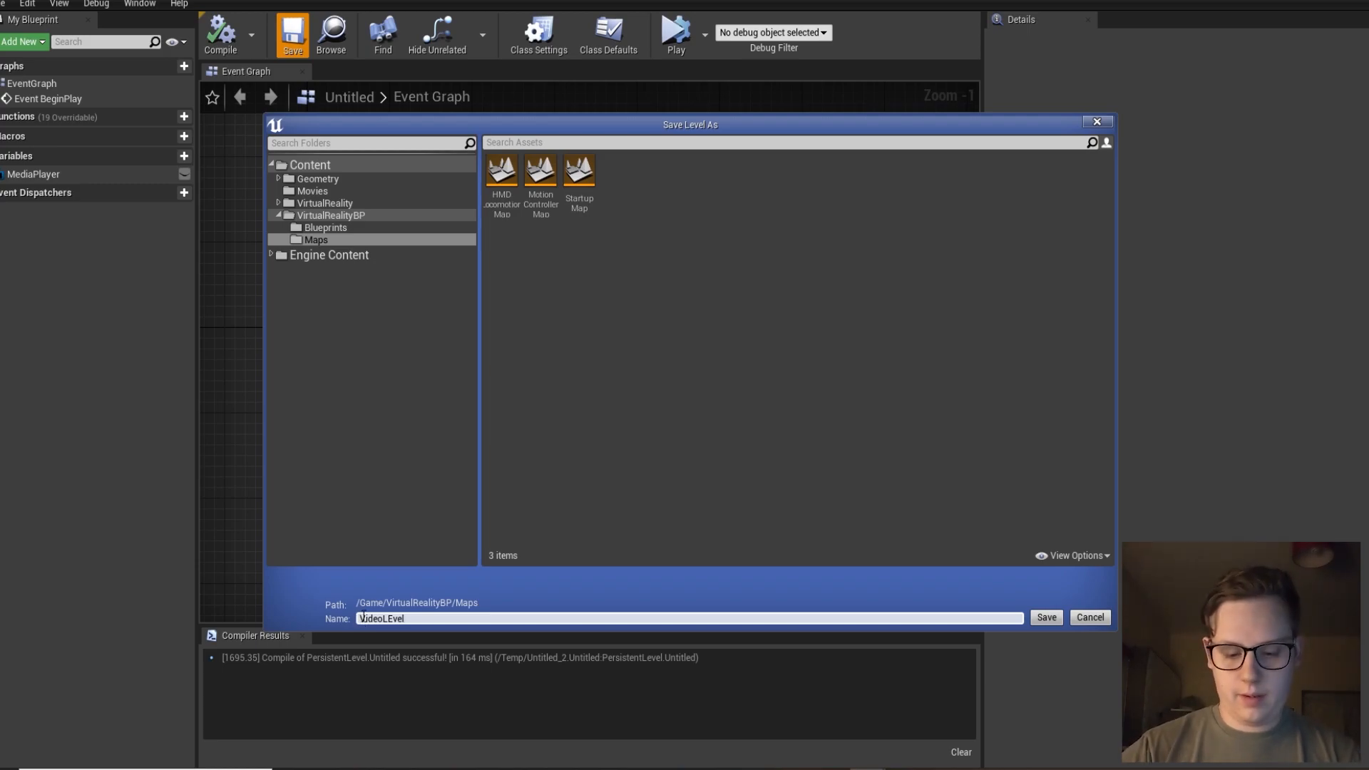
{"action": "type", "text": "M_"}
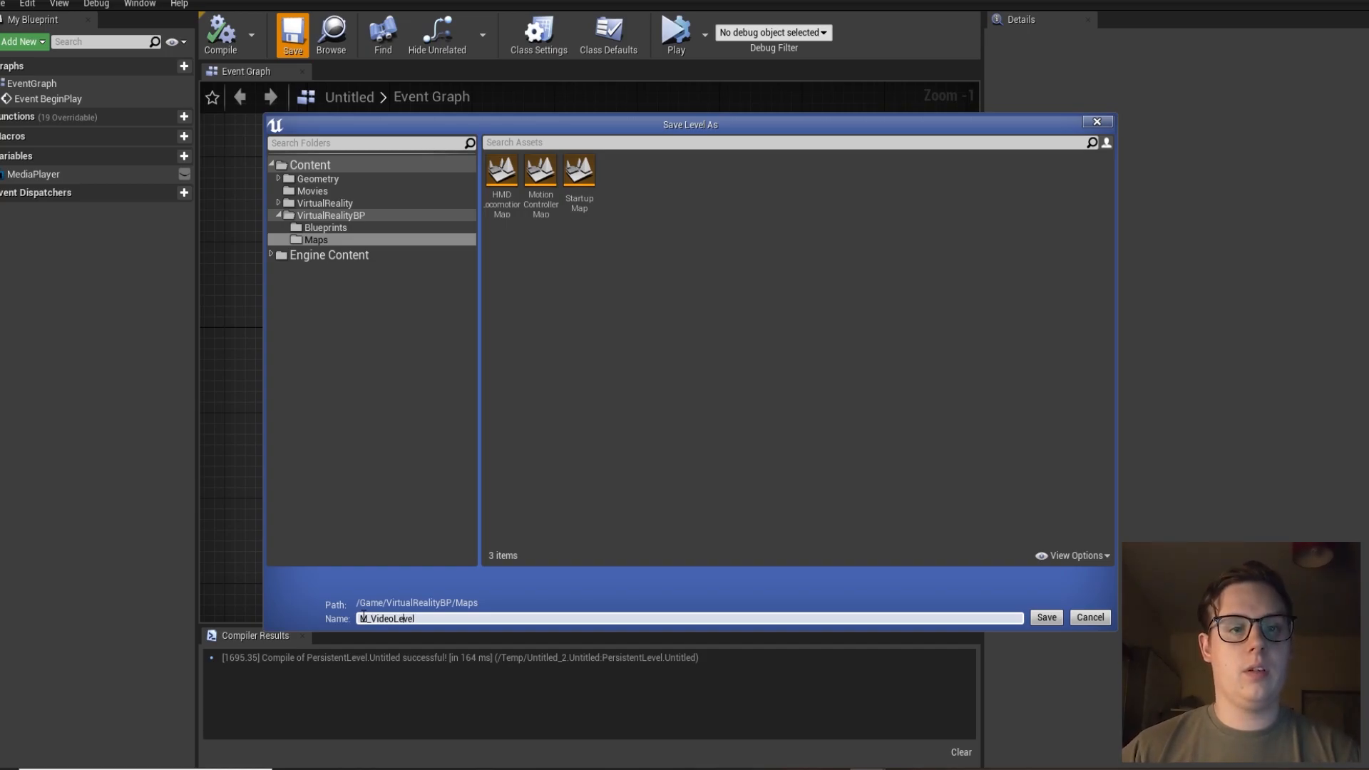
{"action": "left_click", "coordinate": [1046, 617]}
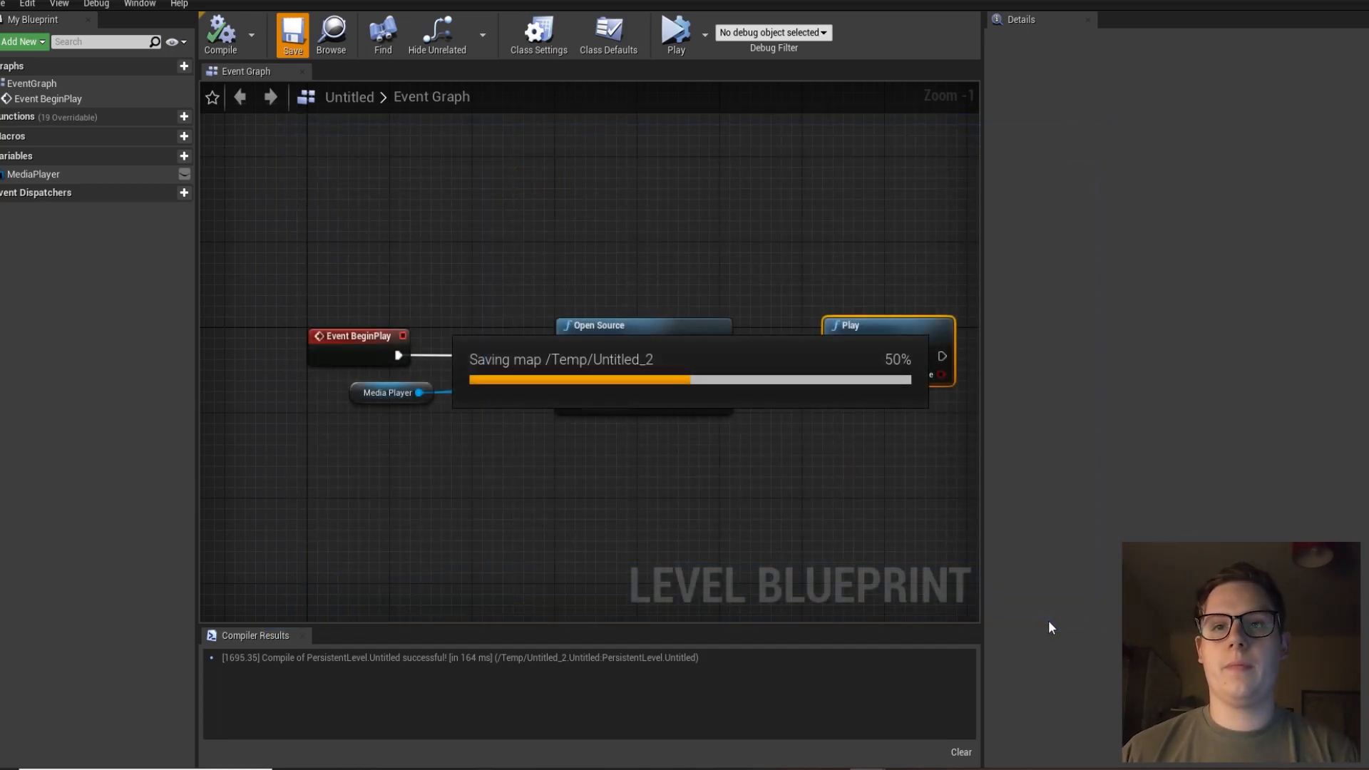
{"action": "left_click", "coordinate": [294, 33]}
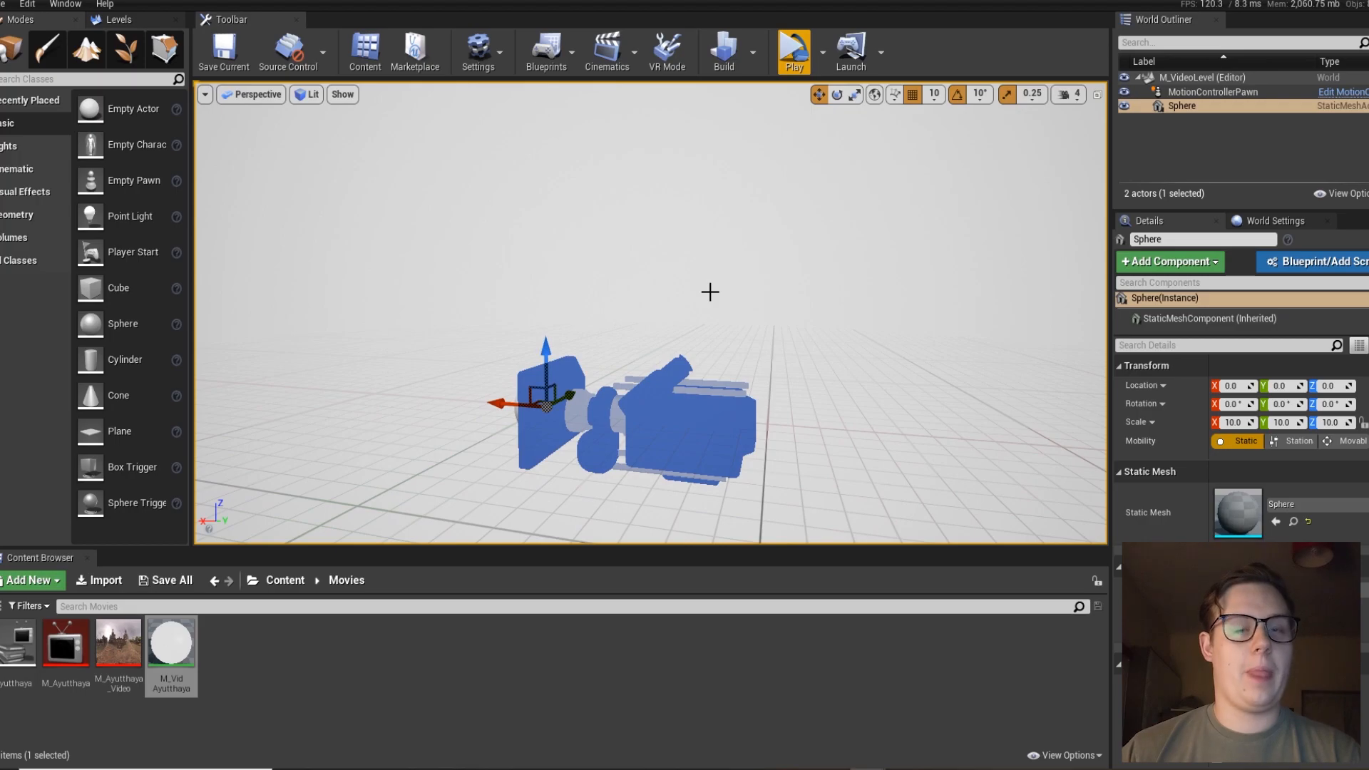
{"action": "mouse_move", "coordinate": [710, 216]}
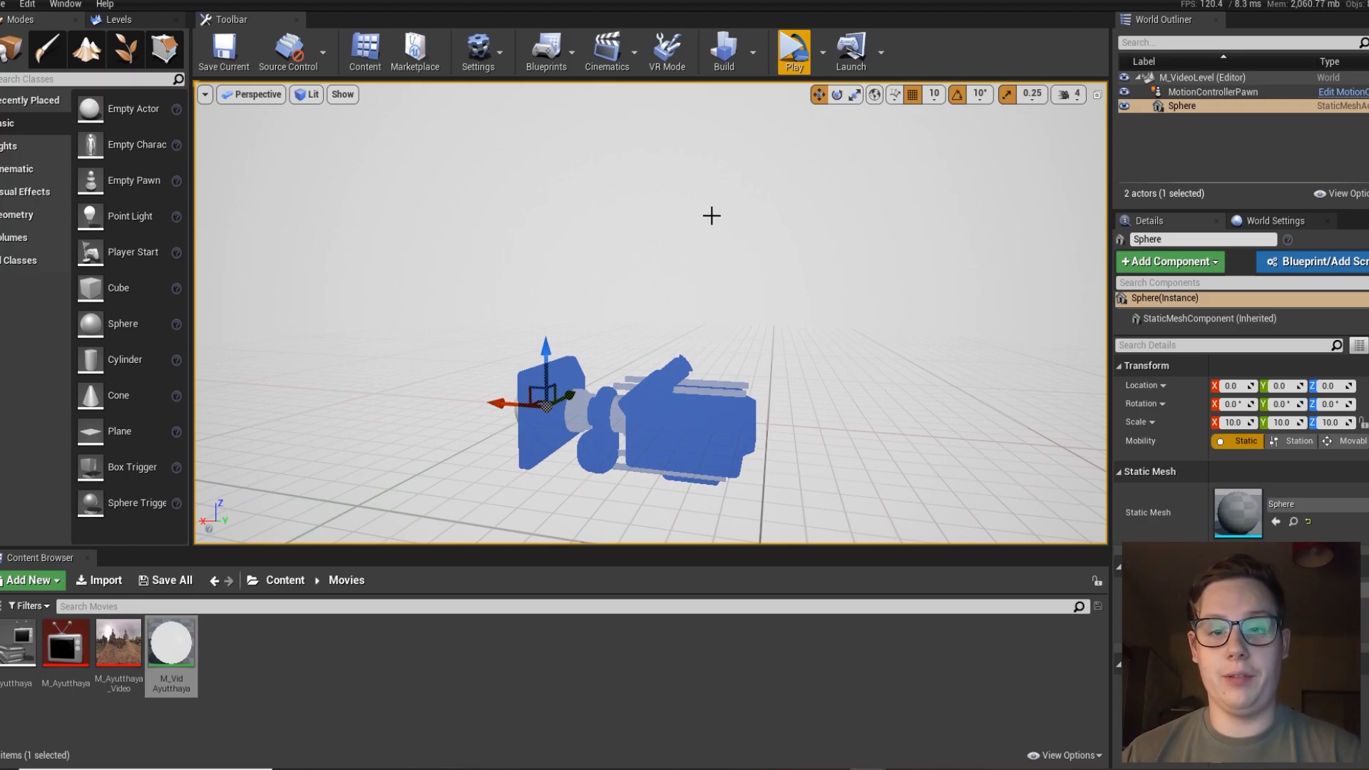
{"action": "mouse_move", "coordinate": [502, 30]}
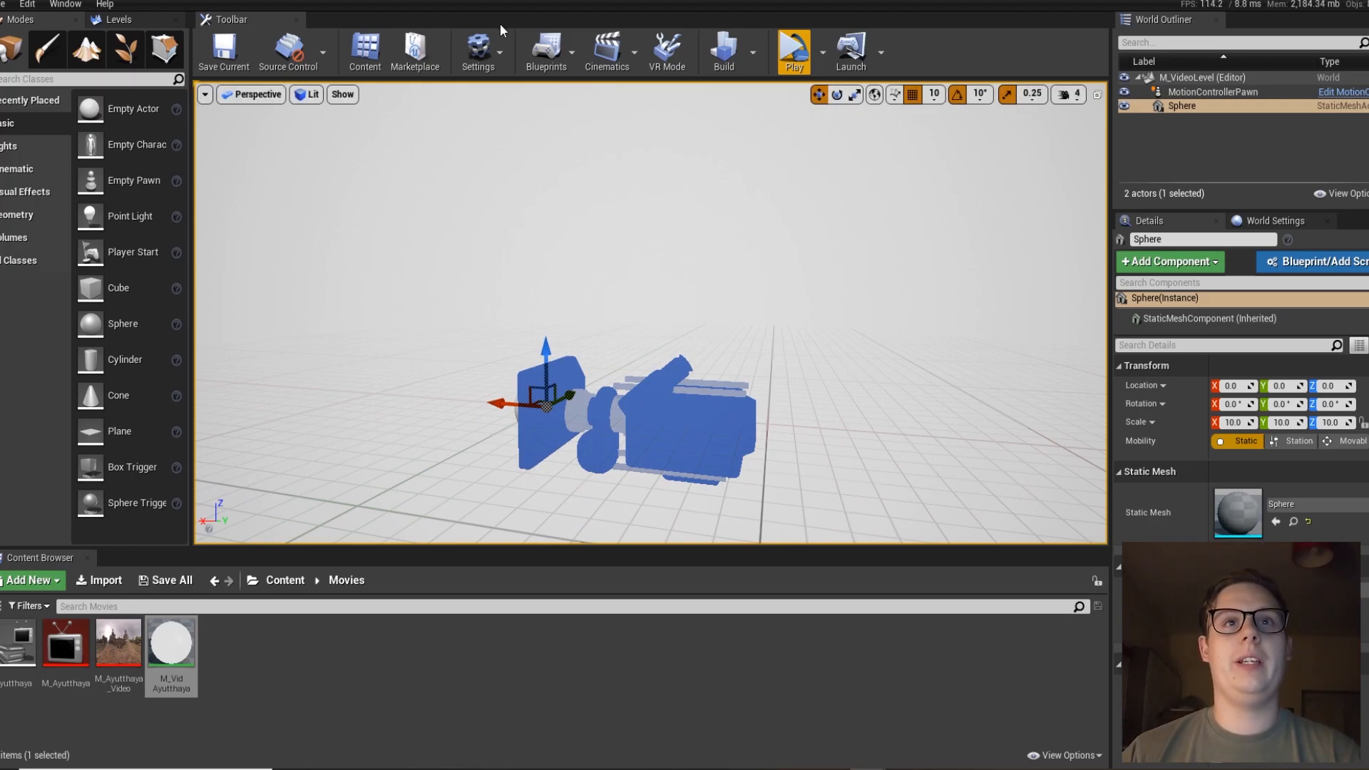
- Reopen the level blueprint and play the level to test the 360 video on the sphere
{"action": "left_click", "coordinate": [546, 49]}
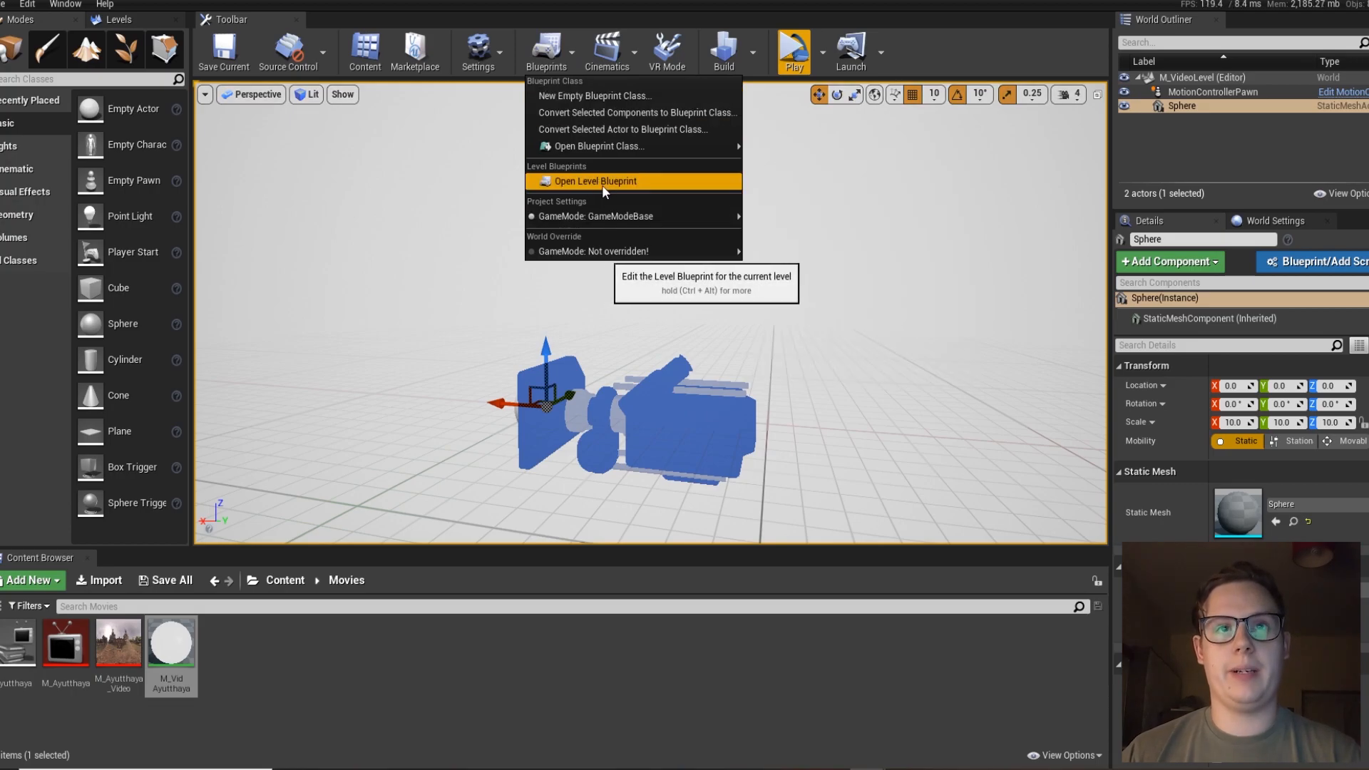
{"action": "left_click", "coordinate": [594, 181]}
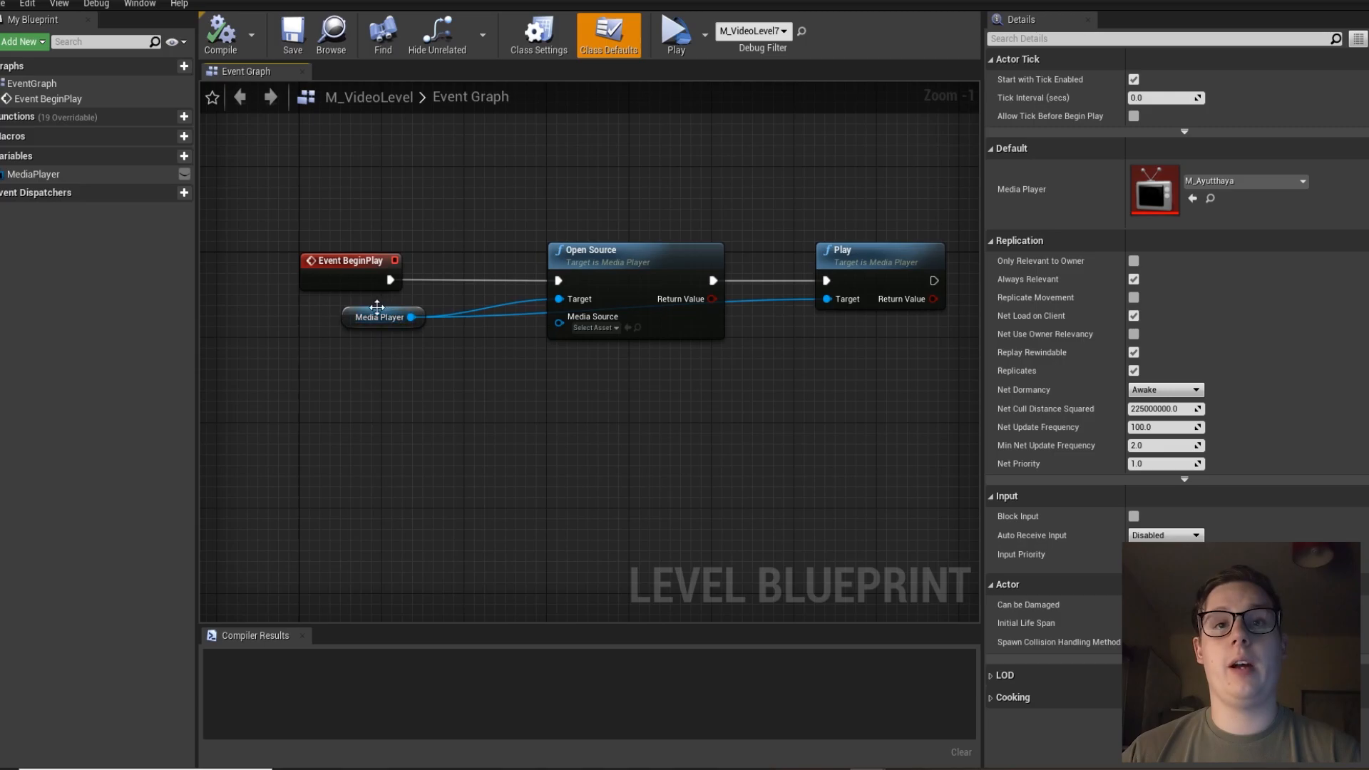
{"action": "left_click", "coordinate": [593, 328]}
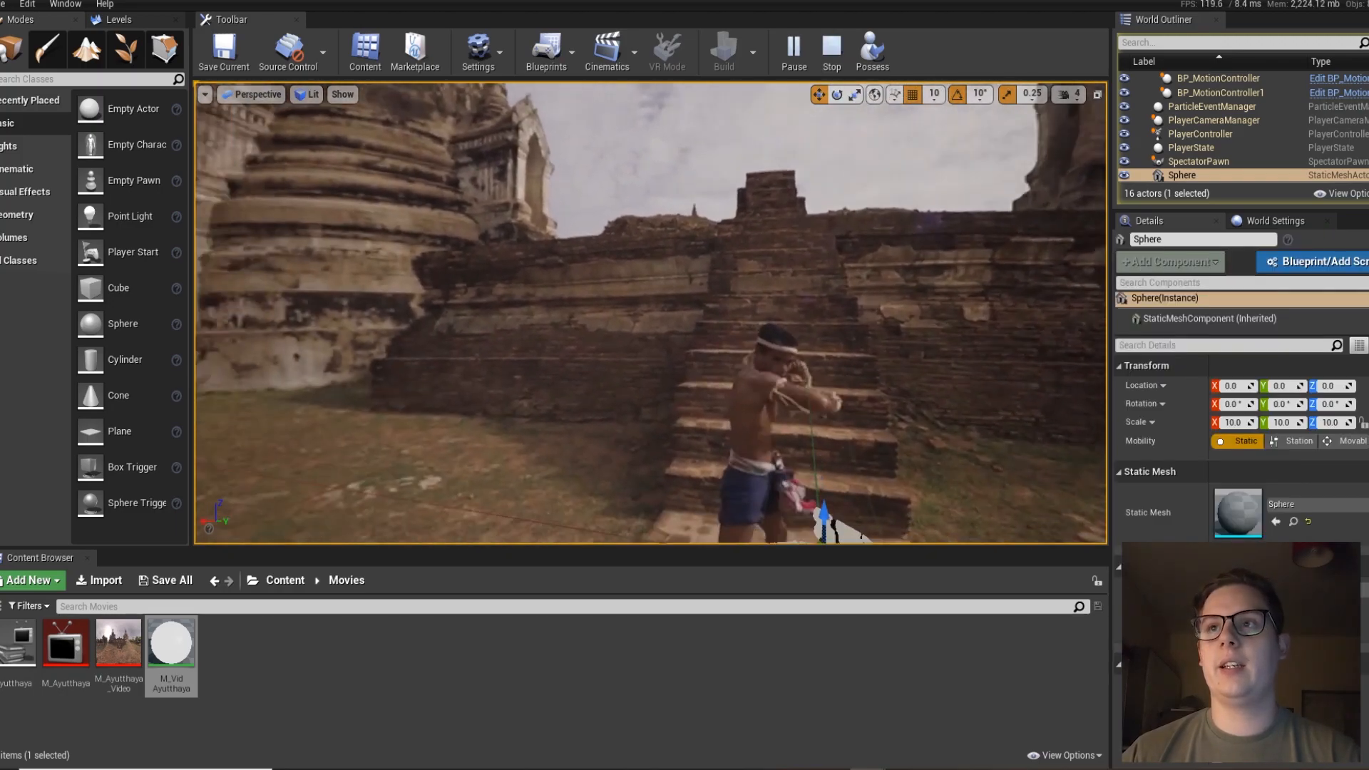
- Stop the preview and dismiss the Message Log, leaving the video frame on the sphere
{"action": "left_click", "coordinate": [831, 50]}
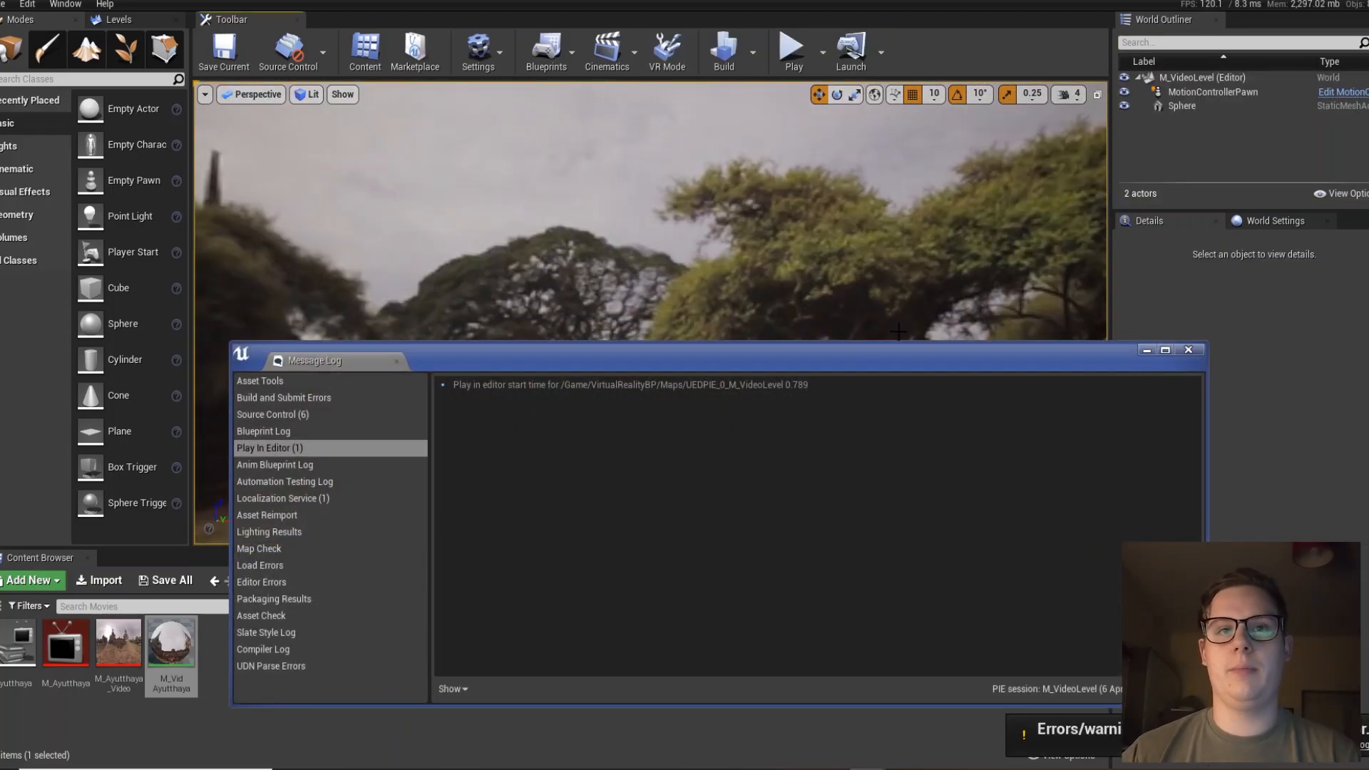
{"action": "left_click", "coordinate": [1190, 349]}
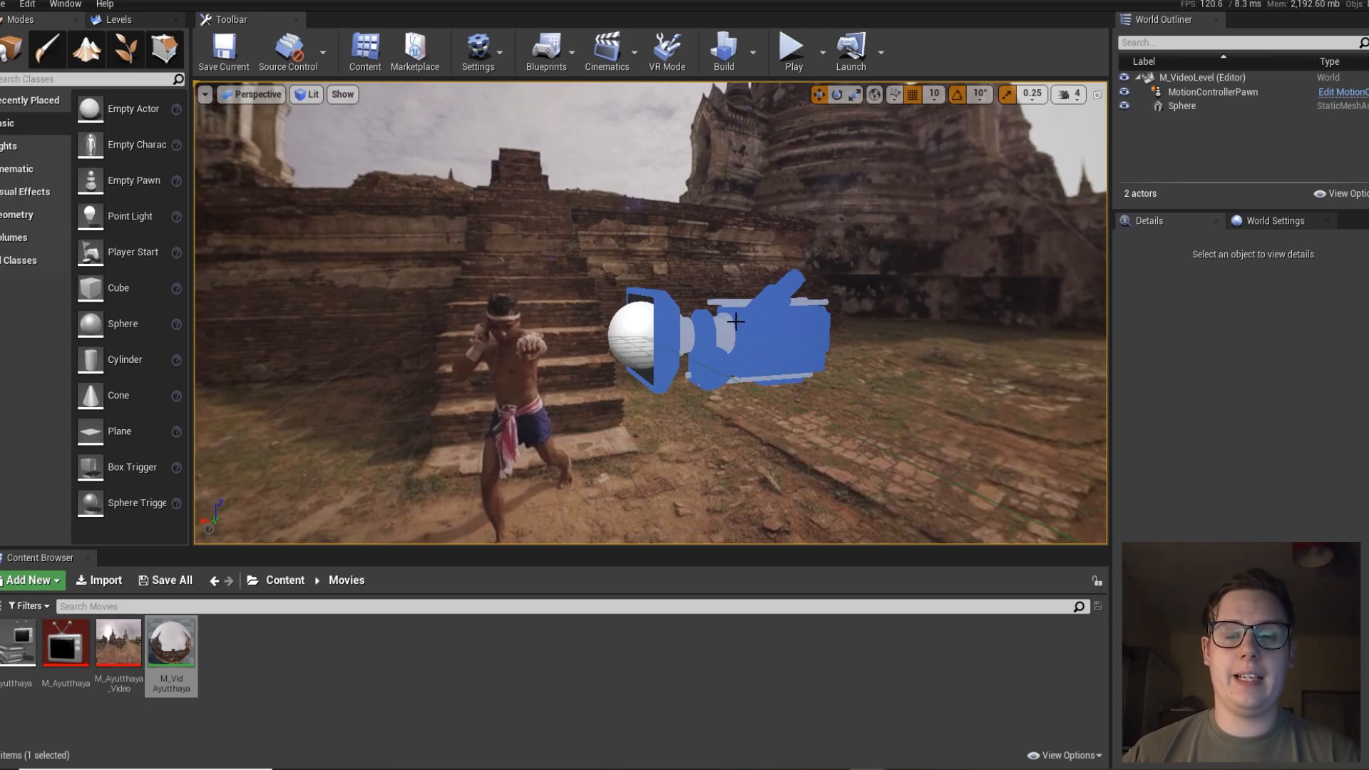
{"action": "mouse_move", "coordinate": [701, 310]}
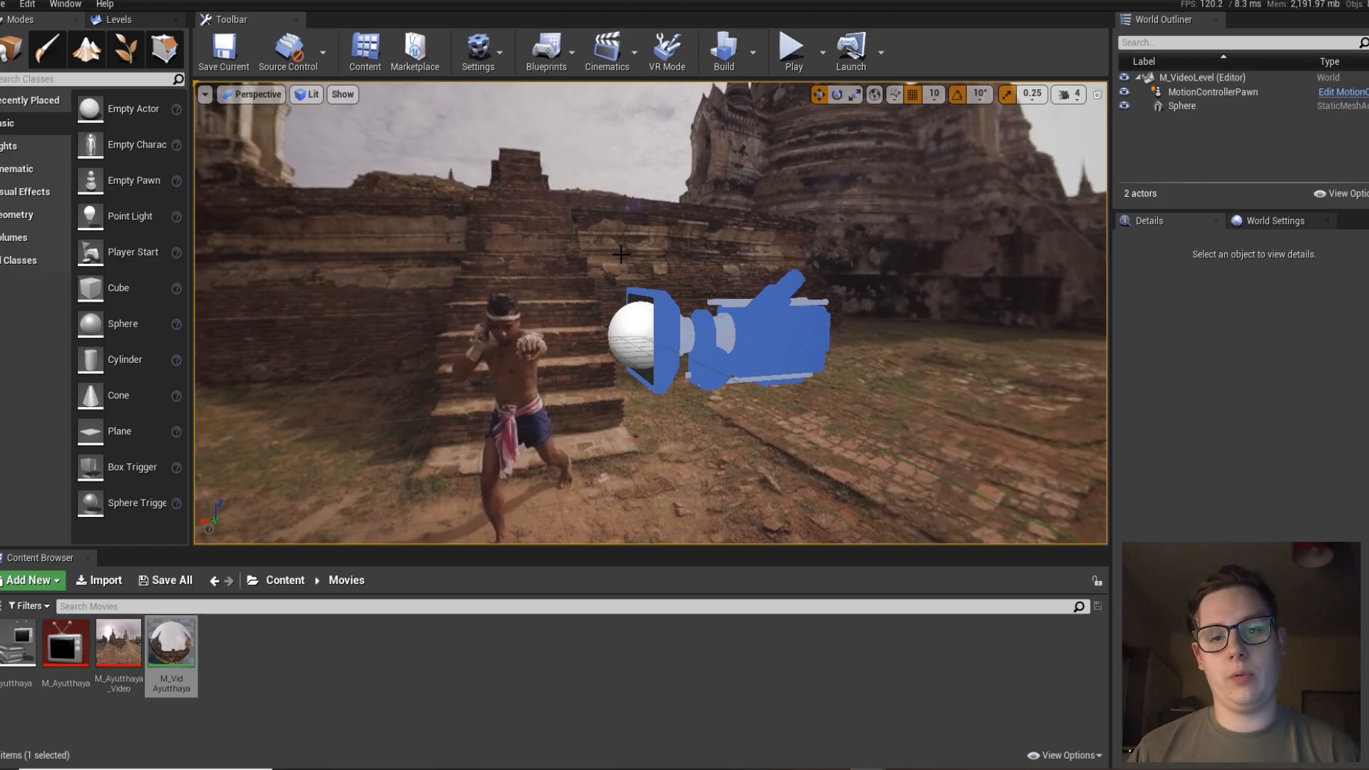
{"action": "mouse_move", "coordinate": [639, 177]}
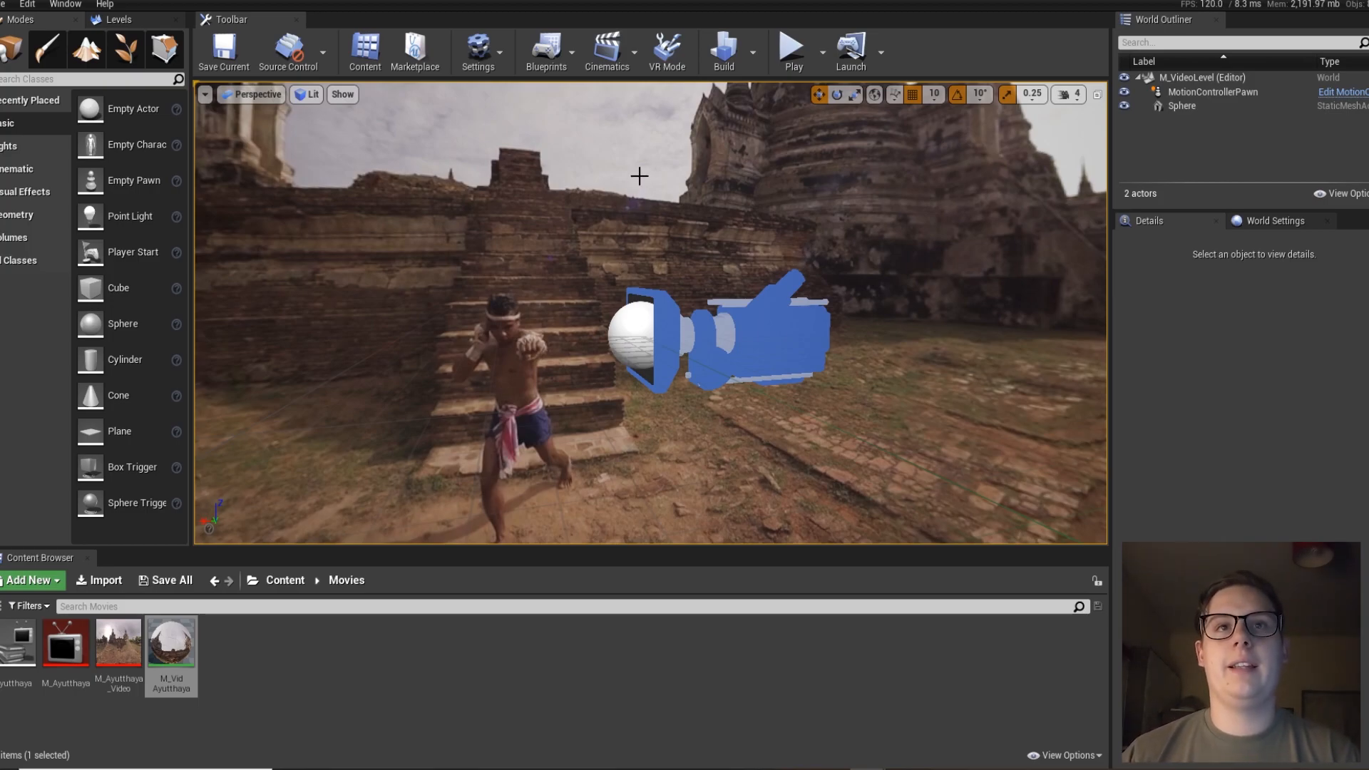
- Reopen the level blueprint and search for a Delay node to place after BeginPlay
{"action": "left_click", "coordinate": [546, 49]}
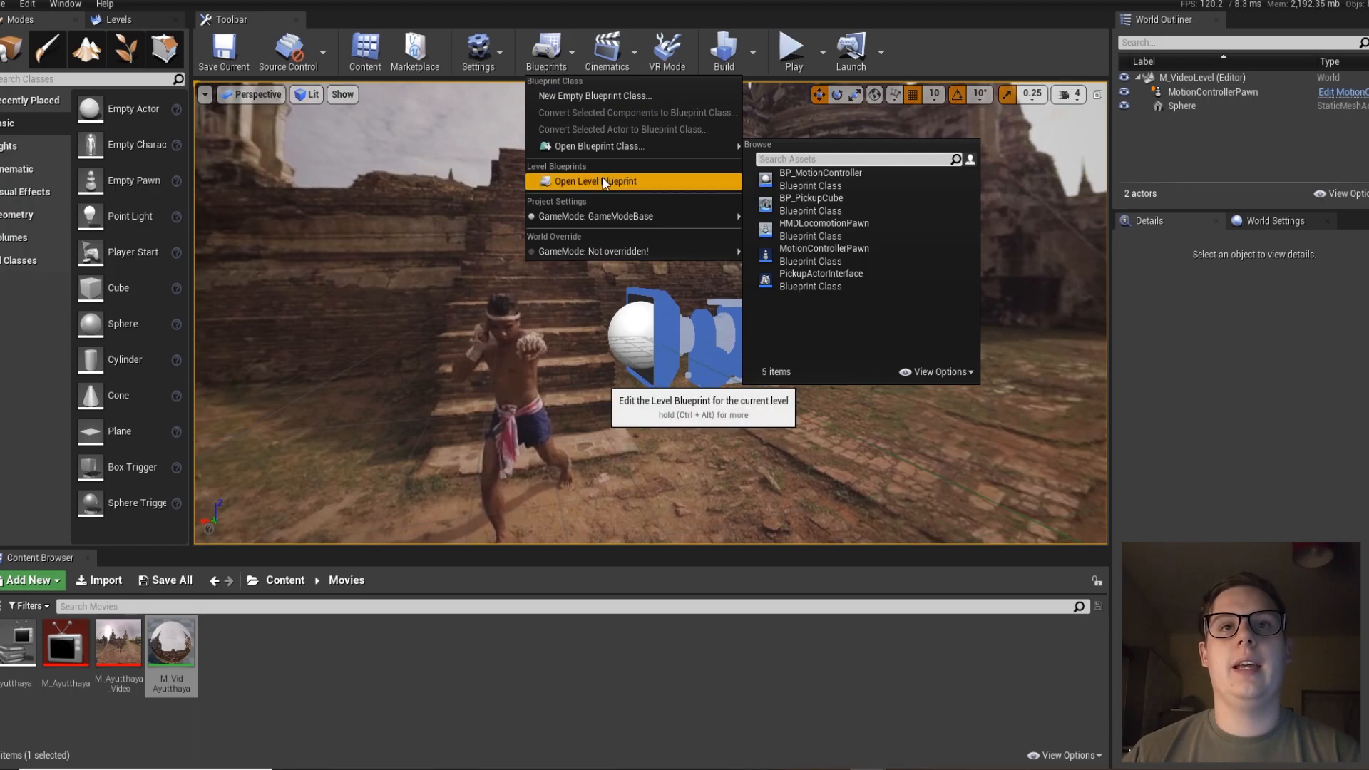
{"action": "left_click", "coordinate": [601, 181]}
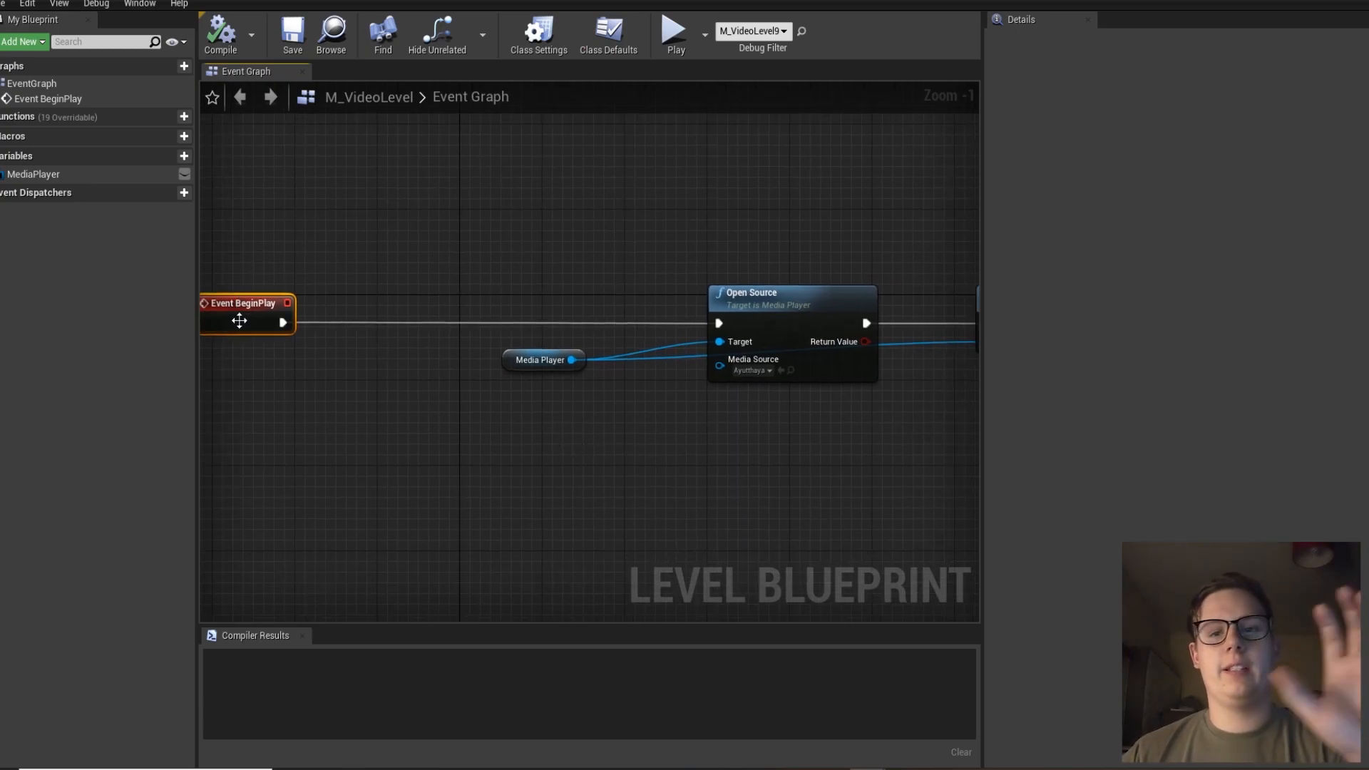
{"action": "mouse_move", "coordinate": [804, 331]}
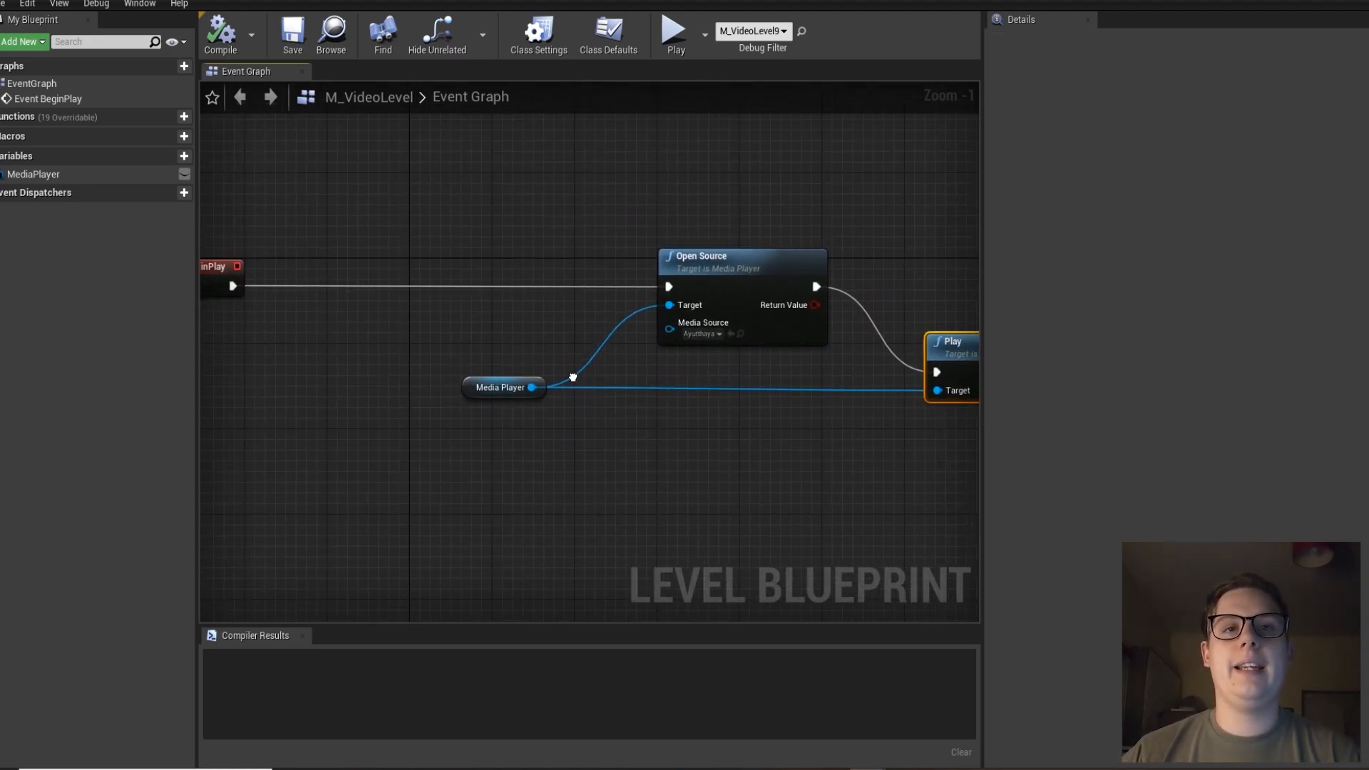
{"action": "type", "text": "del"}
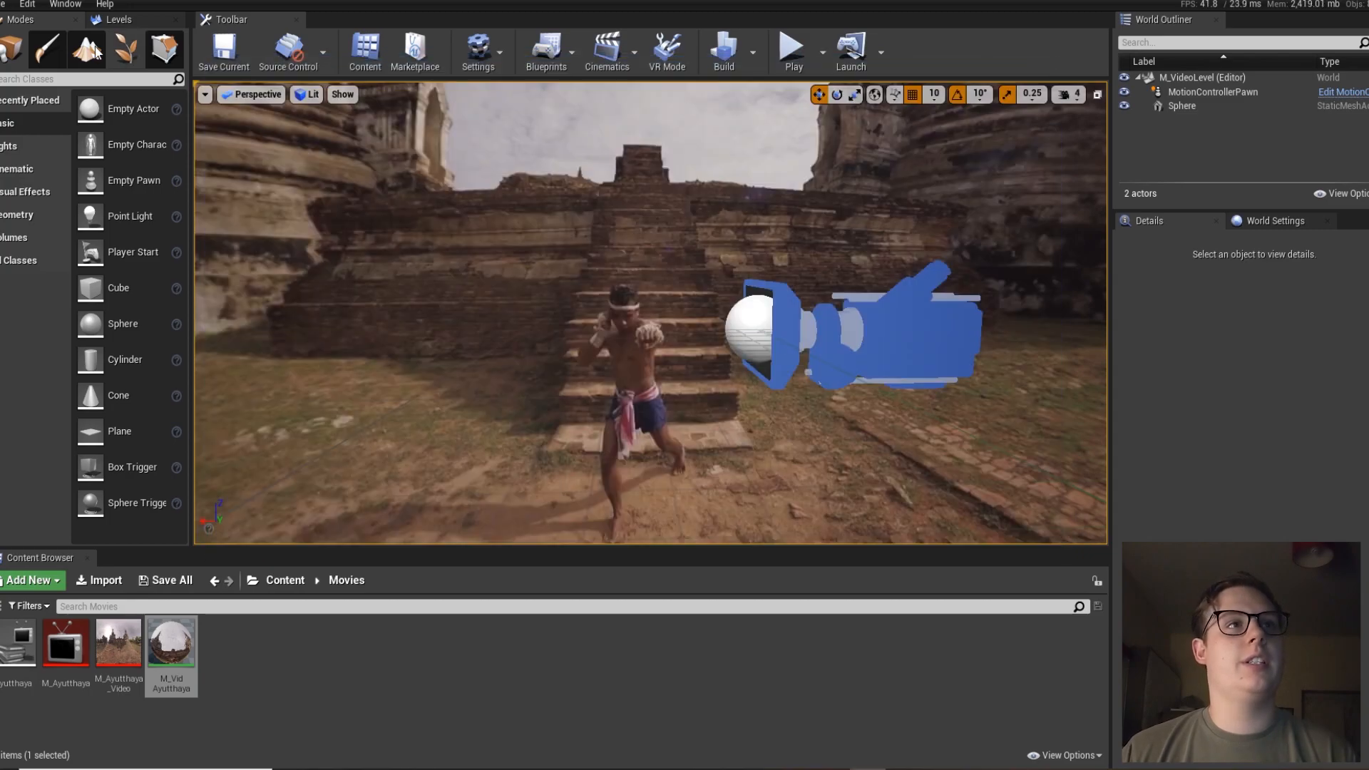
{"action": "left_click", "coordinate": [29, 4]}
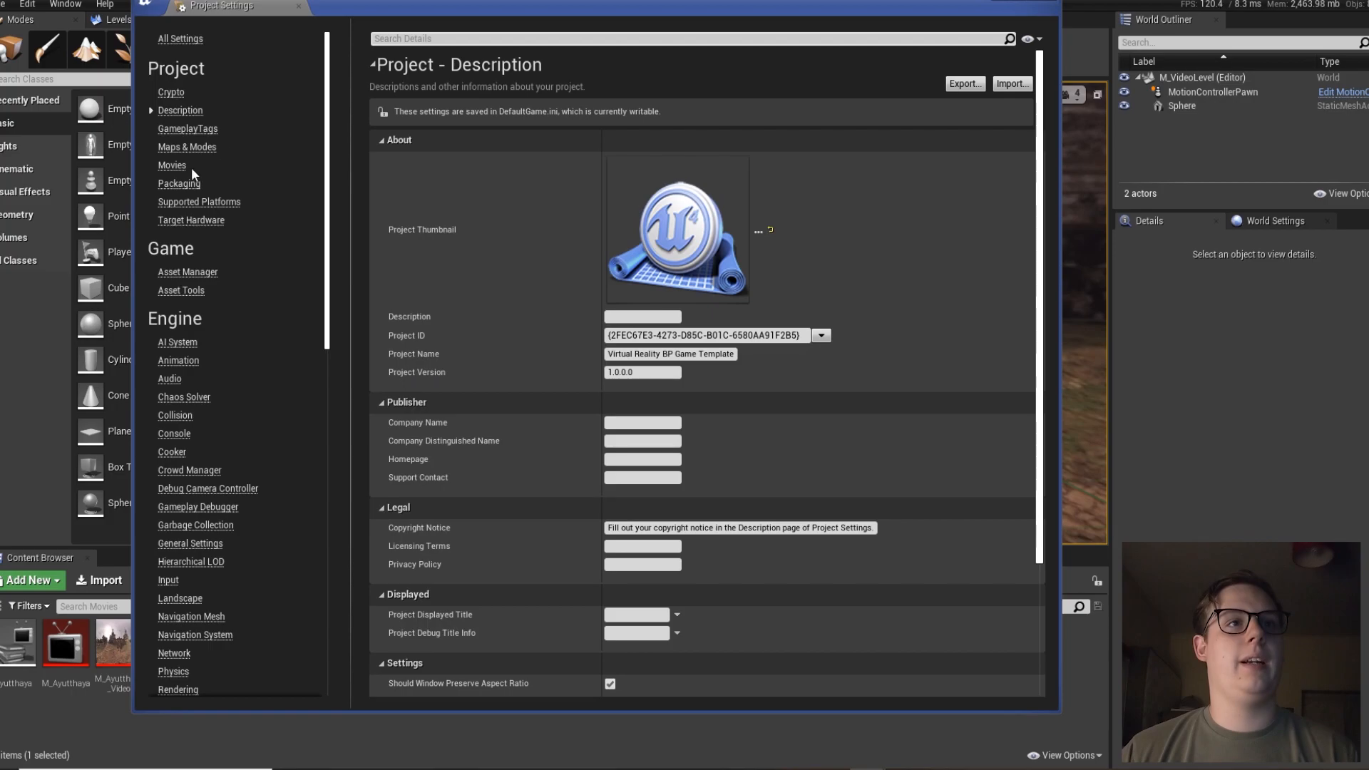
{"action": "left_click", "coordinate": [187, 147]}
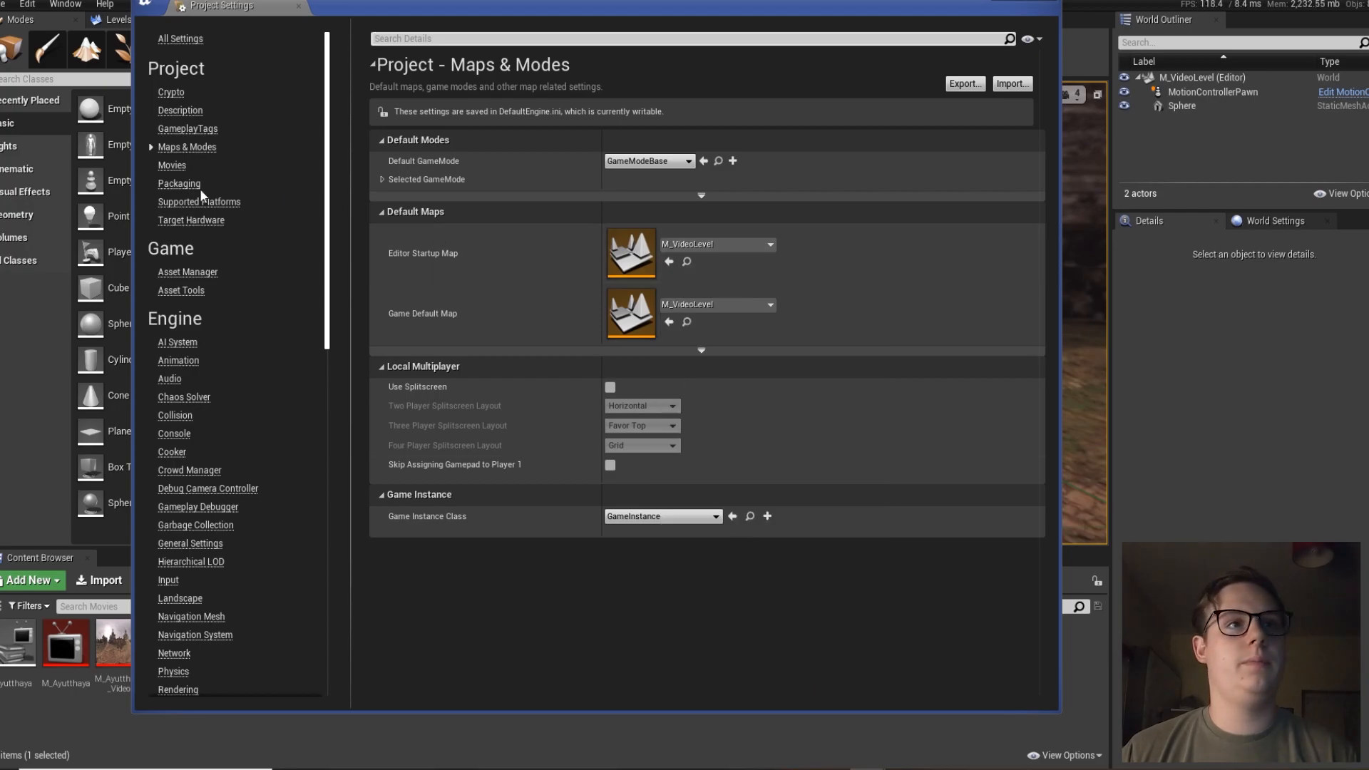
{"action": "left_click", "coordinate": [179, 182]}
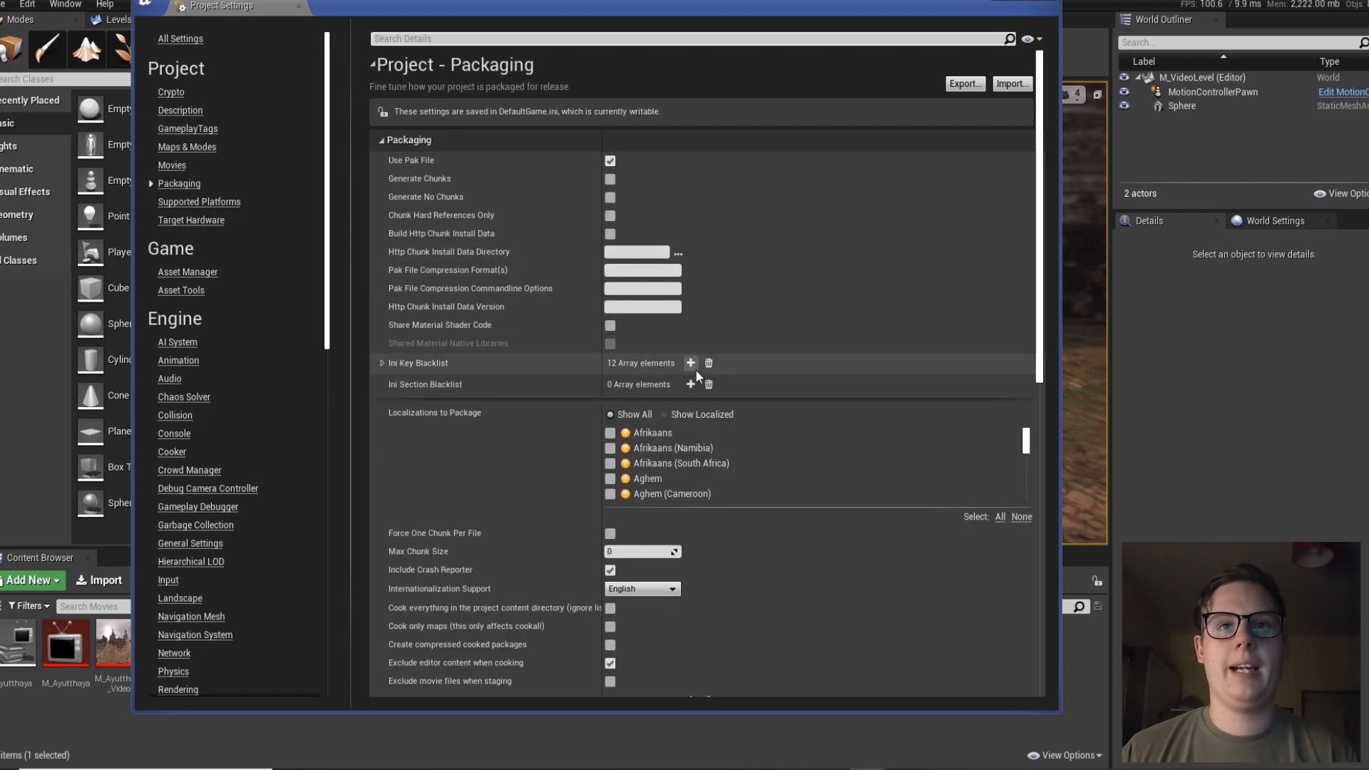
{"action": "scroll", "scroll_direction": "down", "scroll_amount": 3}
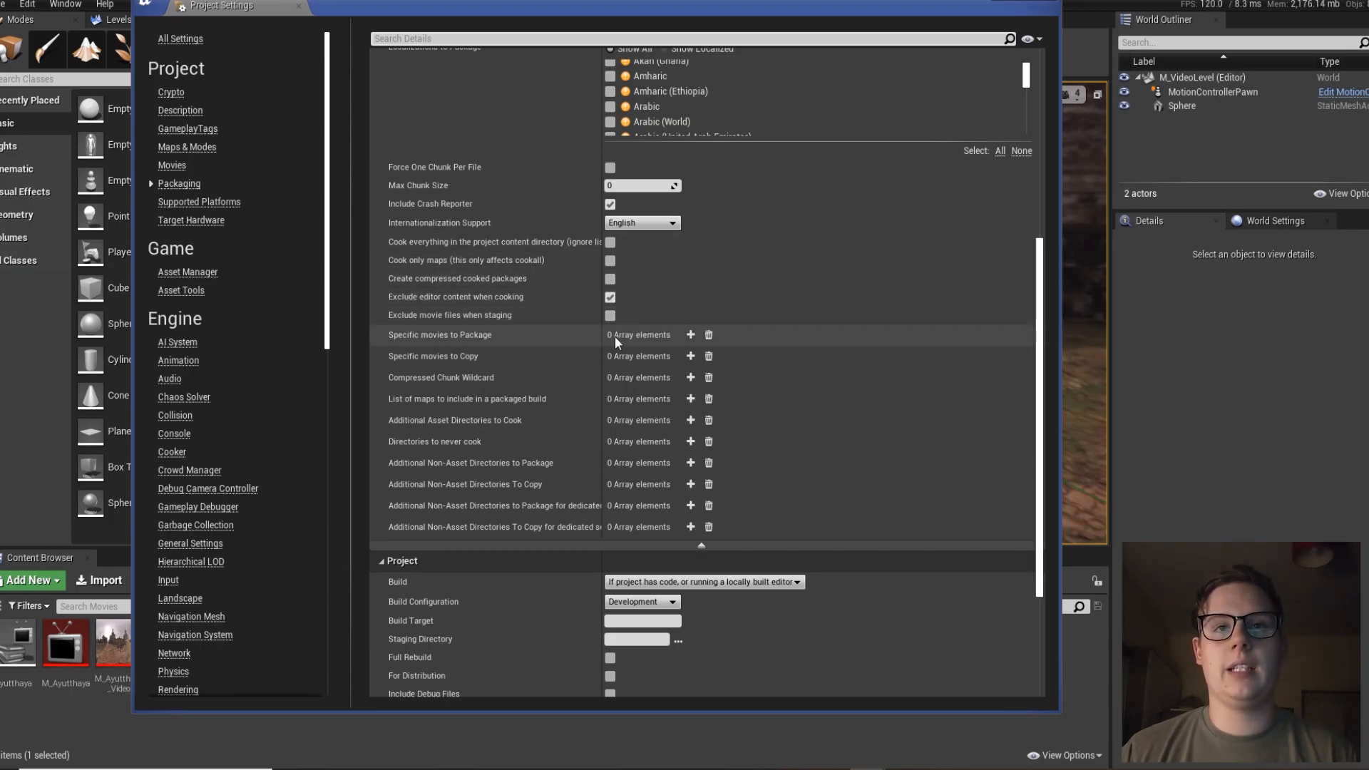
{"action": "mouse_move", "coordinate": [728, 350]}
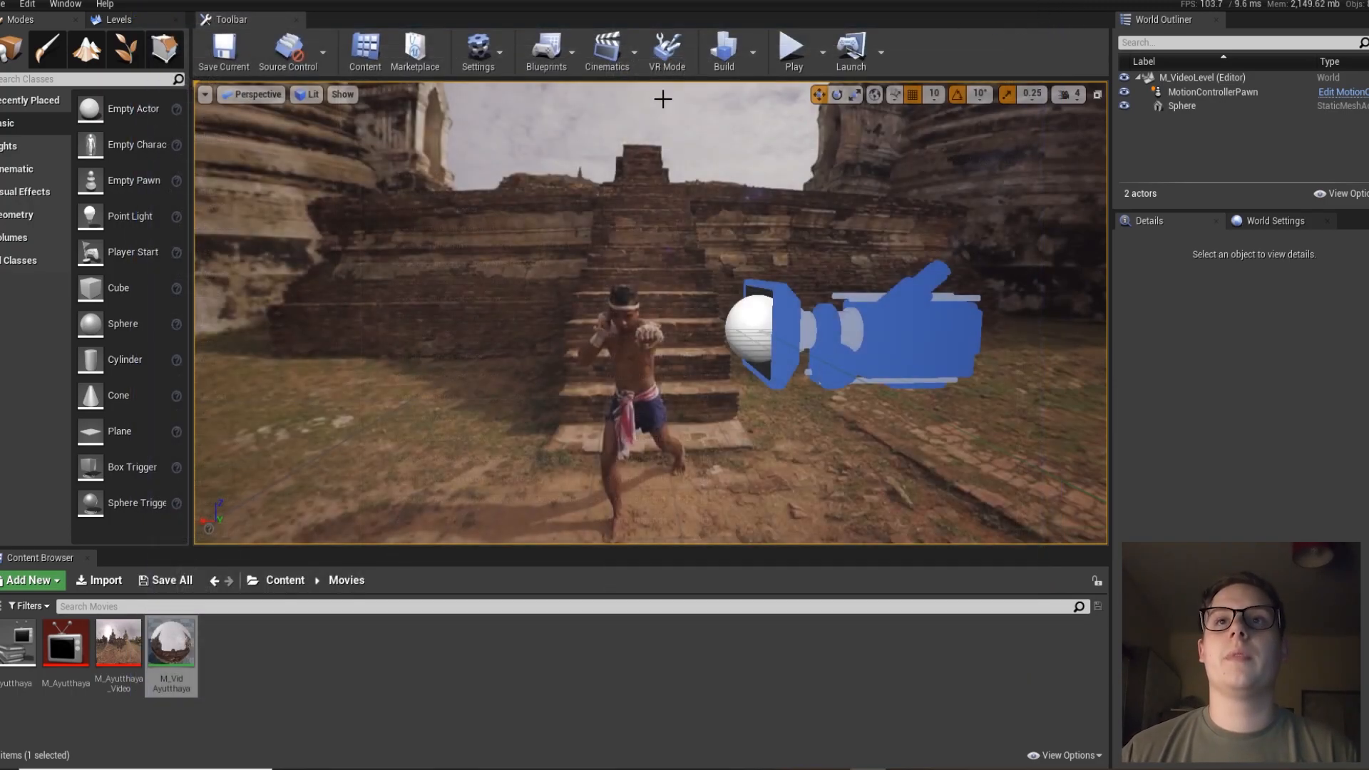
{"action": "mouse_move", "coordinate": [245, 177]}
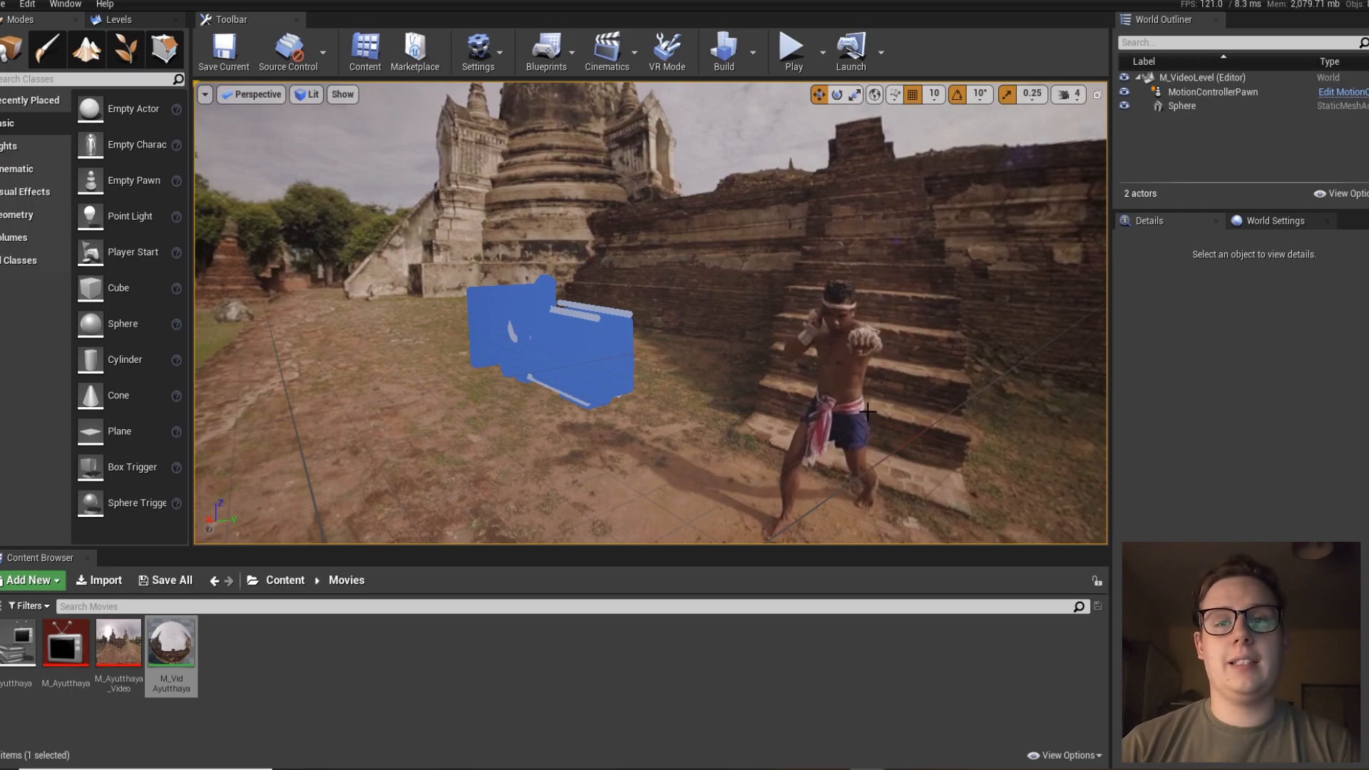
{"action": "mouse_move", "coordinate": [940, 431]}
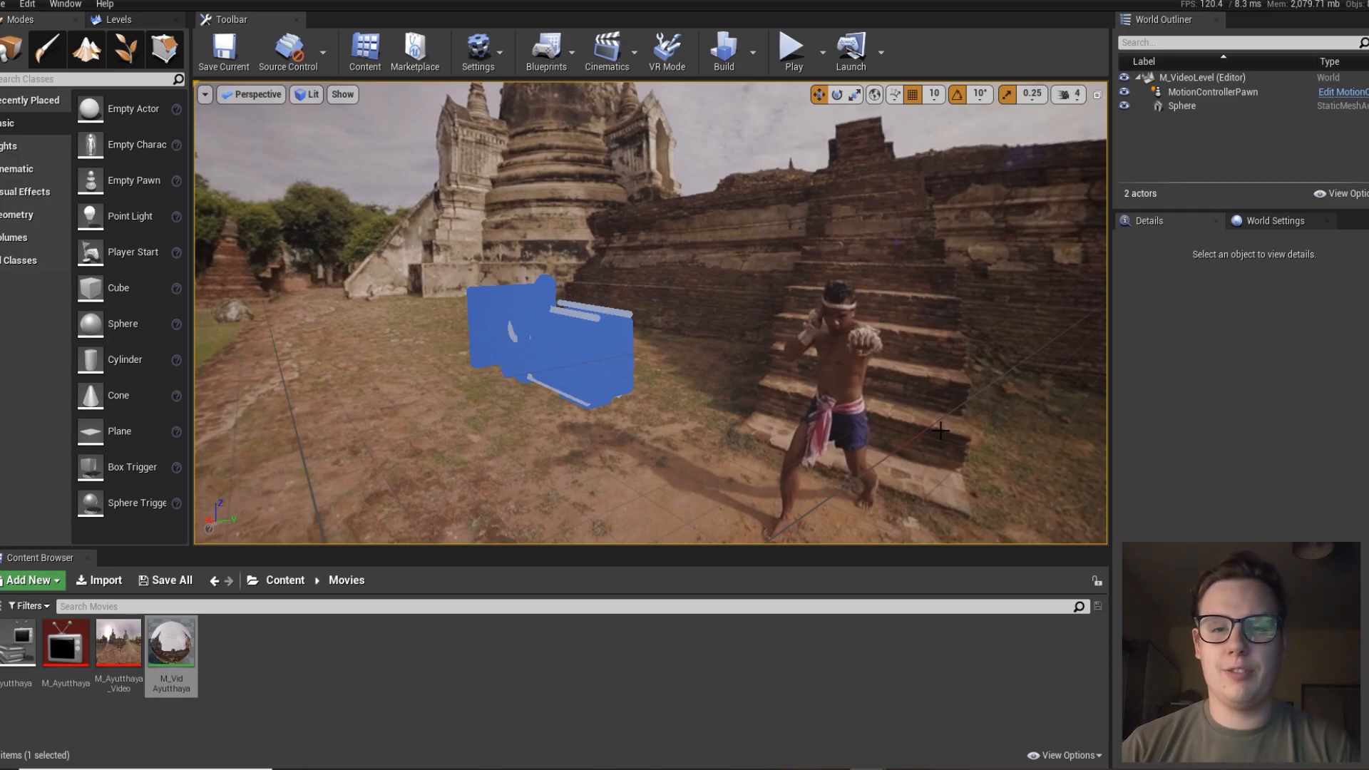
- Bring up the Blueprints toolbar dropdown for the level
{"action": "left_click", "coordinate": [545, 51]}
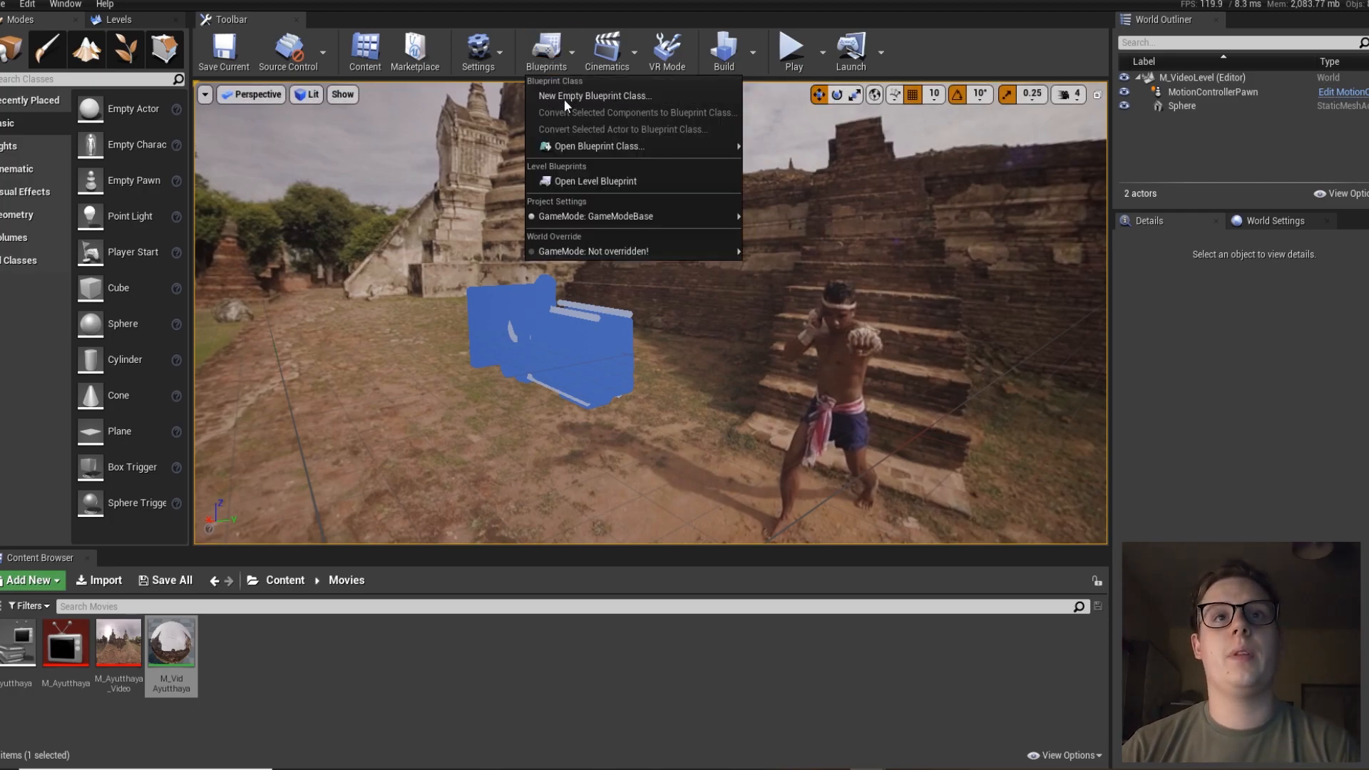
- Reopen the level blueprint and select the 3.0-second Delay node after BeginPlay
{"action": "left_click", "coordinate": [593, 181]}
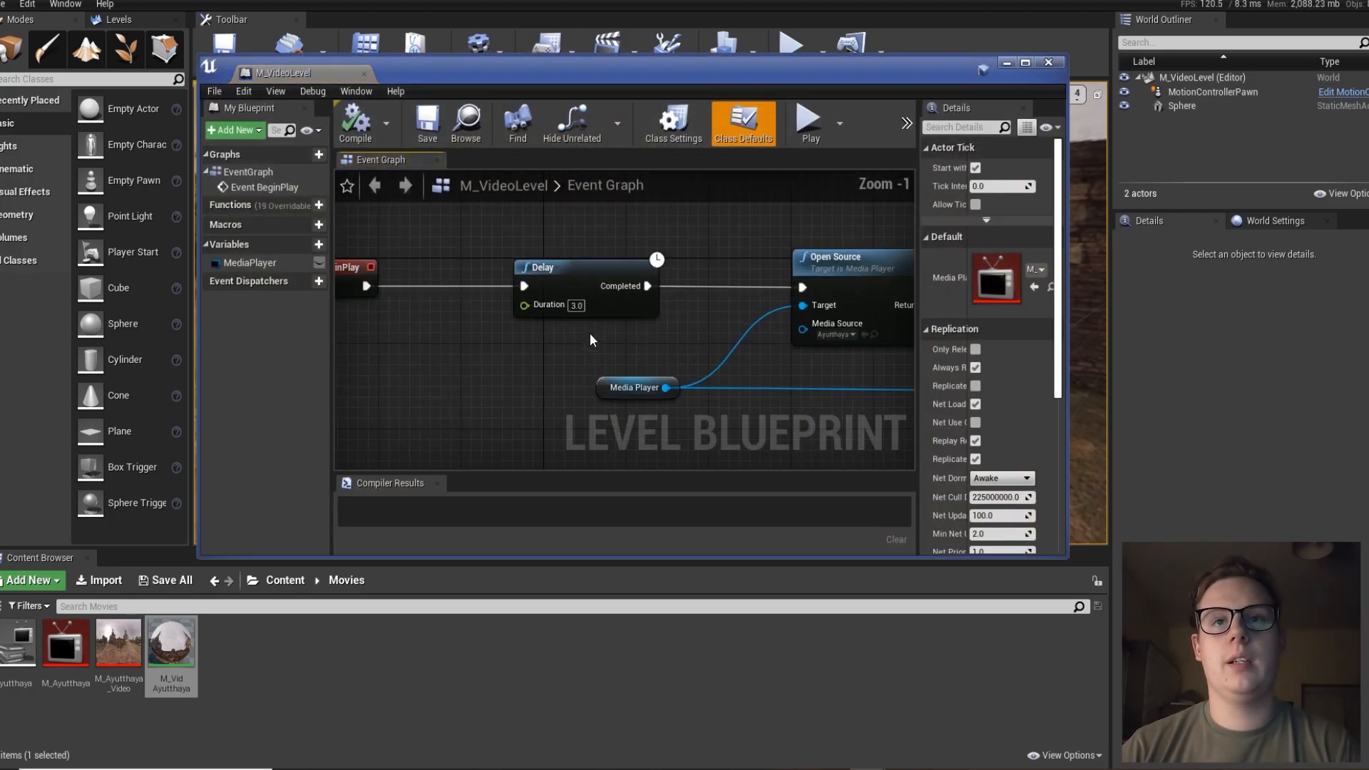
{"action": "left_click", "coordinate": [567, 268]}
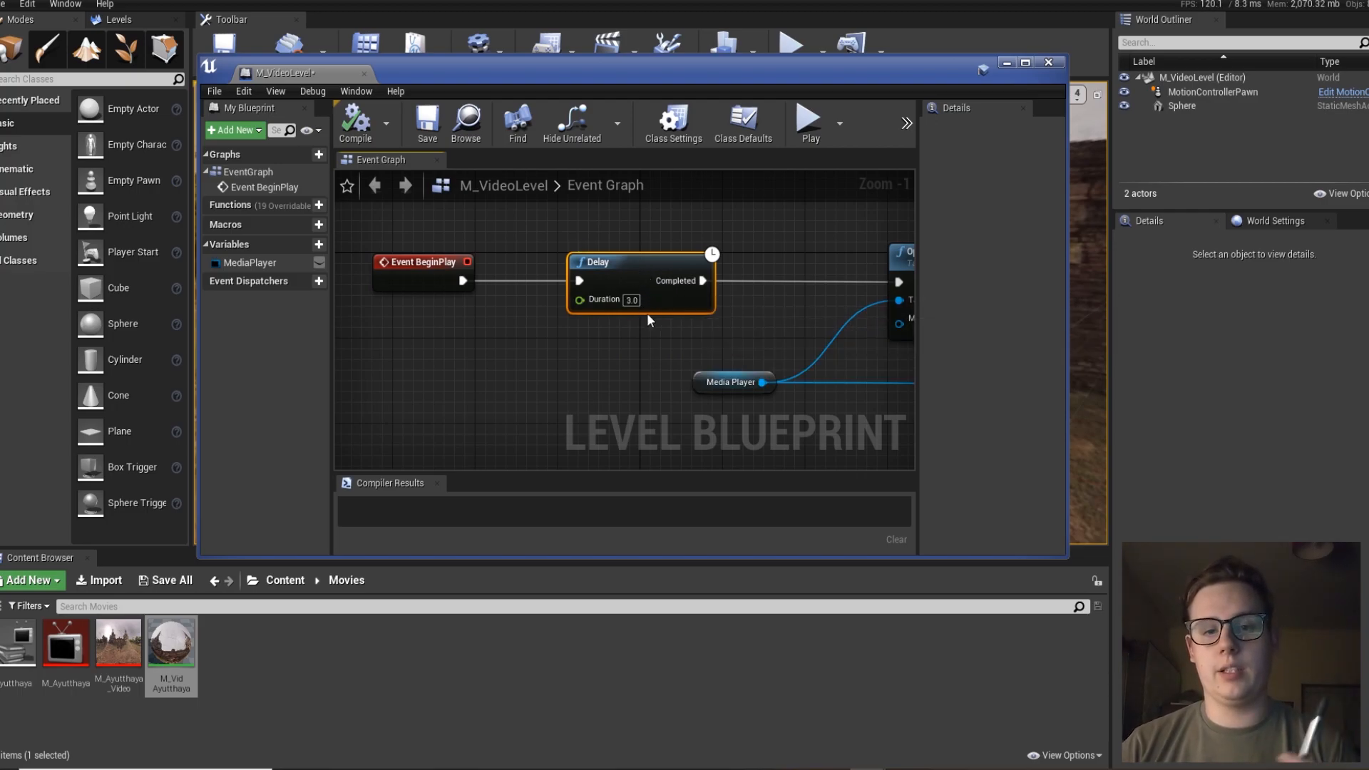
{"action": "mouse_move", "coordinate": [599, 436]}
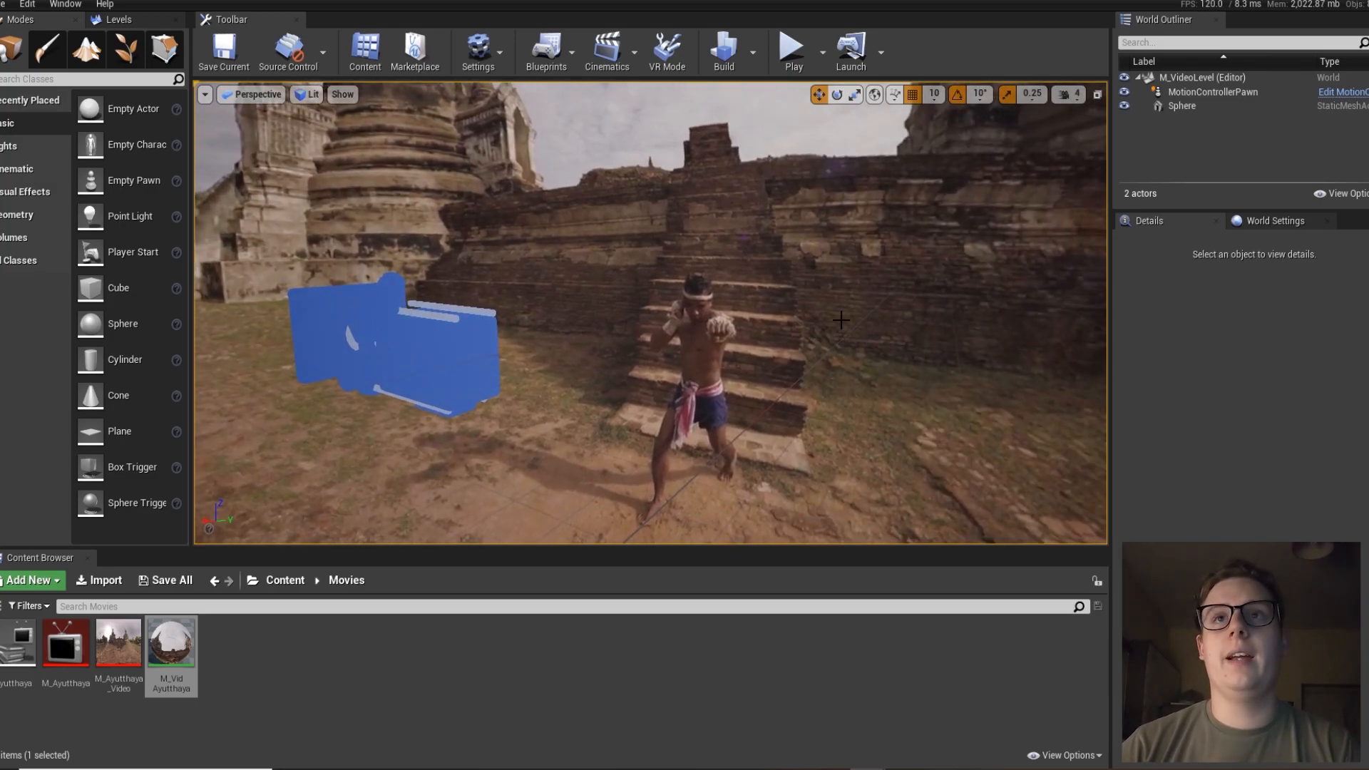
{"action": "mouse_move", "coordinate": [790, 115]}
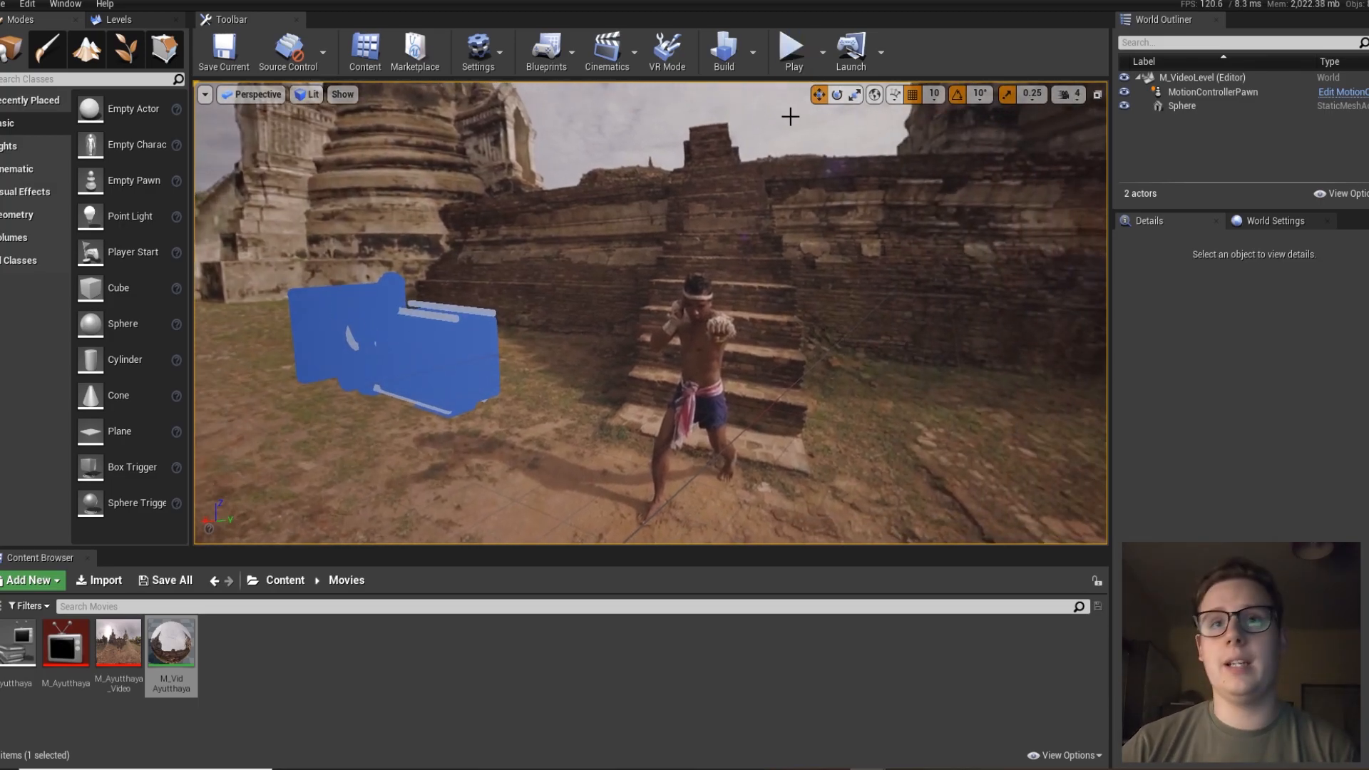